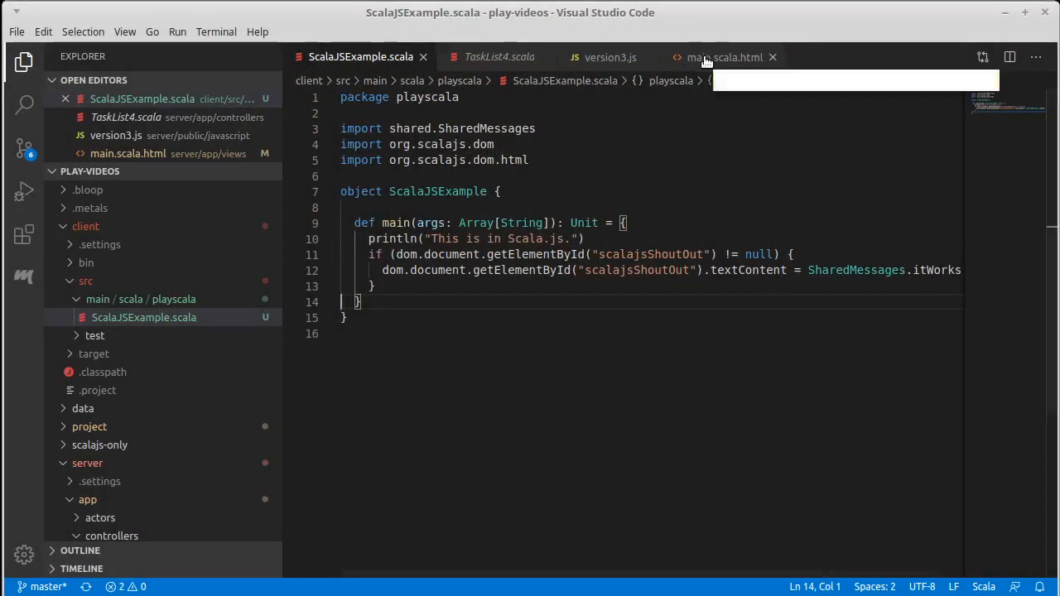
Look over the ScalaJSExample object and the version3.js script.
{"action": "left_click", "coordinate": [726, 57]}
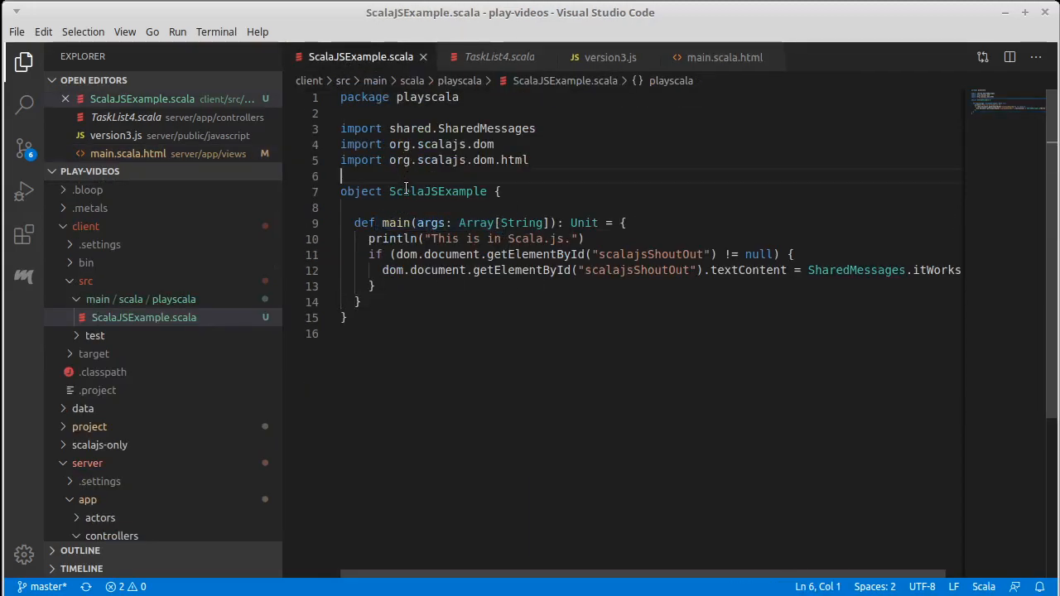
{"action": "double_click", "coordinate": [438, 192]}
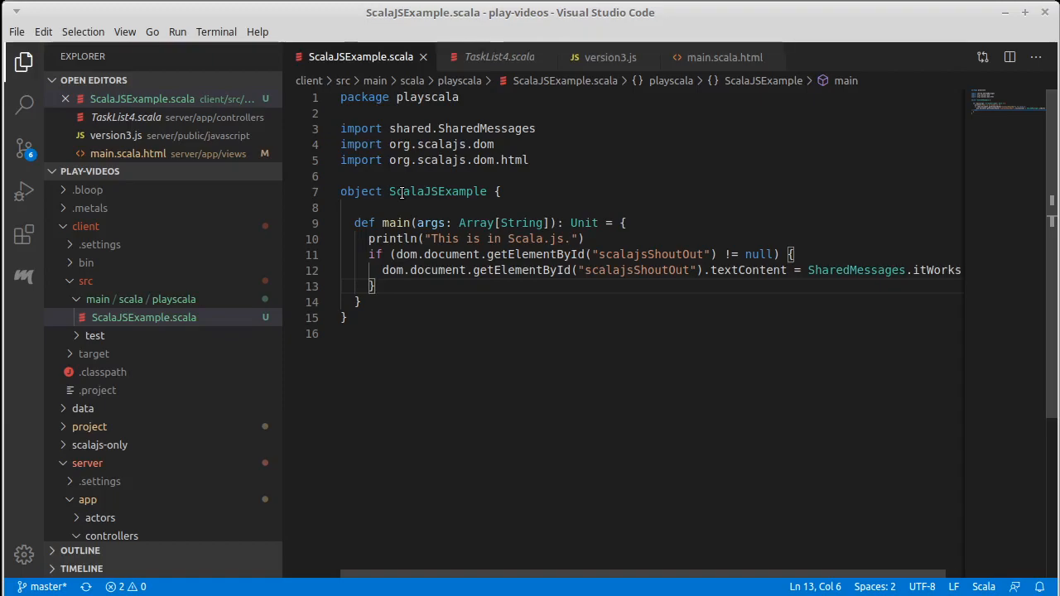
{"action": "mouse_move", "coordinate": [605, 56]}
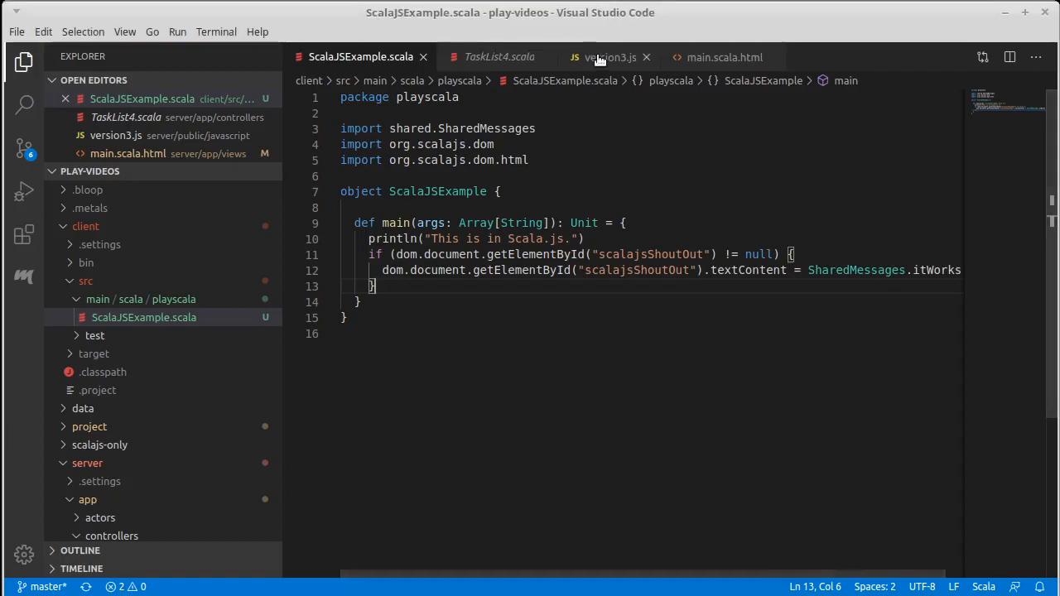
{"action": "left_click", "coordinate": [610, 56]}
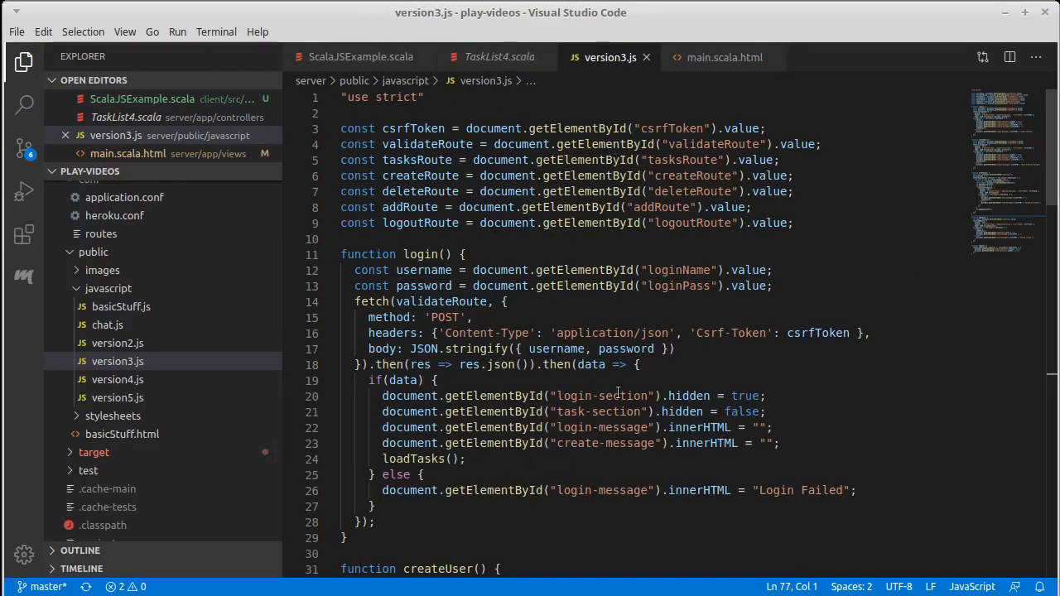
{"action": "mouse_move", "coordinate": [858, 410]}
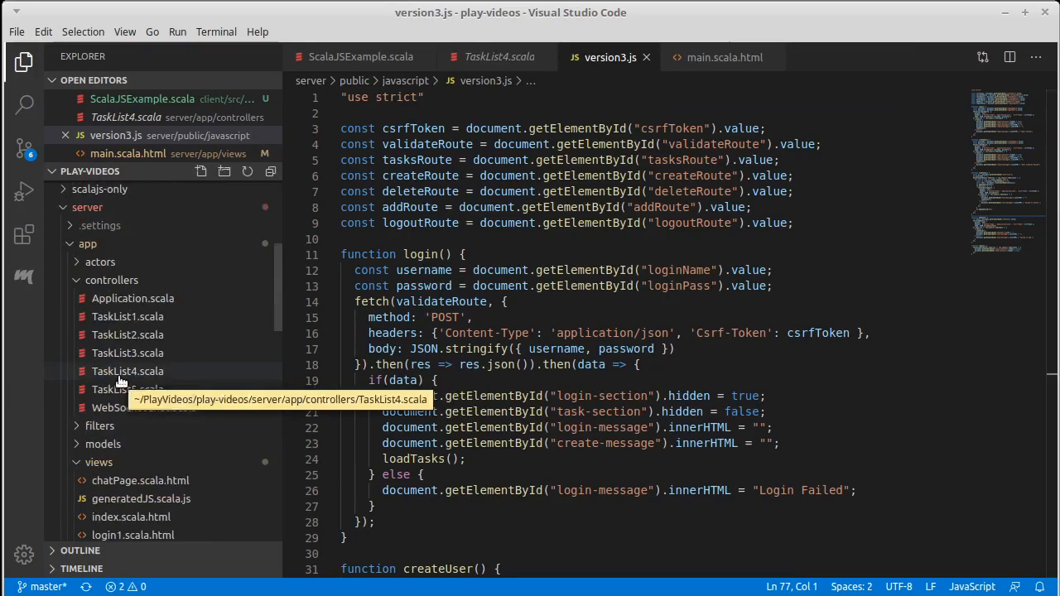
Review the TaskList5 controller and return to the TaskList4 controller.
{"action": "left_click", "coordinate": [128, 371]}
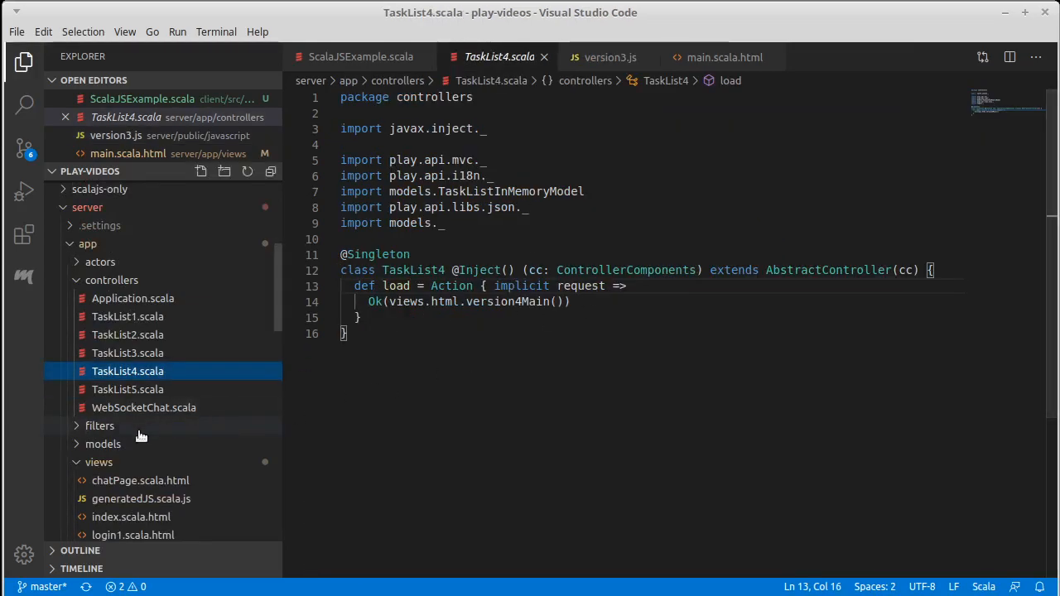
{"action": "left_click", "coordinate": [127, 389]}
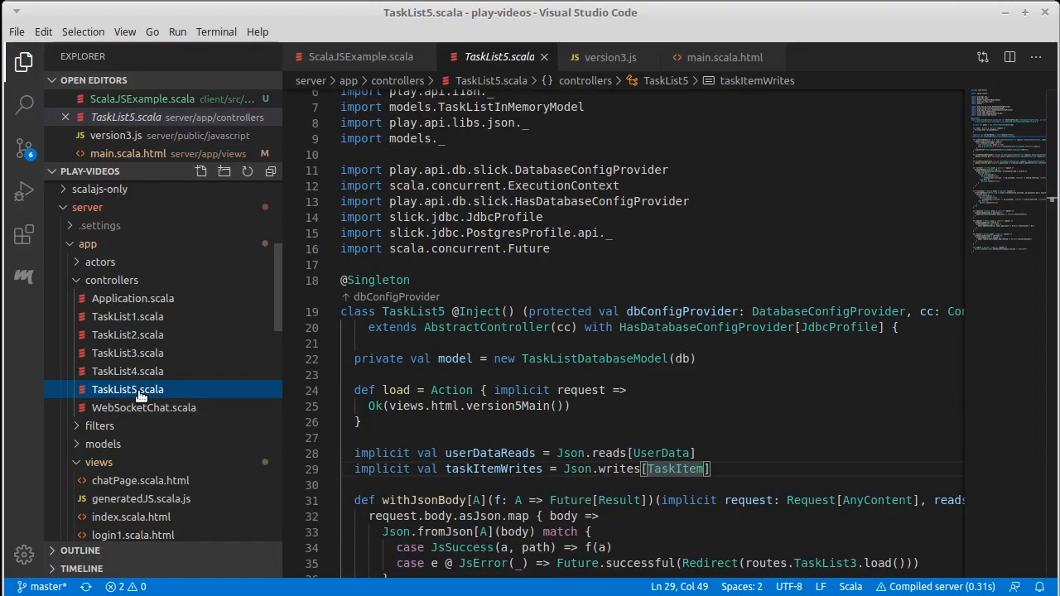
{"action": "scroll", "scroll_direction": "down", "scroll_amount": 3}
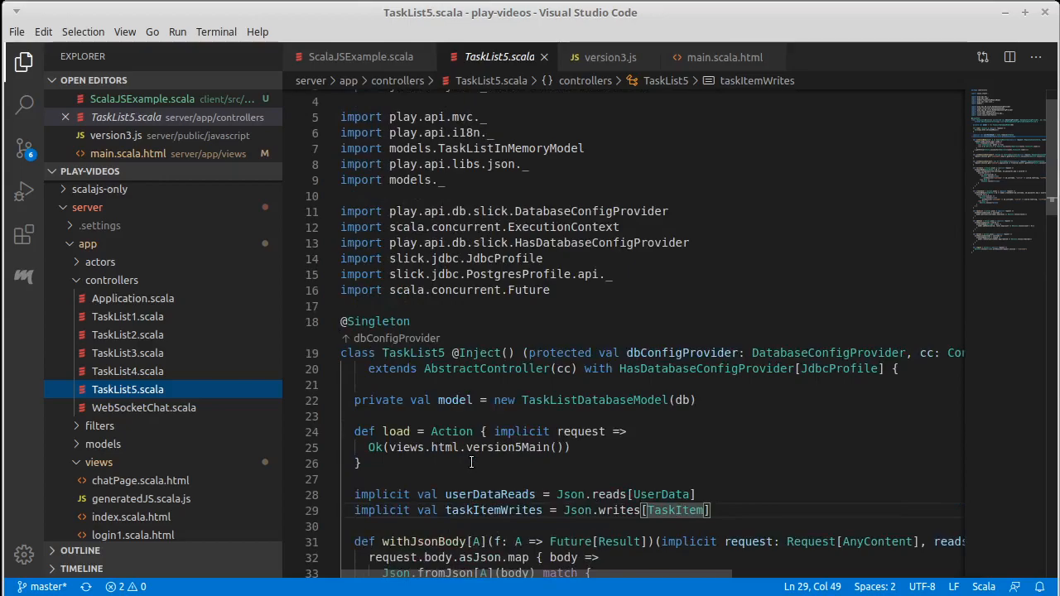
{"action": "mouse_move", "coordinate": [128, 371]}
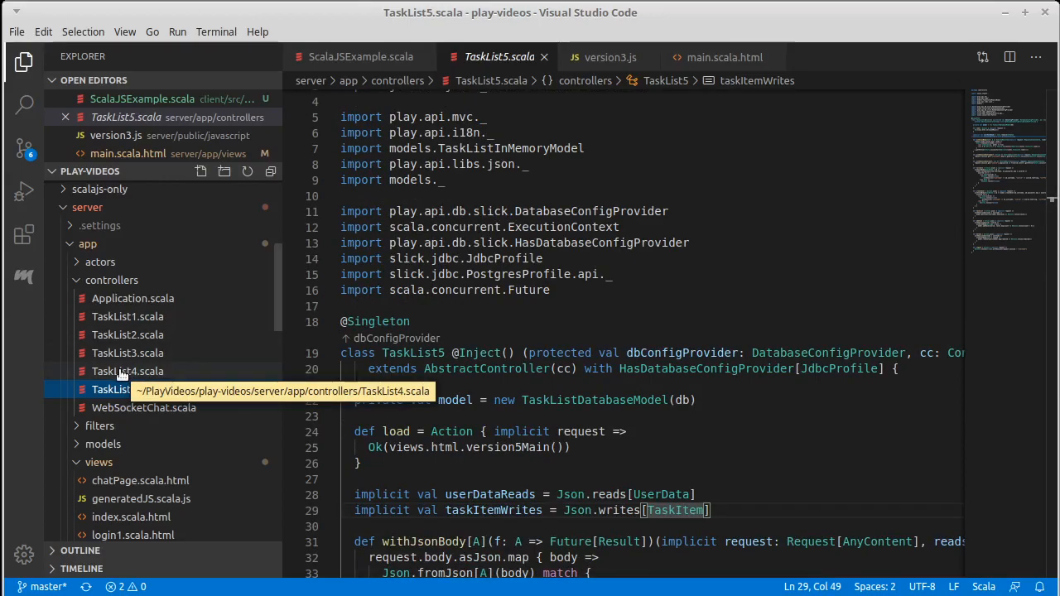
{"action": "left_click", "coordinate": [127, 371]}
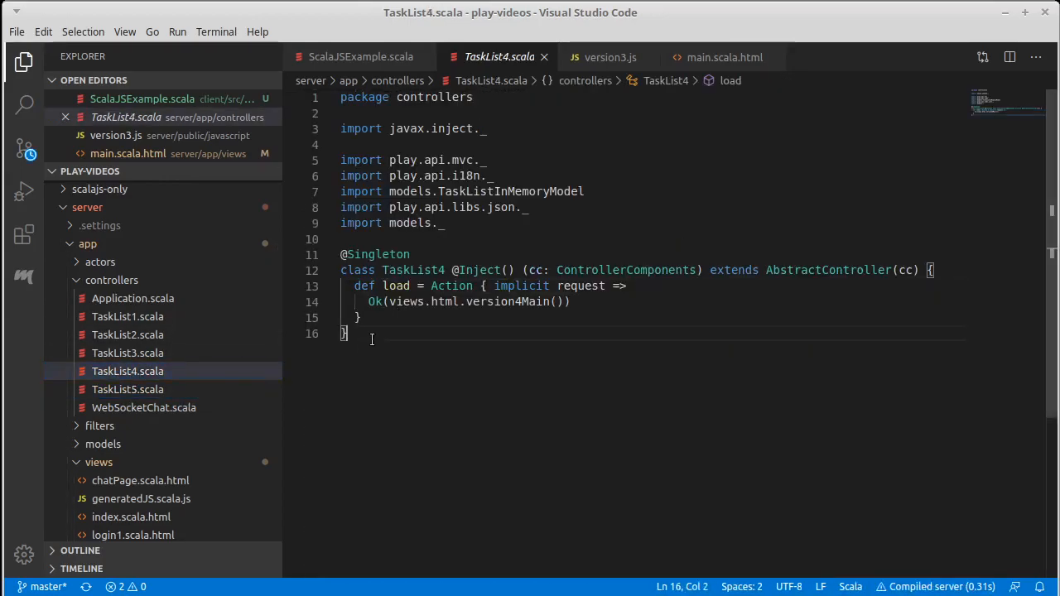
Copy TaskList4 into a new TaskList6.scala rendering version6Main, and create version6Main.scala.html.
{"action": "left_click", "coordinate": [343, 129]}
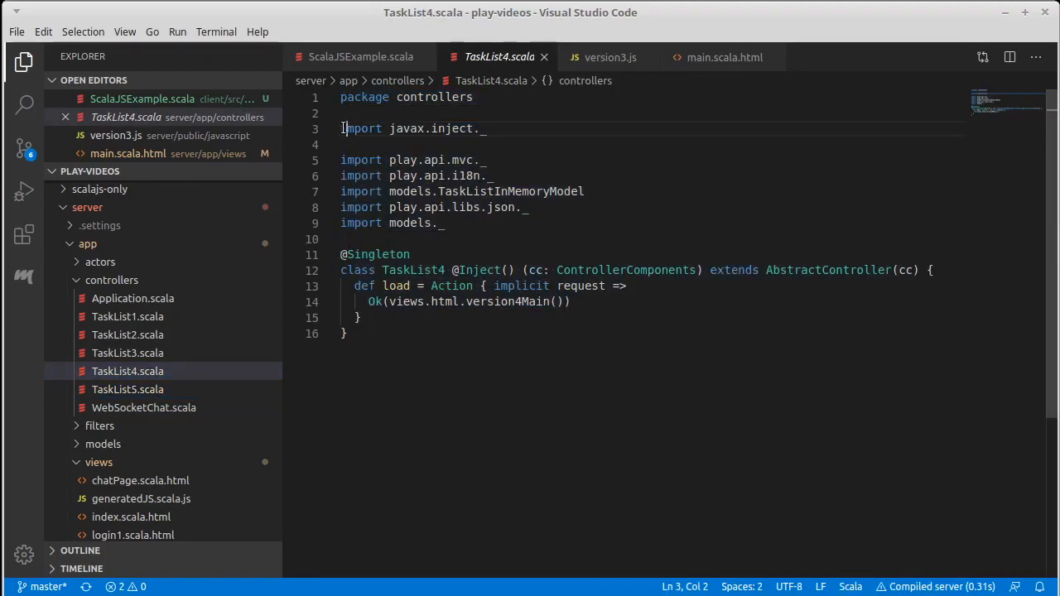
{"action": "key", "text": "ctrl+a"}
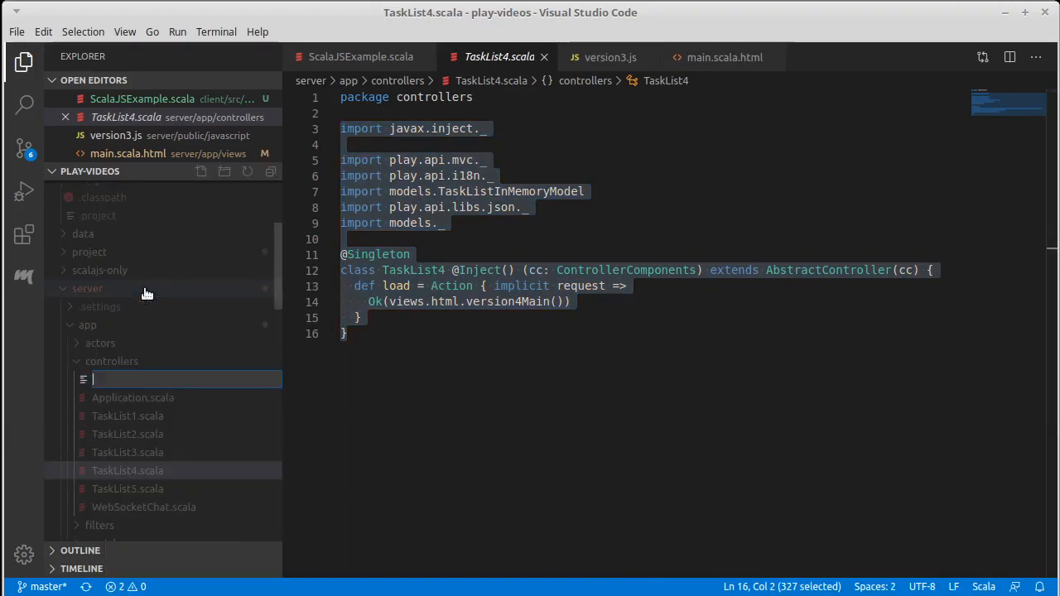
{"action": "type", "text": "TaskList6."}
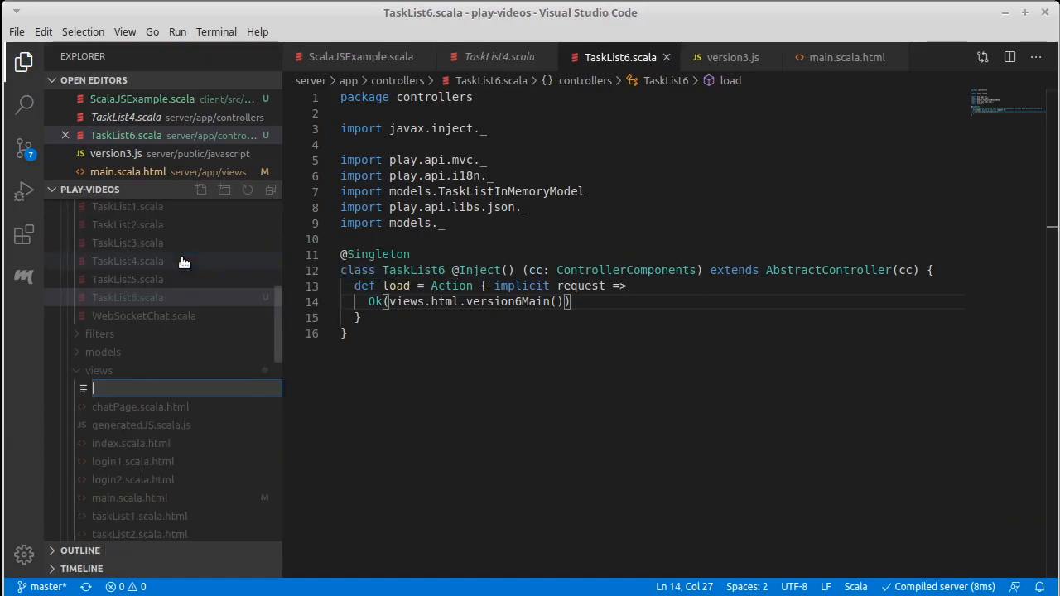
{"action": "type", "text": "version6Main."}
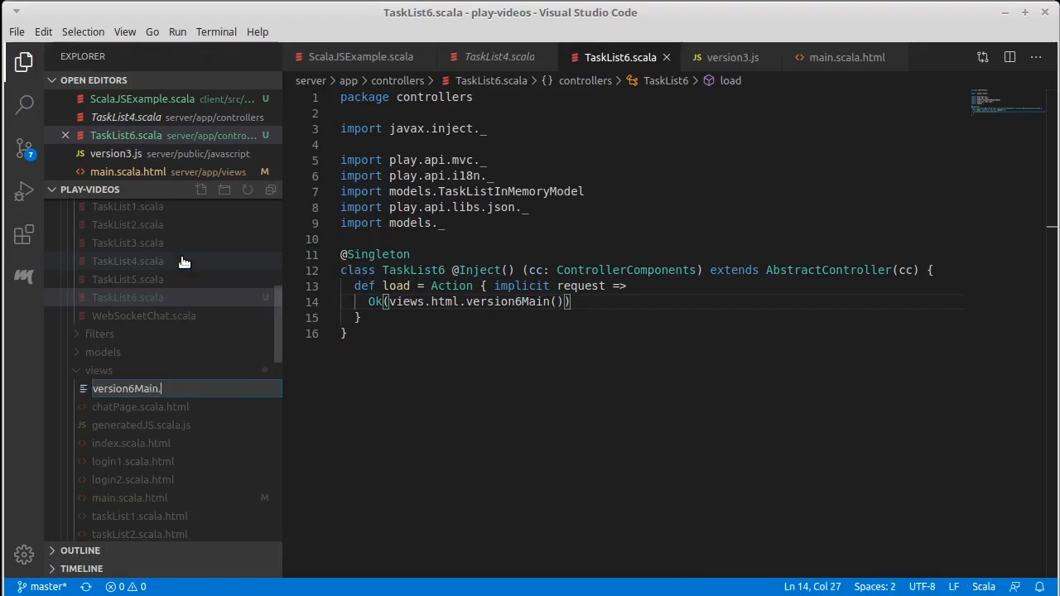
{"action": "type", "text": "scala.html"}
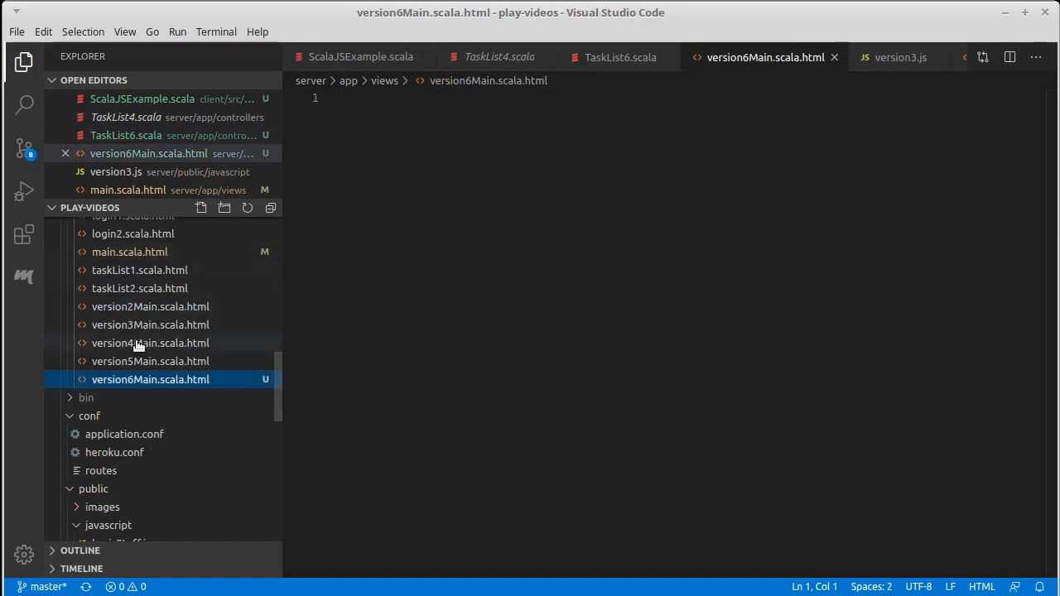
Copy version4Main.scala.html into version6Main and retitle it Task List 6.
{"action": "double_click", "coordinate": [149, 343]}
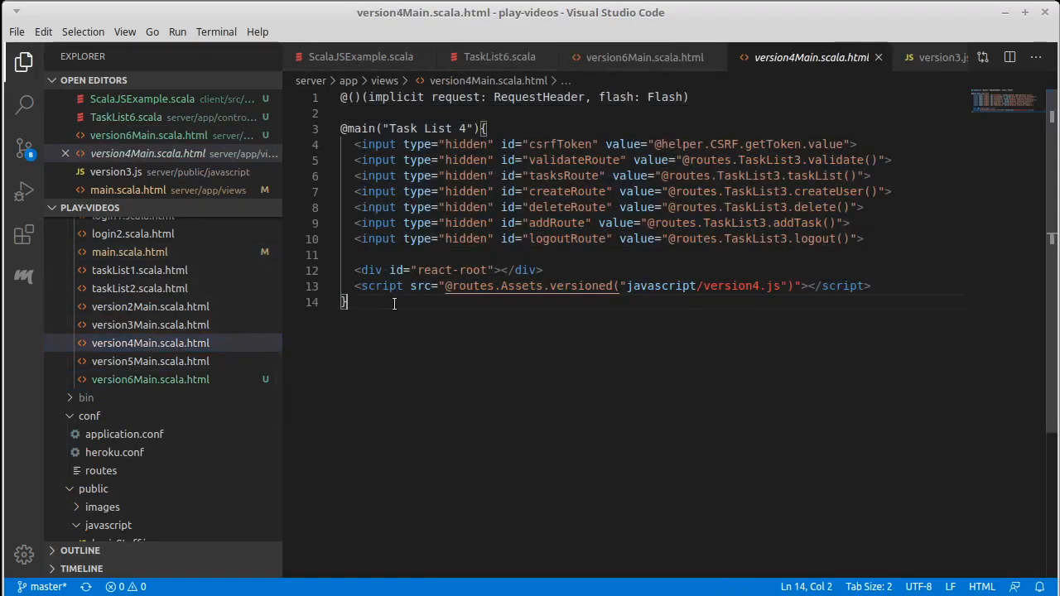
{"action": "key", "text": "ctrl+a"}
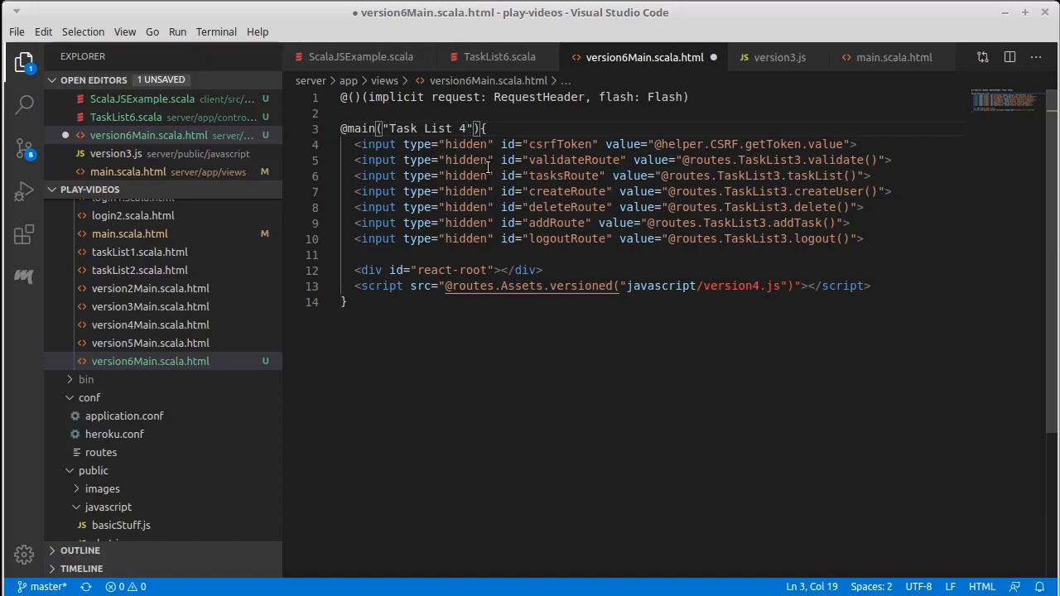
{"action": "key", "text": "Backspace"}
{"action": "type", "text": "5"}
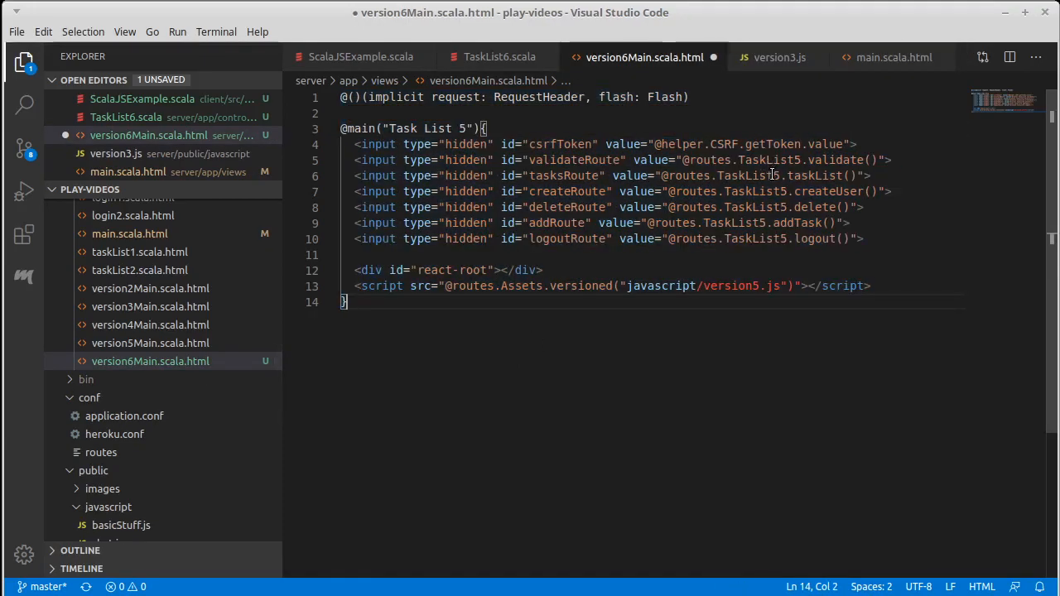
{"action": "left_click", "coordinate": [864, 176]}
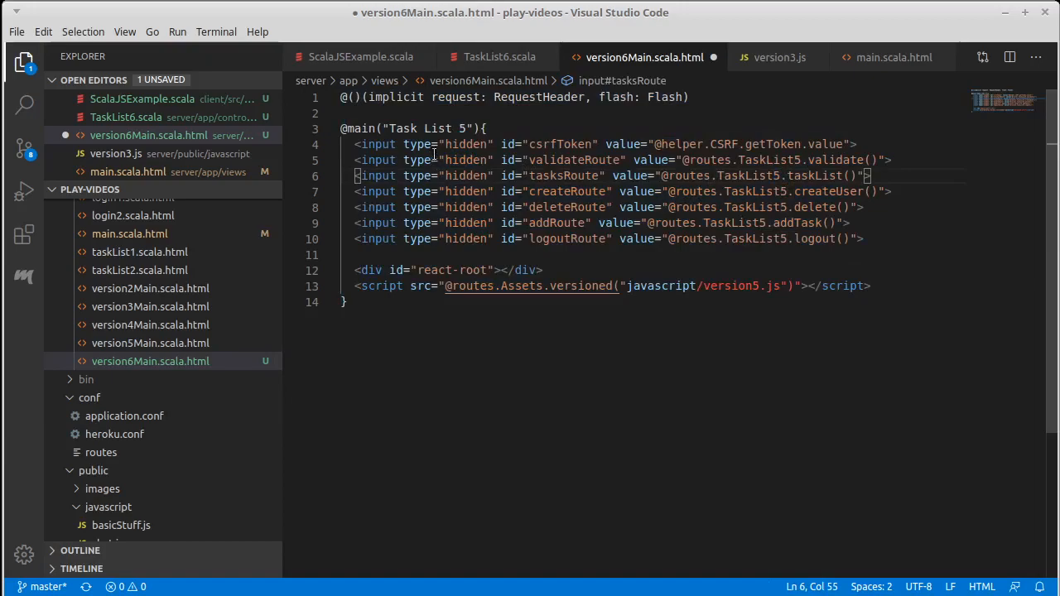
{"action": "type", "text": "6"}
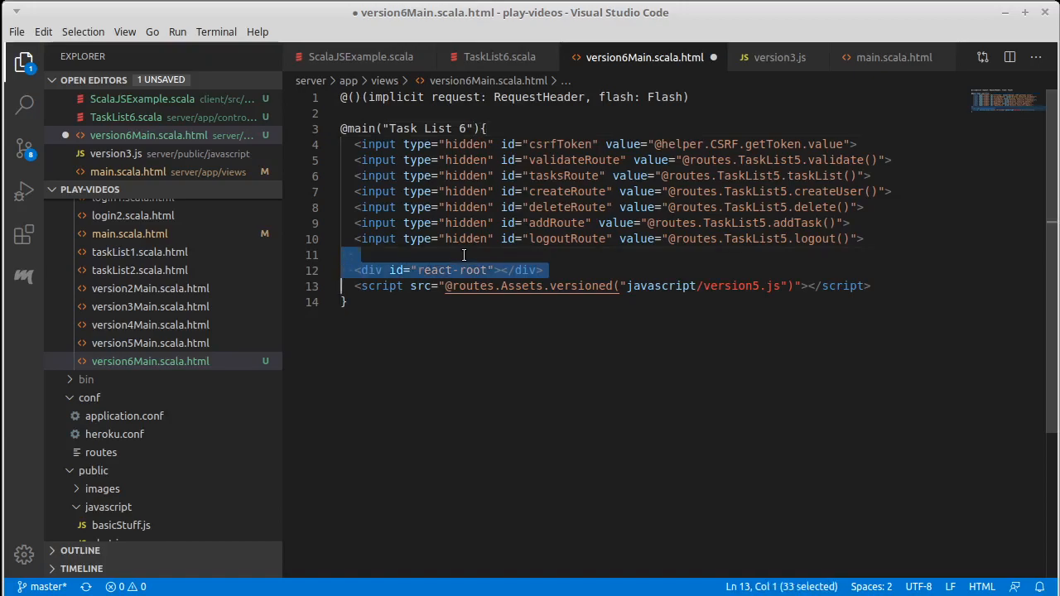
Delete the react-root div and script lines and save the view.
{"action": "key", "text": "shift+down"}
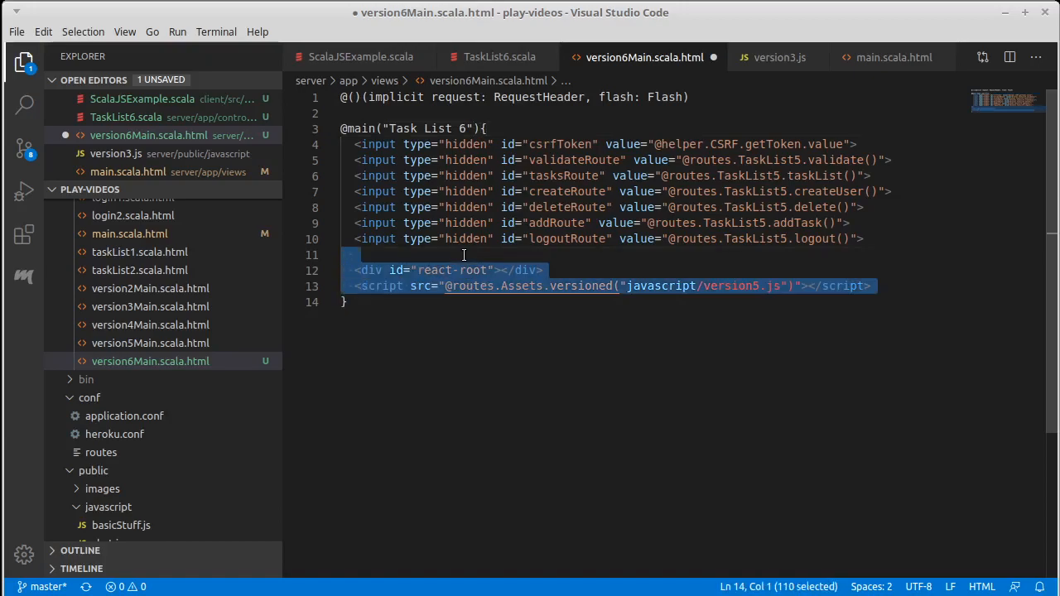
{"action": "key", "text": "Delete"}
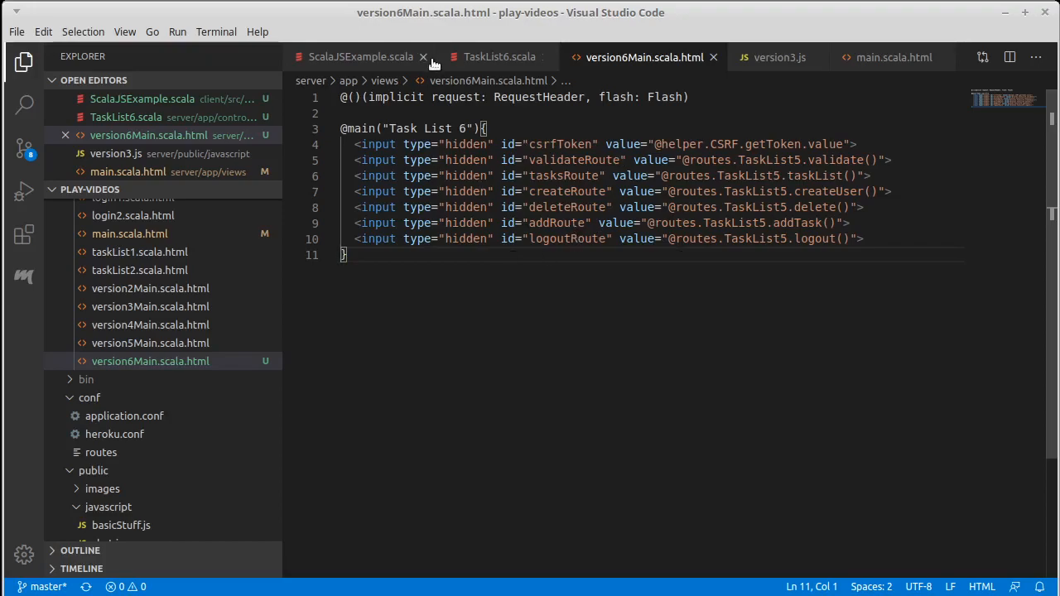
{"action": "left_click", "coordinate": [500, 56]}
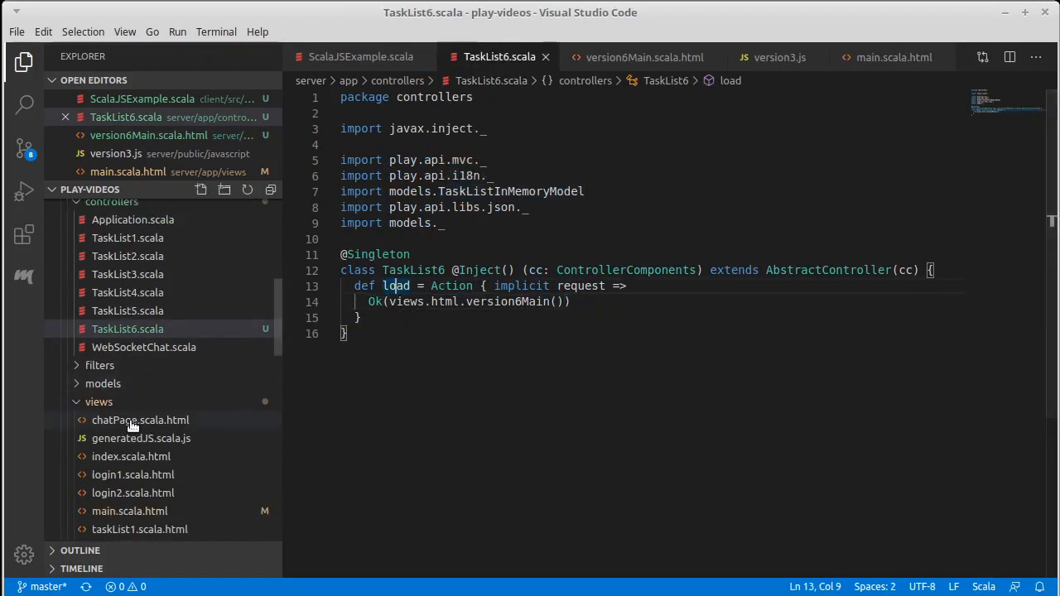
Add a '#Routes for version 6' comment and GET /load6 controllers.TaskList5.load to conf/routes.
{"action": "scroll", "scroll_direction": "down", "scroll_amount": 3}
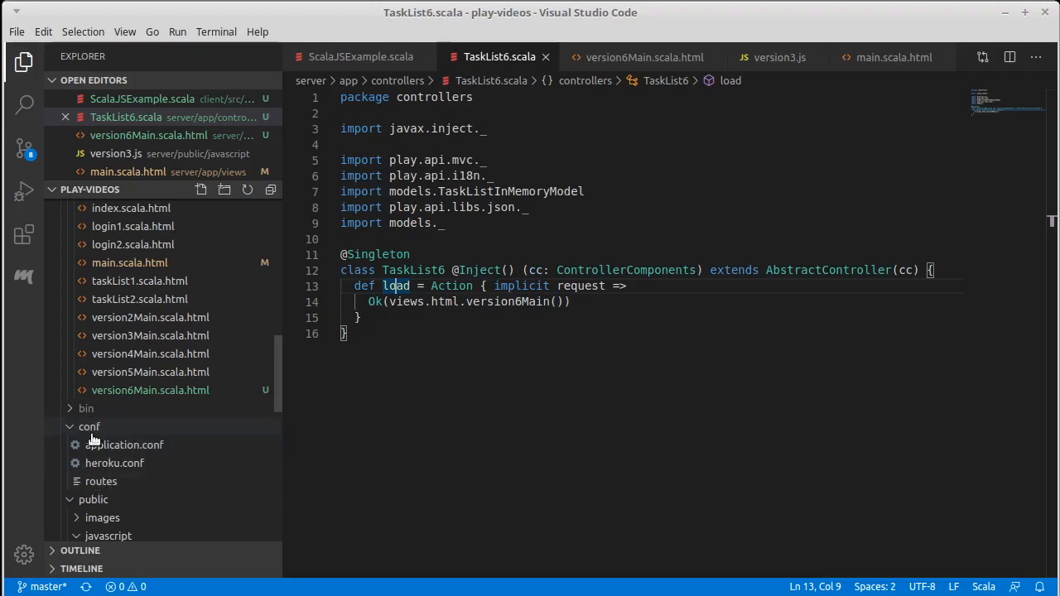
{"action": "left_click", "coordinate": [101, 500]}
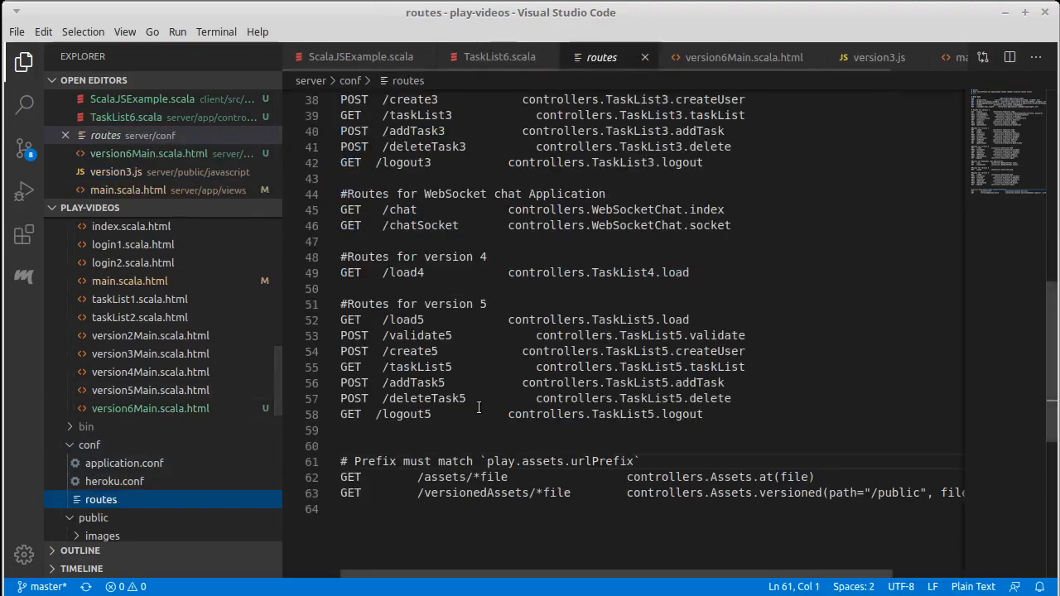
{"action": "key", "text": "Enter"}
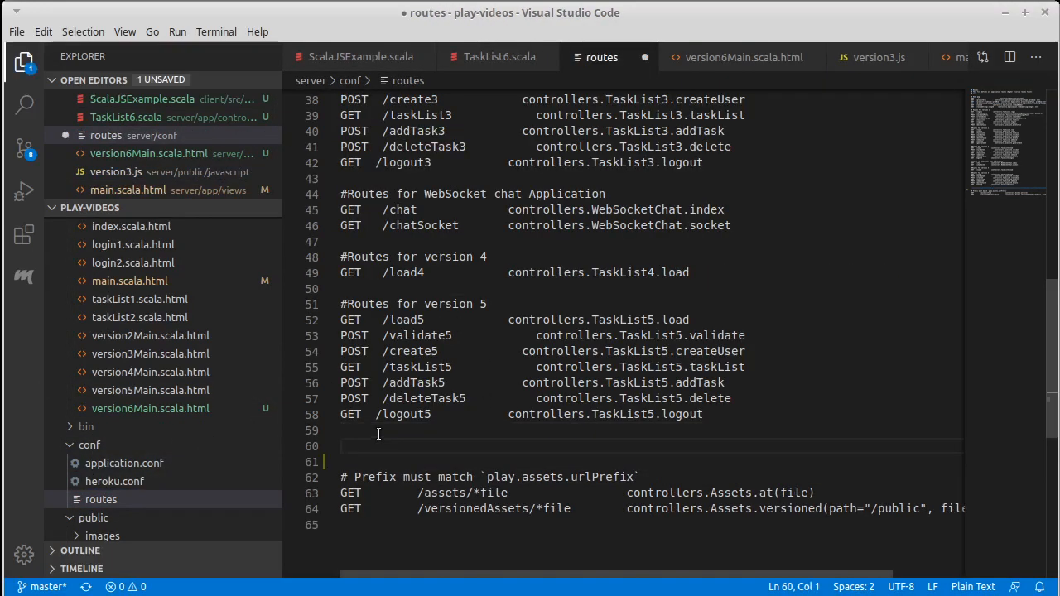
{"action": "type", "text": "#Routes for version 6"}
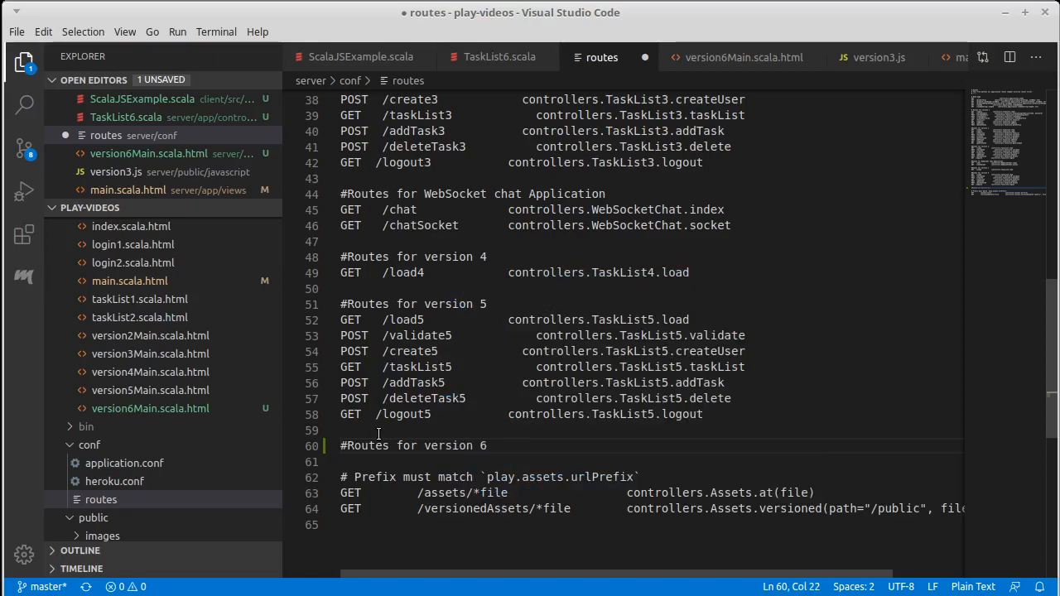
{"action": "left_click", "coordinate": [488, 319]}
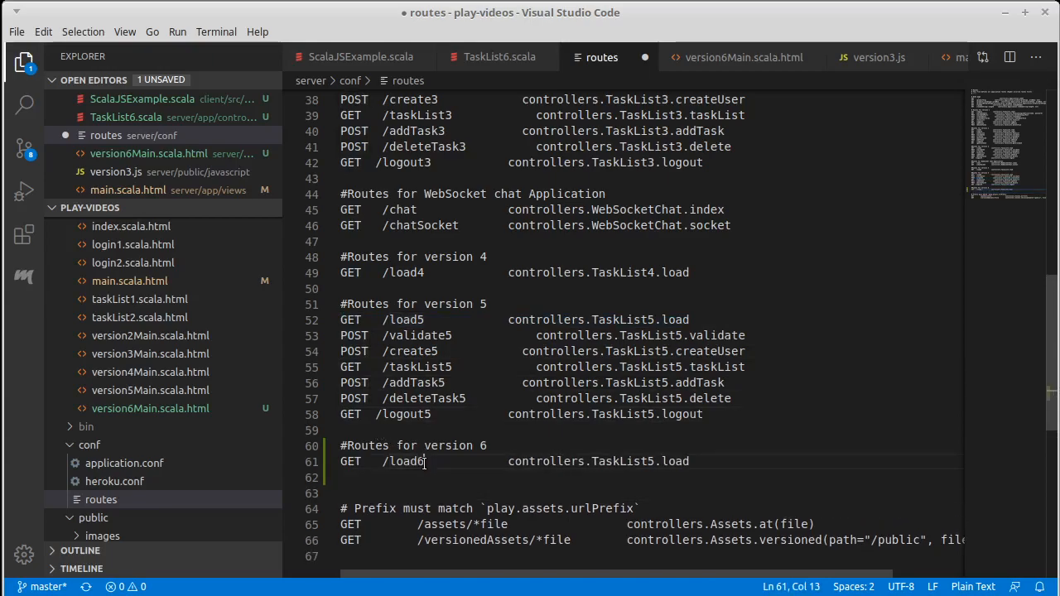
{"action": "double_click", "coordinate": [675, 461]}
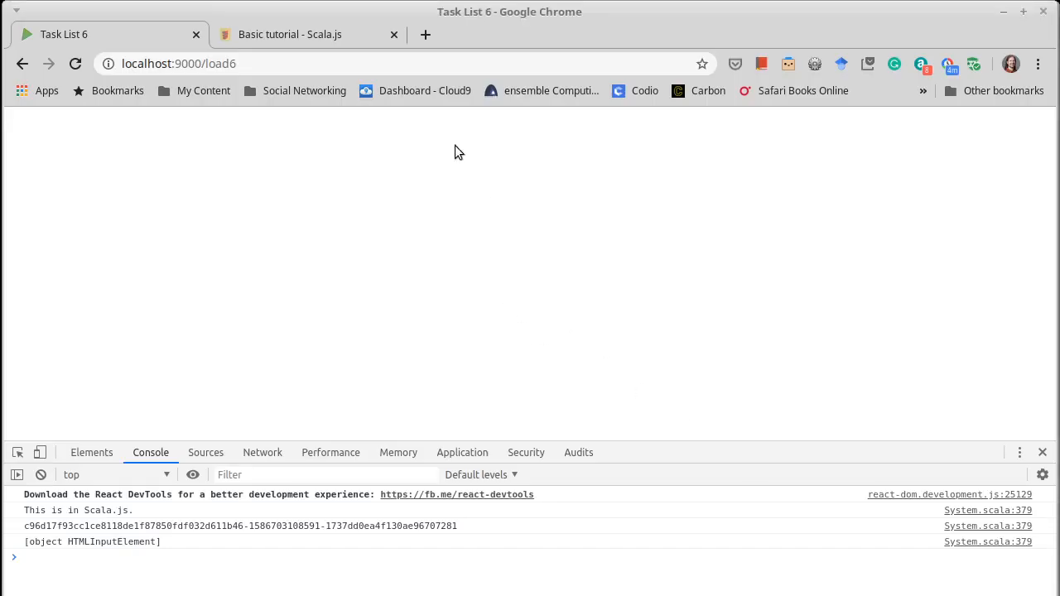
Reload localhost:9000/load6 and check the console shows only the Scala.js message.
{"action": "left_click", "coordinate": [75, 63]}
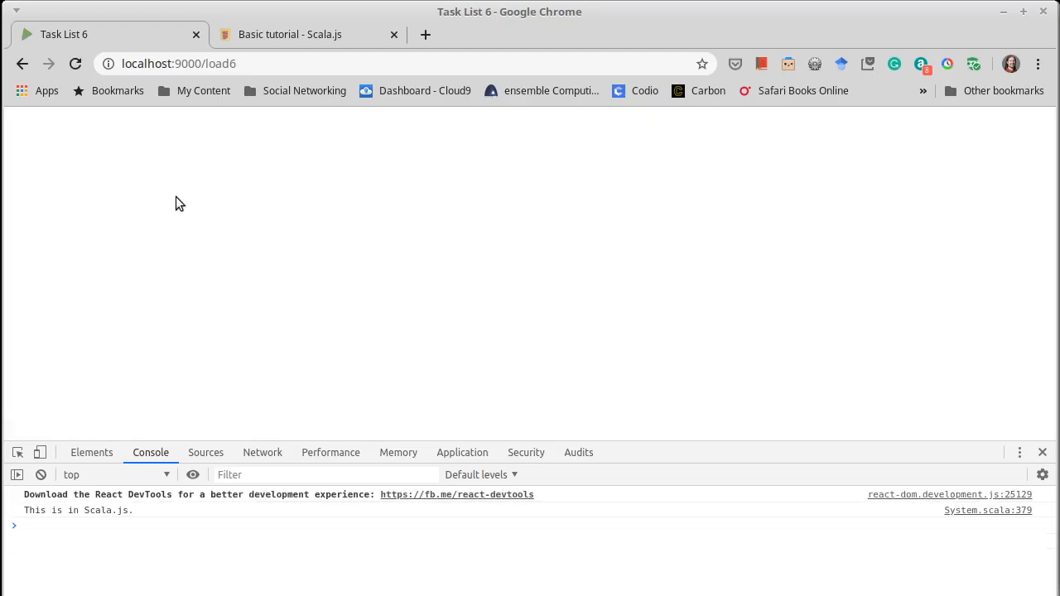
{"action": "mouse_move", "coordinate": [205, 205]}
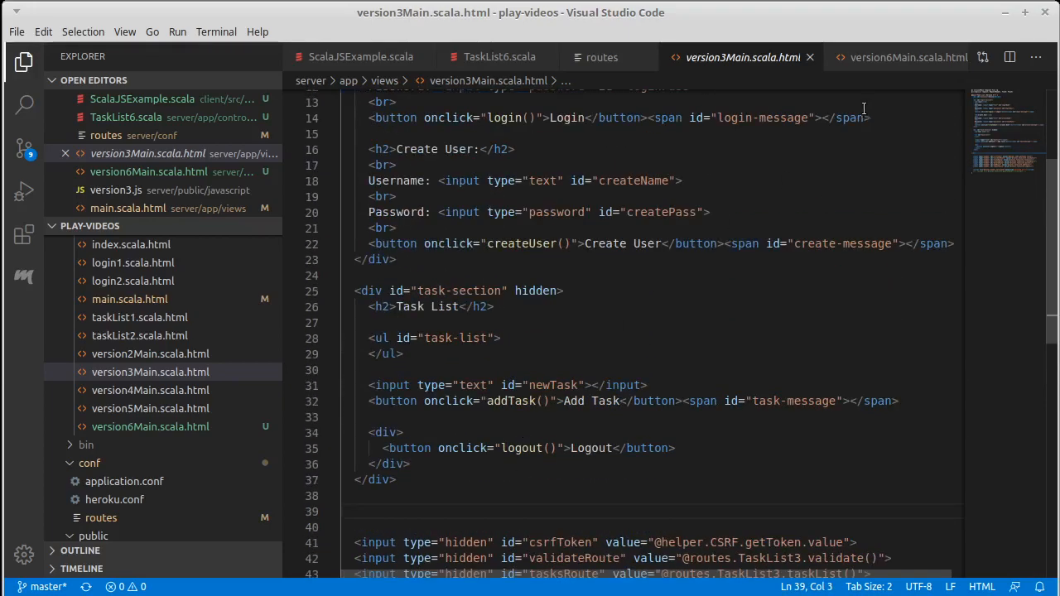
Paste the version 3 body markup into version6Main above the hidden inputs, headed 'Version 6'.
{"action": "left_click", "coordinate": [898, 56]}
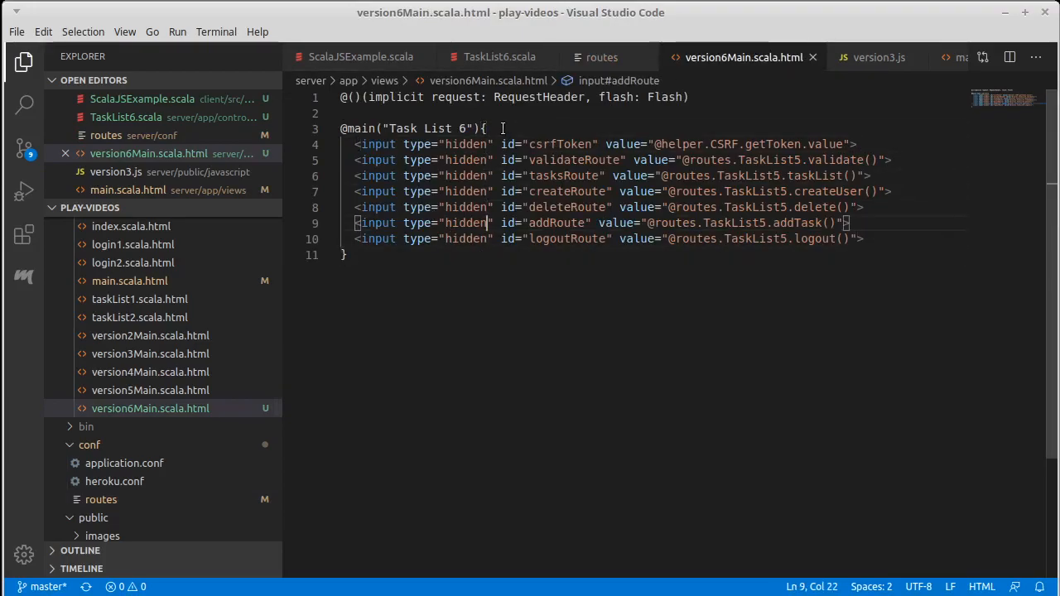
{"action": "key", "text": "Enter"}
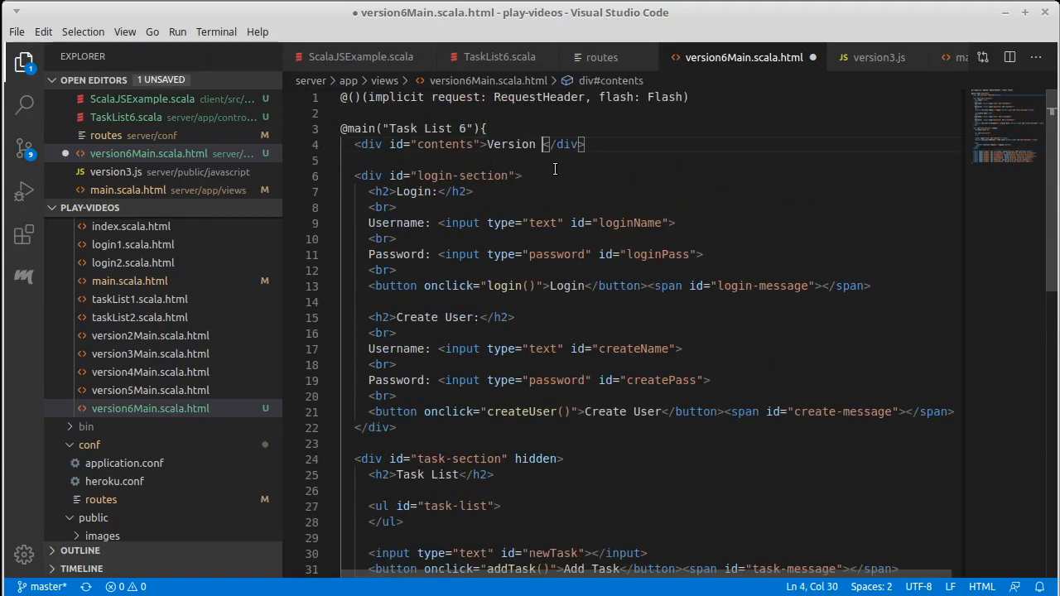
{"action": "type", "text": "6"}
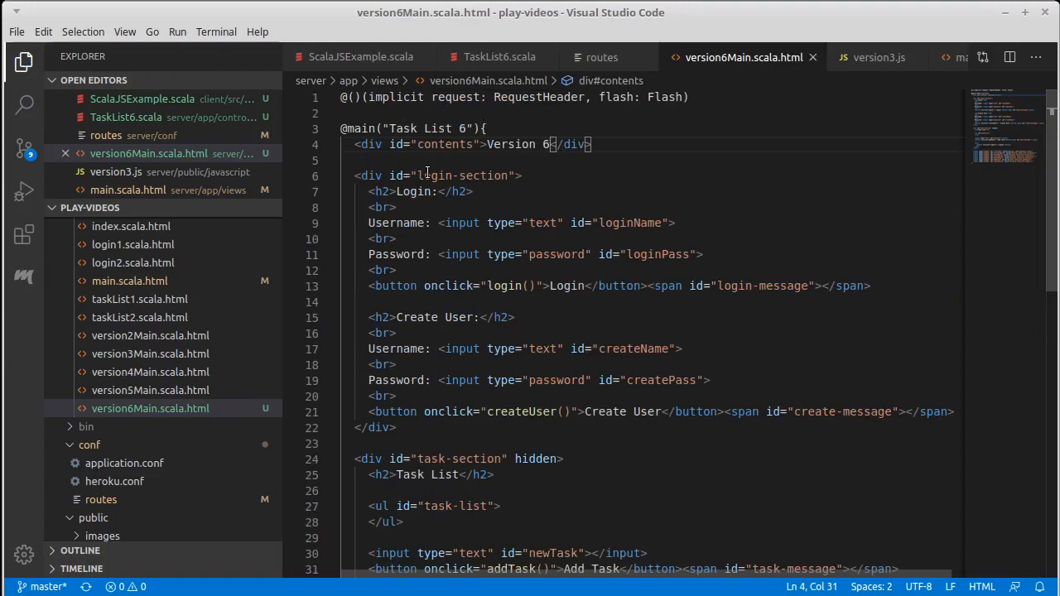
{"action": "mouse_move", "coordinate": [507, 361]}
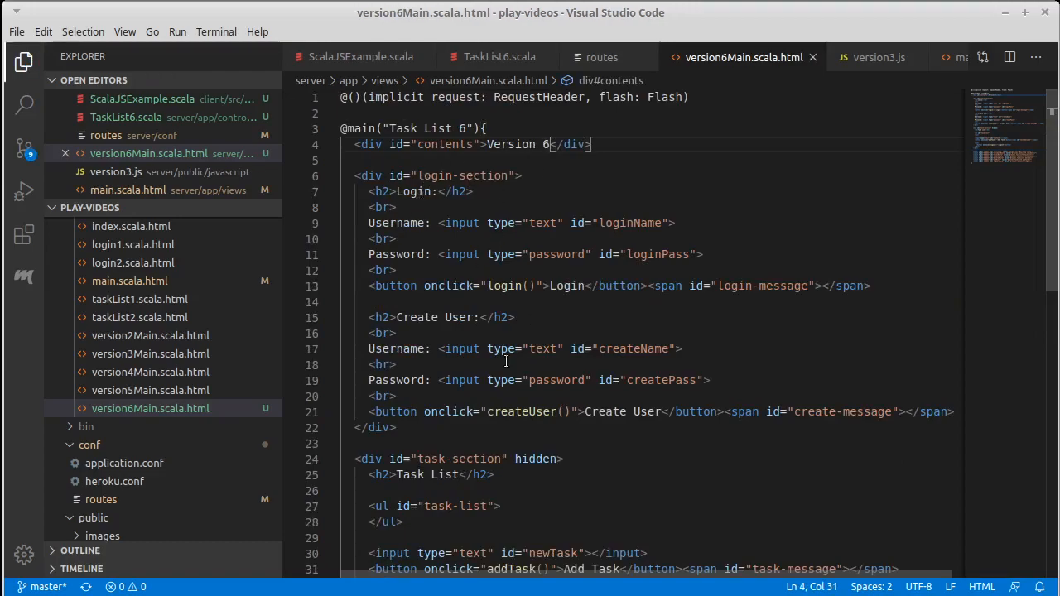
{"action": "scroll", "scroll_direction": "down", "scroll_amount": 3}
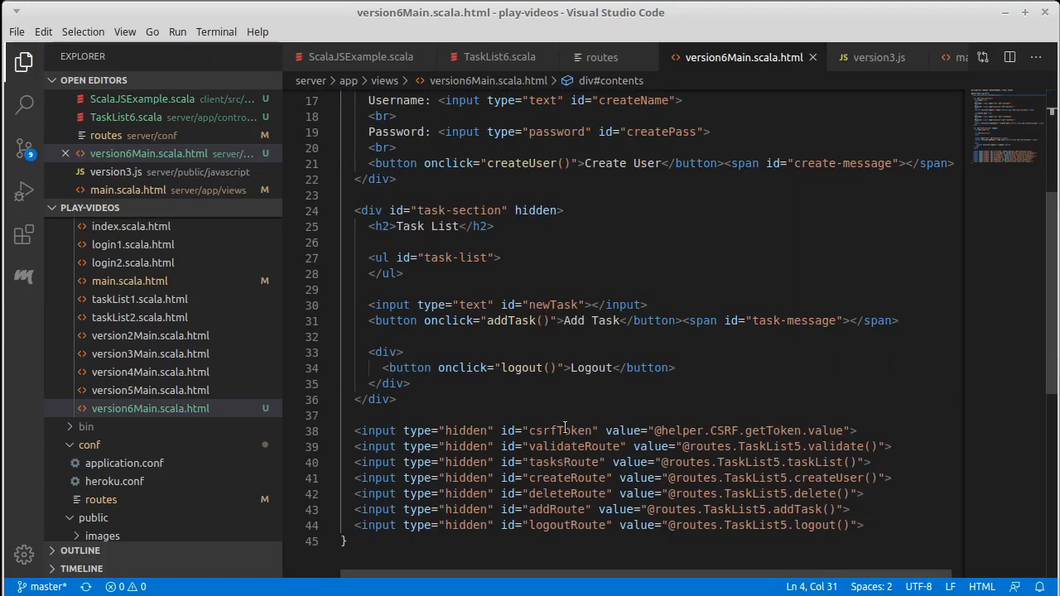
{"action": "left_click", "coordinate": [876, 56]}
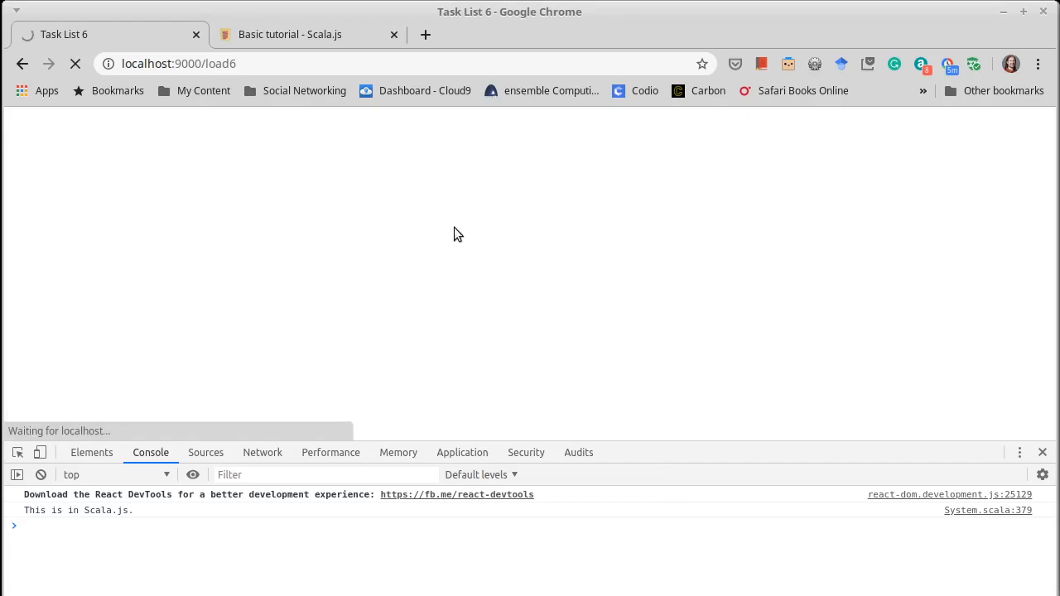
{"action": "mouse_move", "coordinate": [348, 219]}
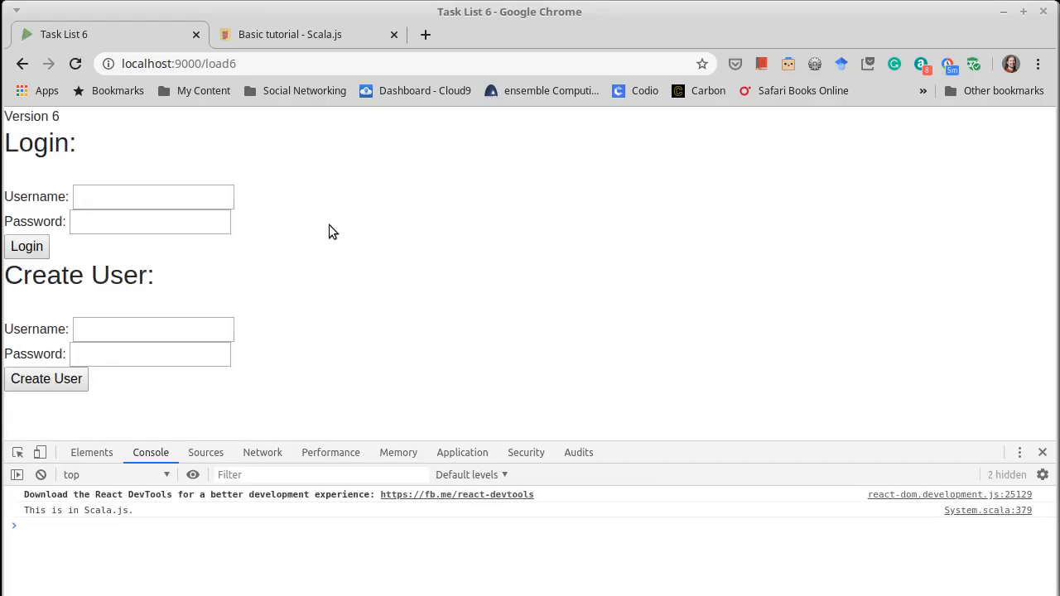
{"action": "mouse_move", "coordinate": [275, 232]}
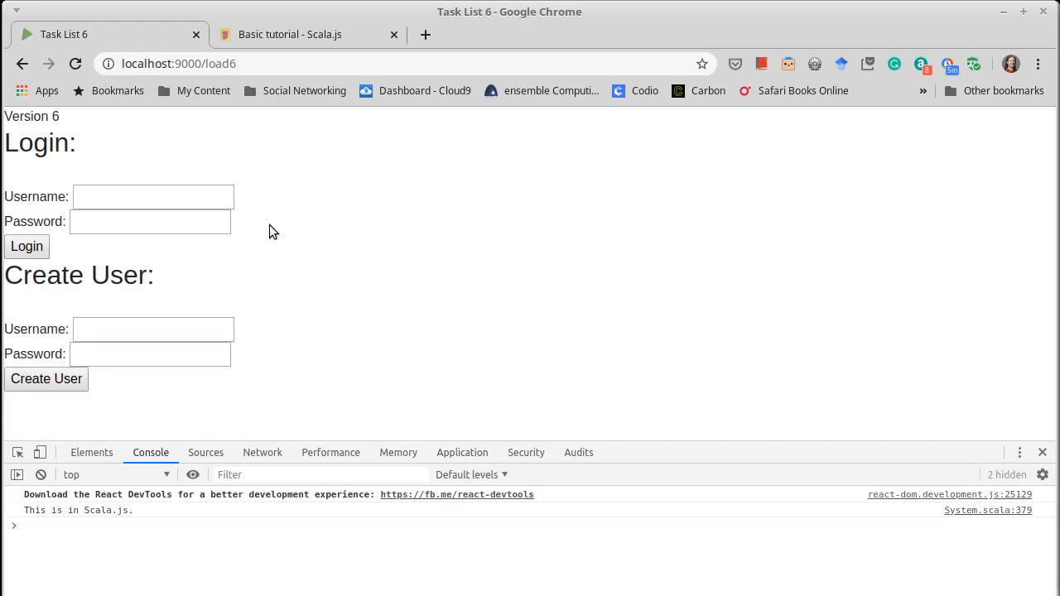
{"action": "mouse_move", "coordinate": [304, 272]}
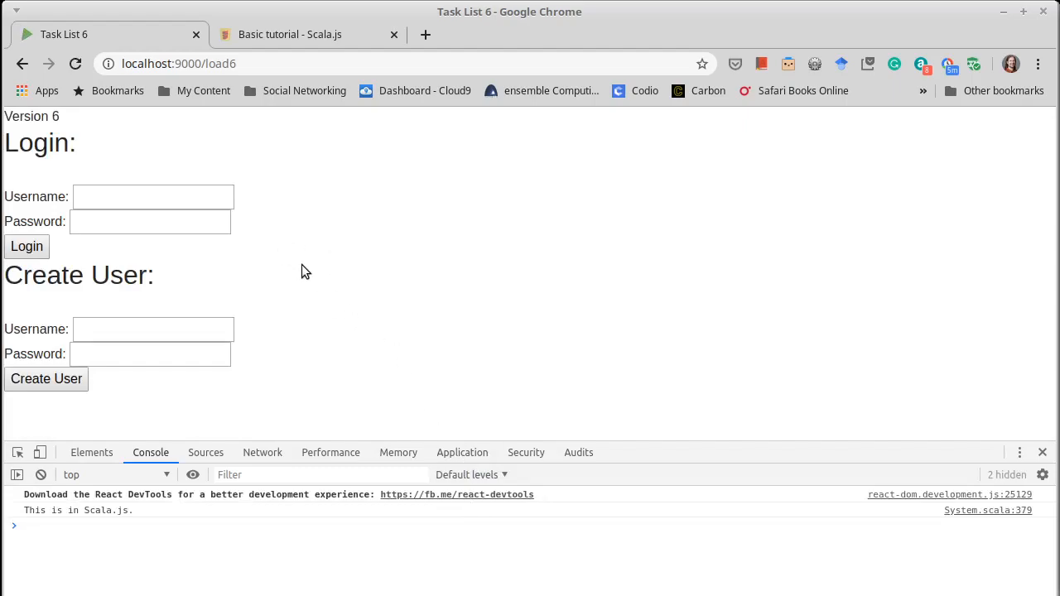
Enter login credentials on /load6 and read the 'login is not defined' ReferenceError.
{"action": "left_click", "coordinate": [152, 196]}
{"action": "type", "text": "Mark"}
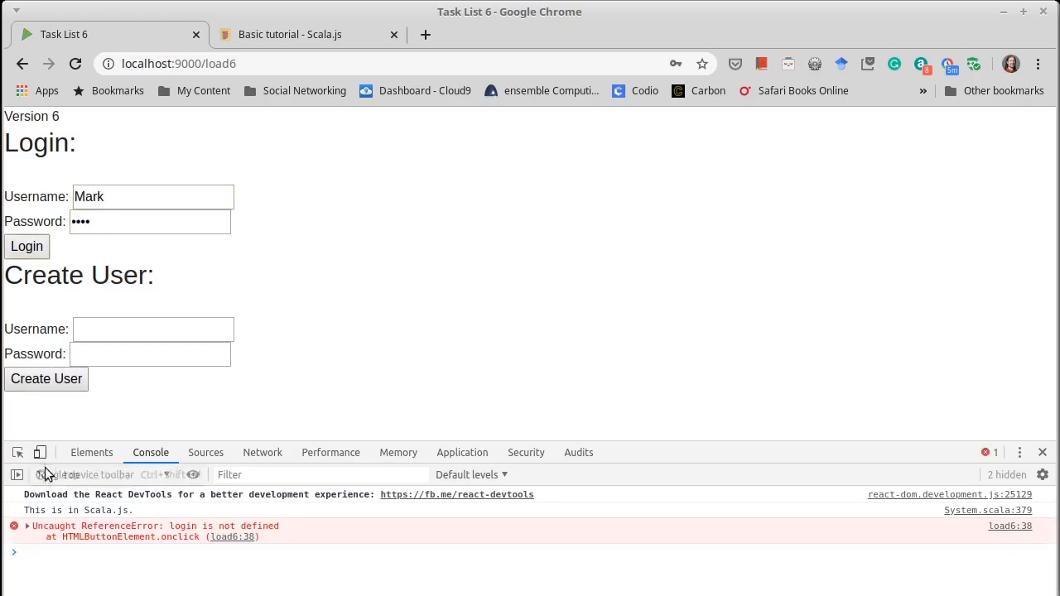
{"action": "mouse_move", "coordinate": [182, 538]}
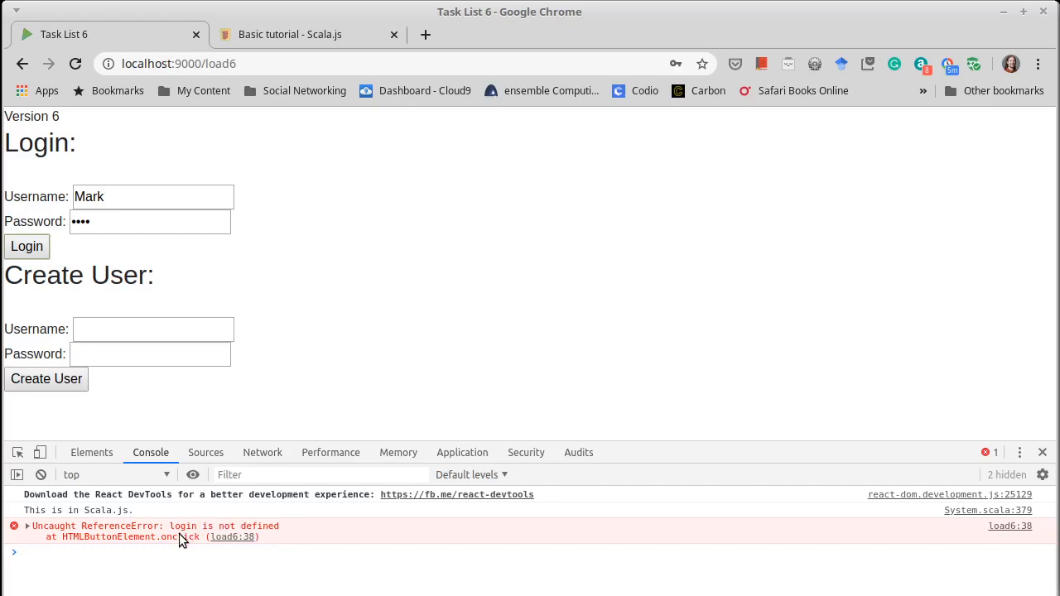
{"action": "left_click", "coordinate": [26, 245]}
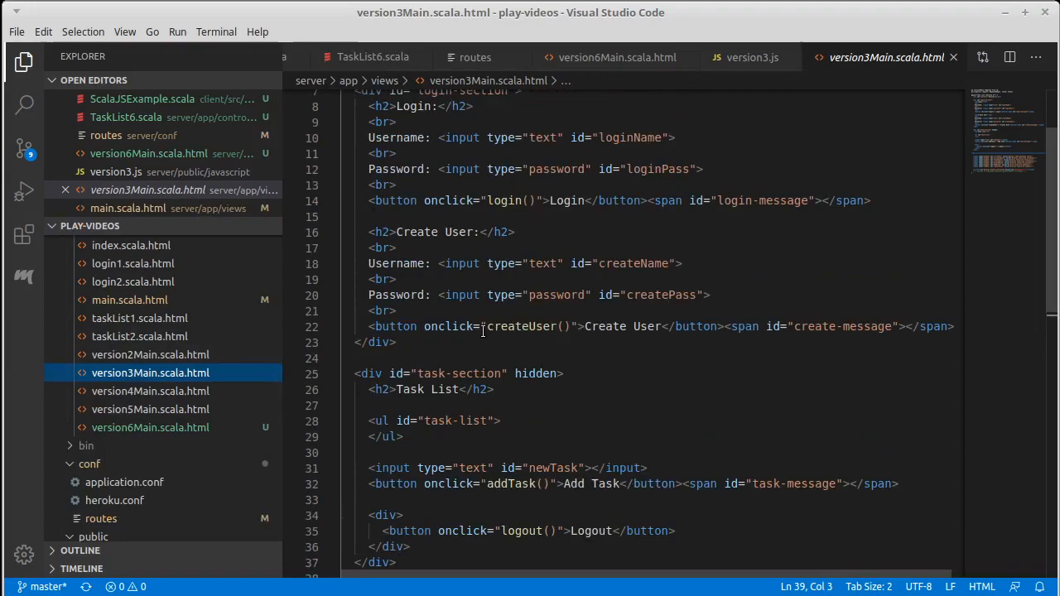
Inspect the createUser(), login() and addTask onclick handlers in version3Main.scala.html.
{"action": "double_click", "coordinate": [522, 327]}
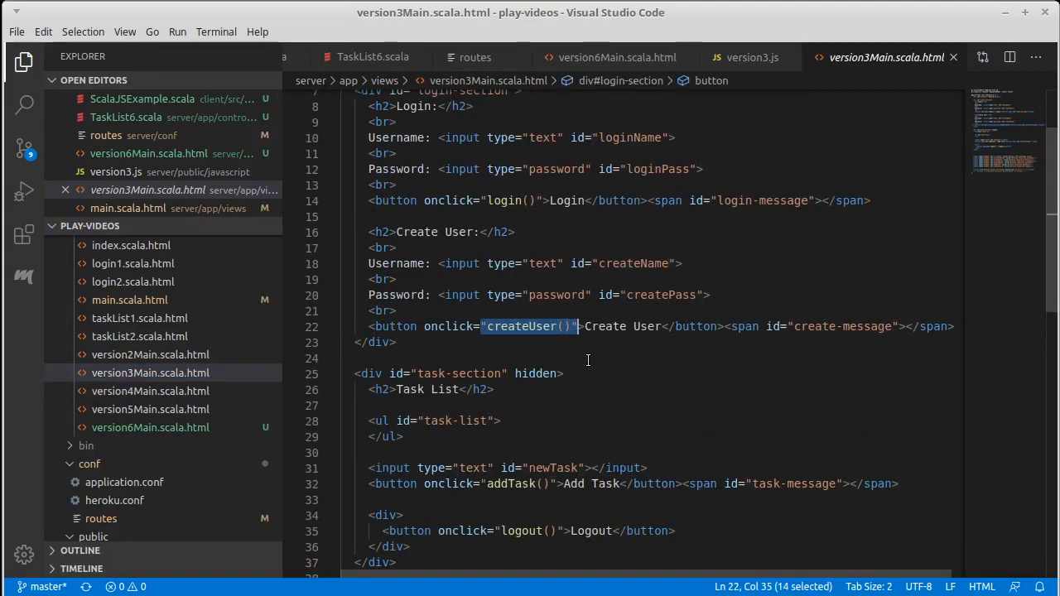
{"action": "double_click", "coordinate": [508, 200]}
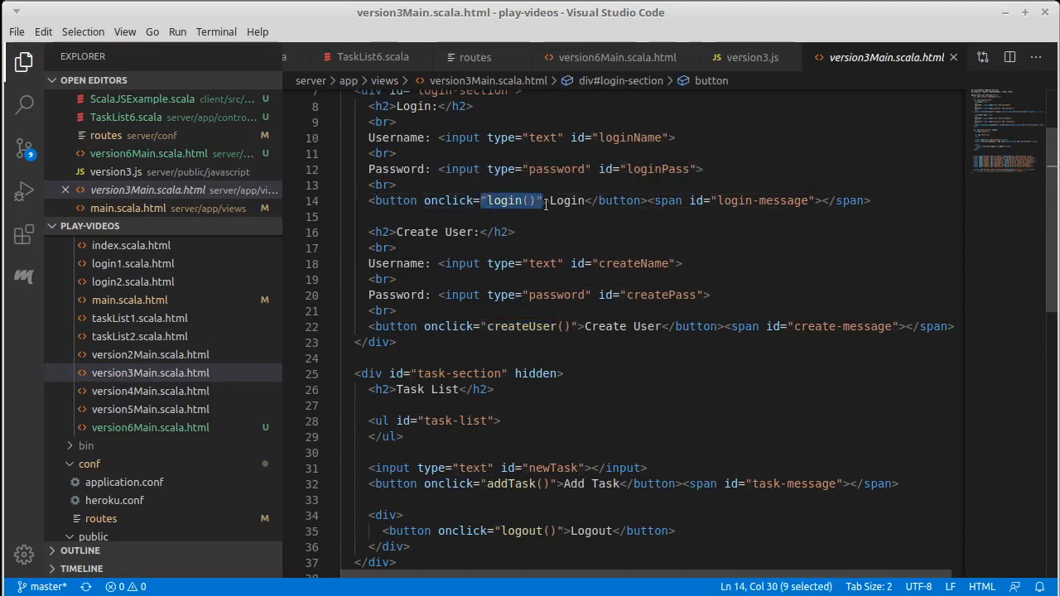
{"action": "left_click", "coordinate": [490, 325]}
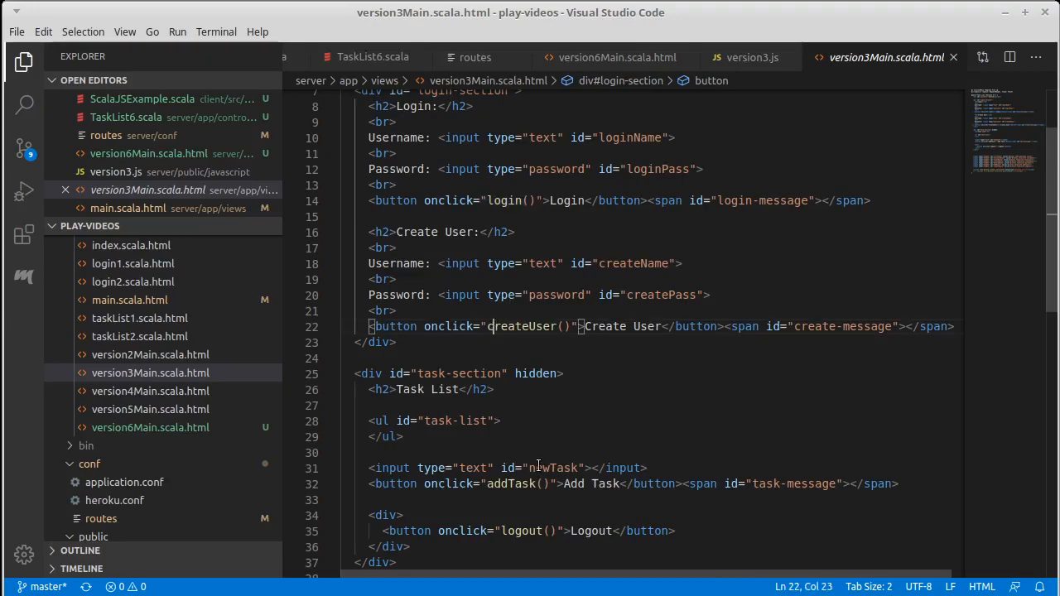
{"action": "mouse_move", "coordinate": [577, 427]}
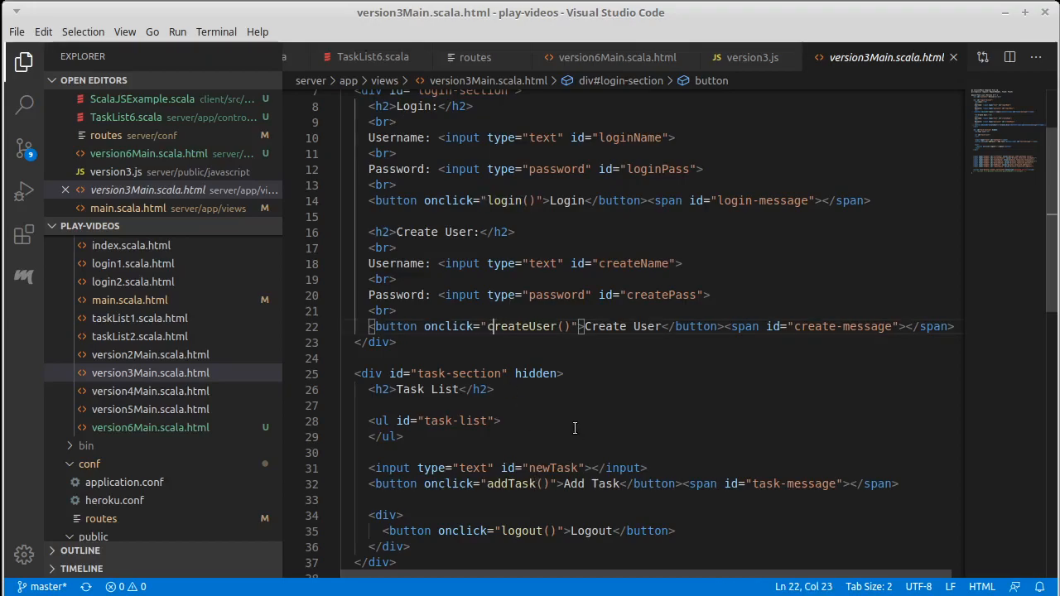
{"action": "left_click", "coordinate": [491, 201]}
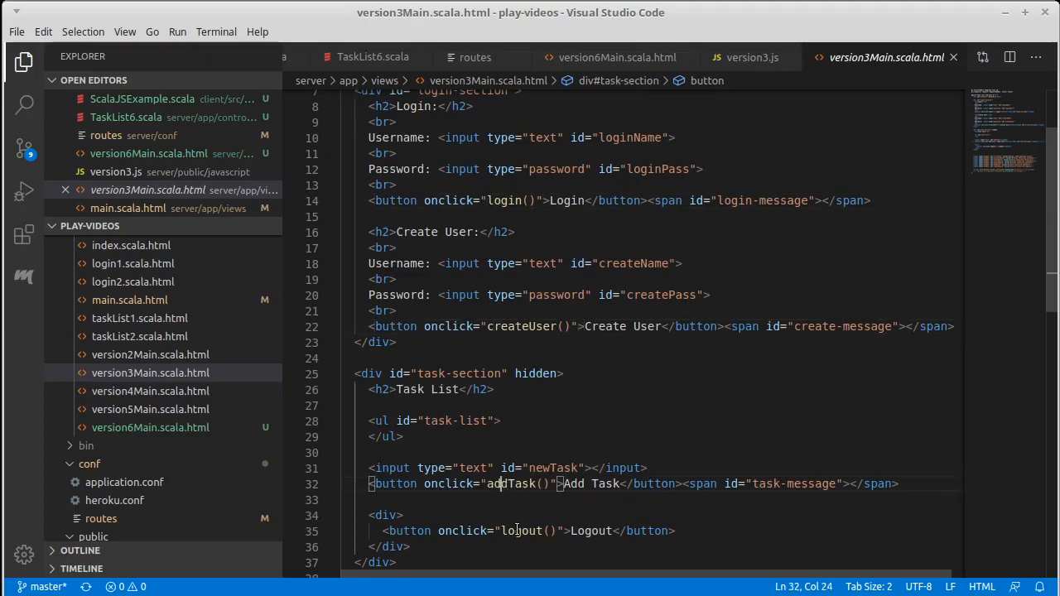
{"action": "scroll", "scroll_direction": "down", "scroll_amount": 3}
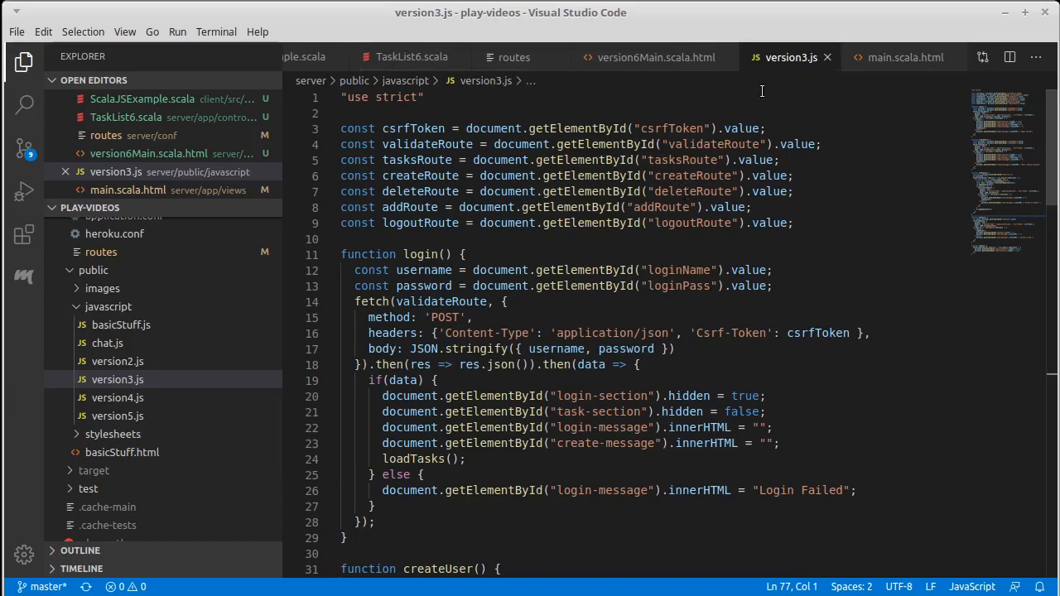
{"action": "mouse_move", "coordinate": [656, 56]}
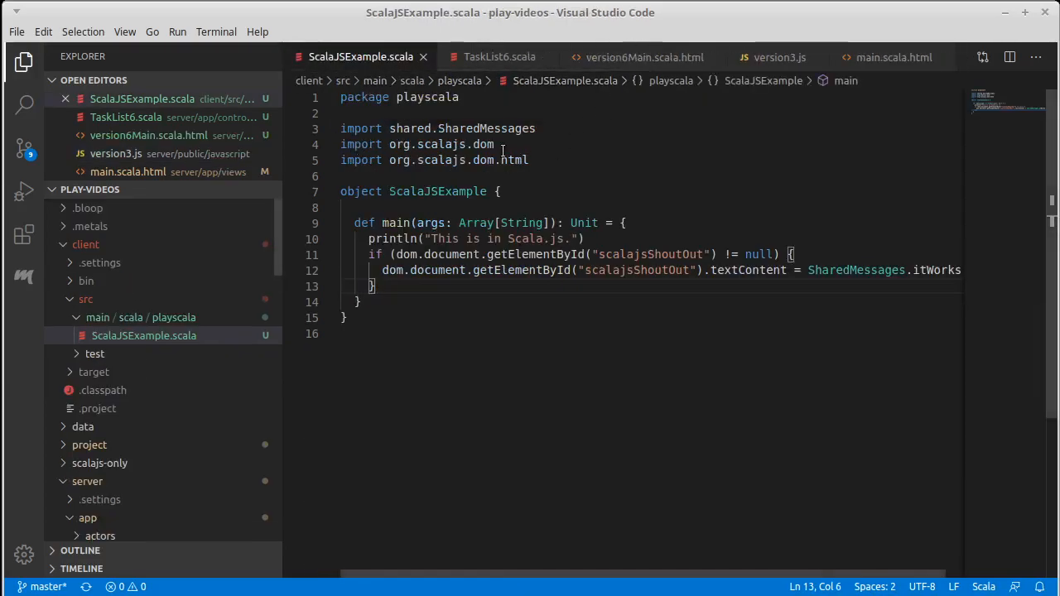
{"action": "mouse_move", "coordinate": [395, 180]}
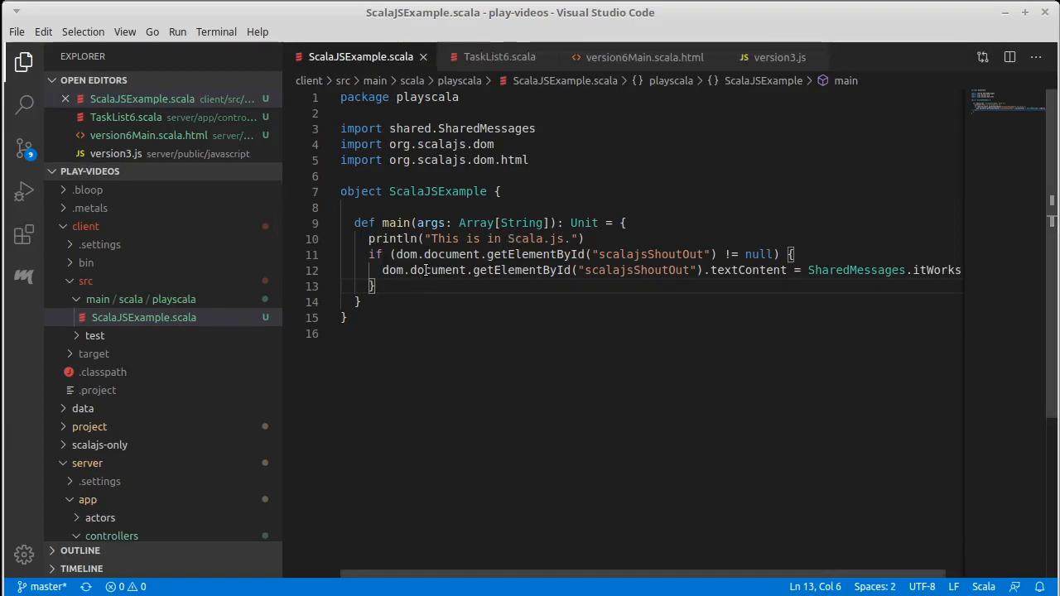
Select the org.scalajs.dom import line in ScalaJSExample.scala and return to the version 6 template.
{"action": "left_click_drag", "start_coordinate": [393, 255], "coordinate": [729, 255]}
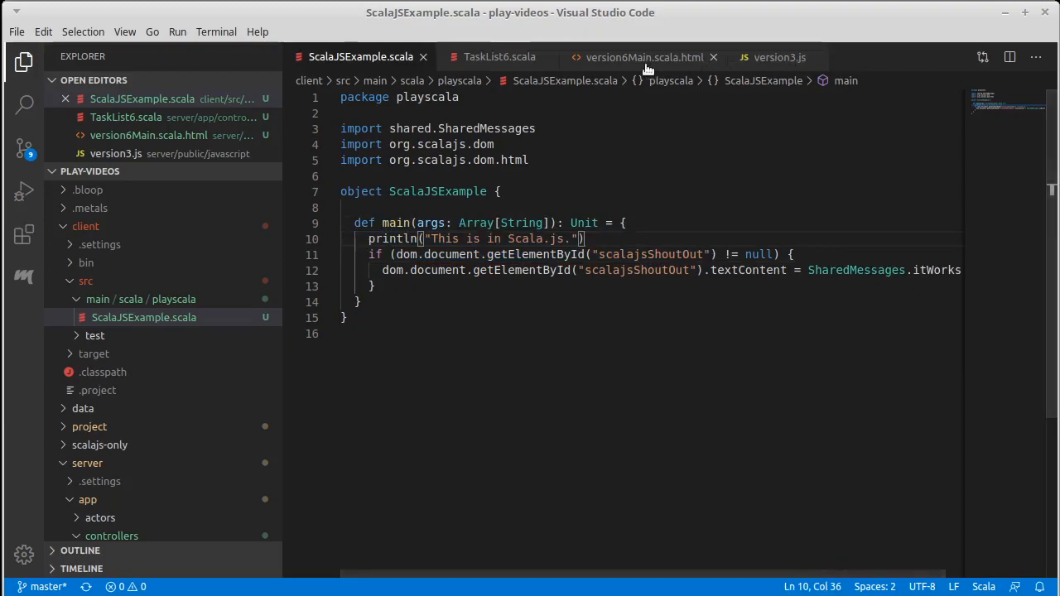
{"action": "left_click", "coordinate": [644, 57]}
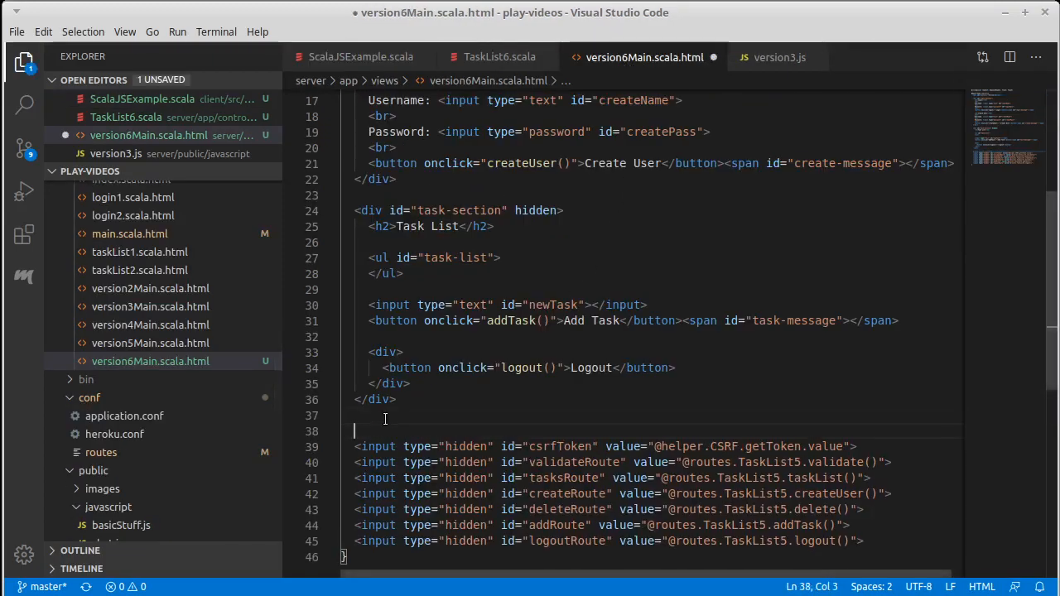
Add <input type="hidden" id="version6" value=""> above the other hidden inputs.
{"action": "type", "text": "<input"}
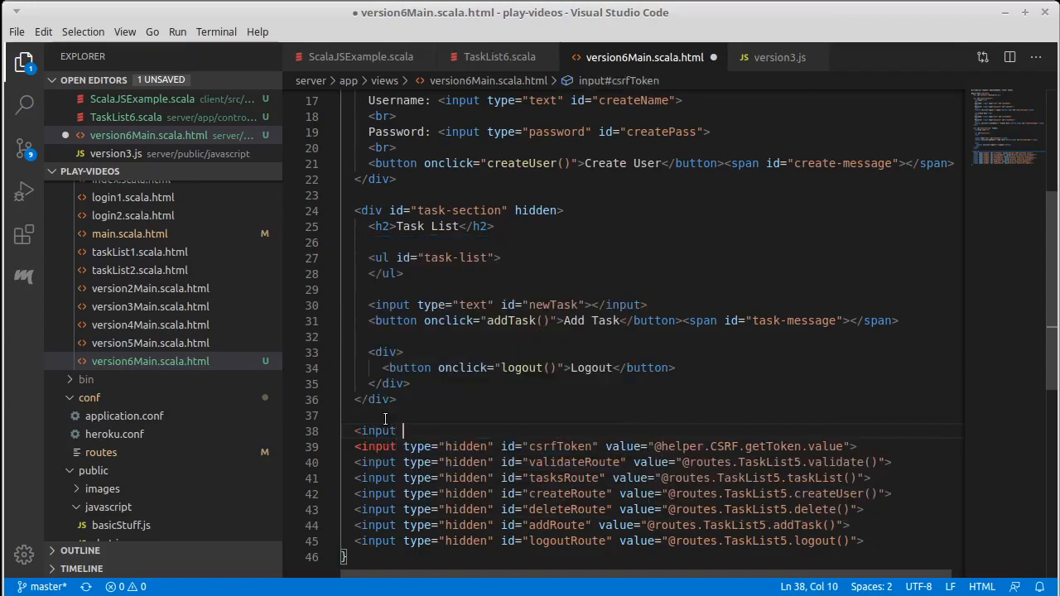
{"action": "type", "text": "type"}
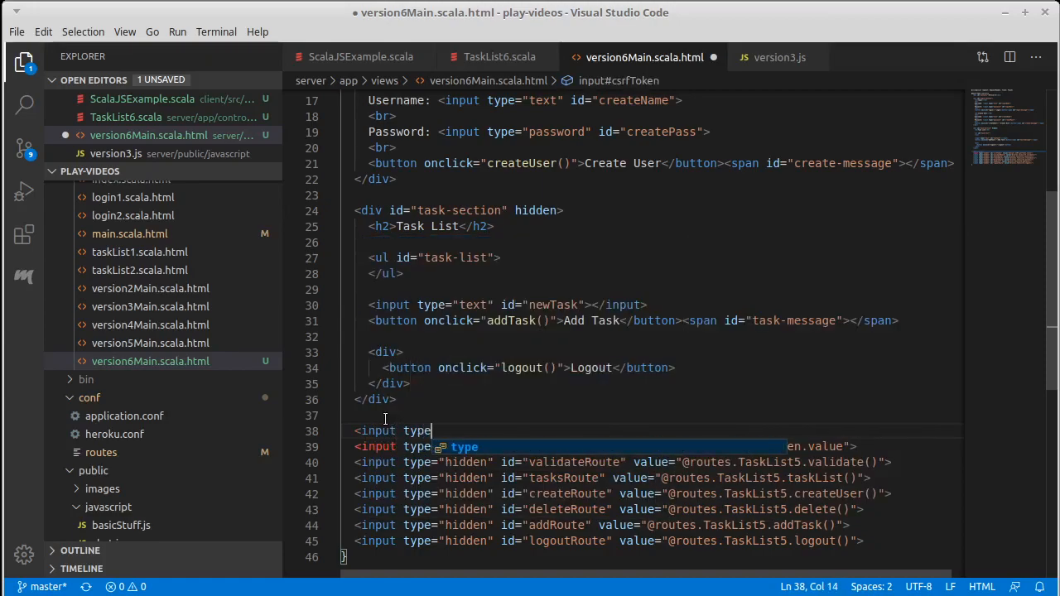
{"action": "type", "text": "=\"hidden\" id=\"v"}
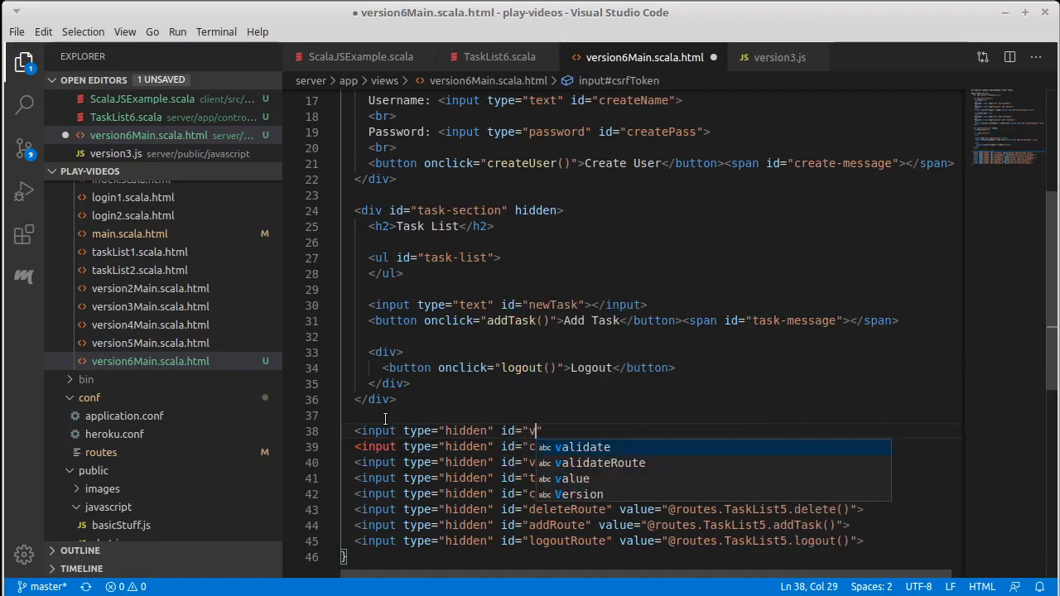
{"action": "type", "text": "ersion6"}
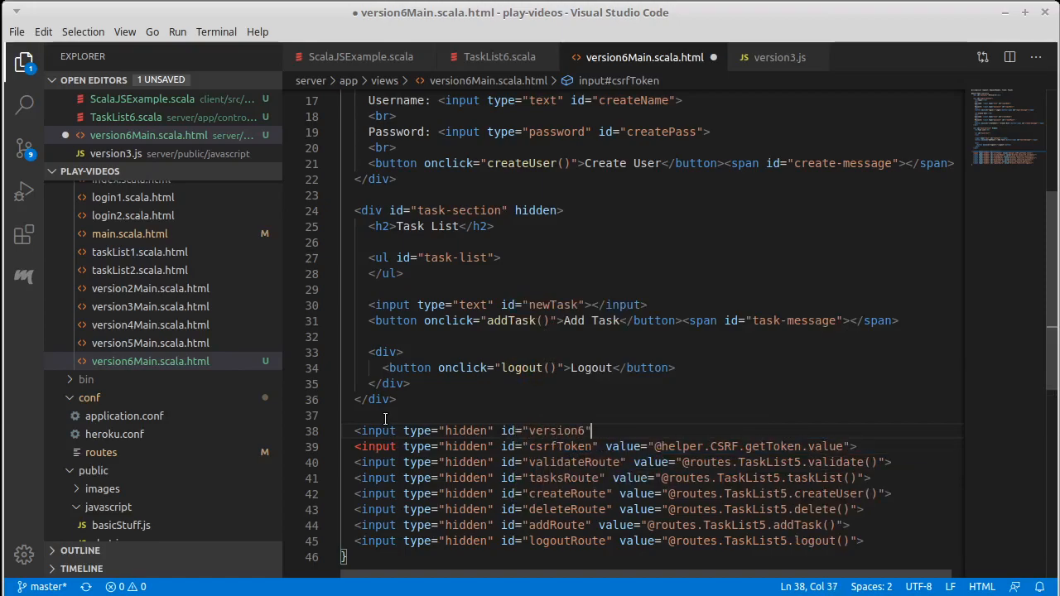
{"action": "type", "text": "value="}
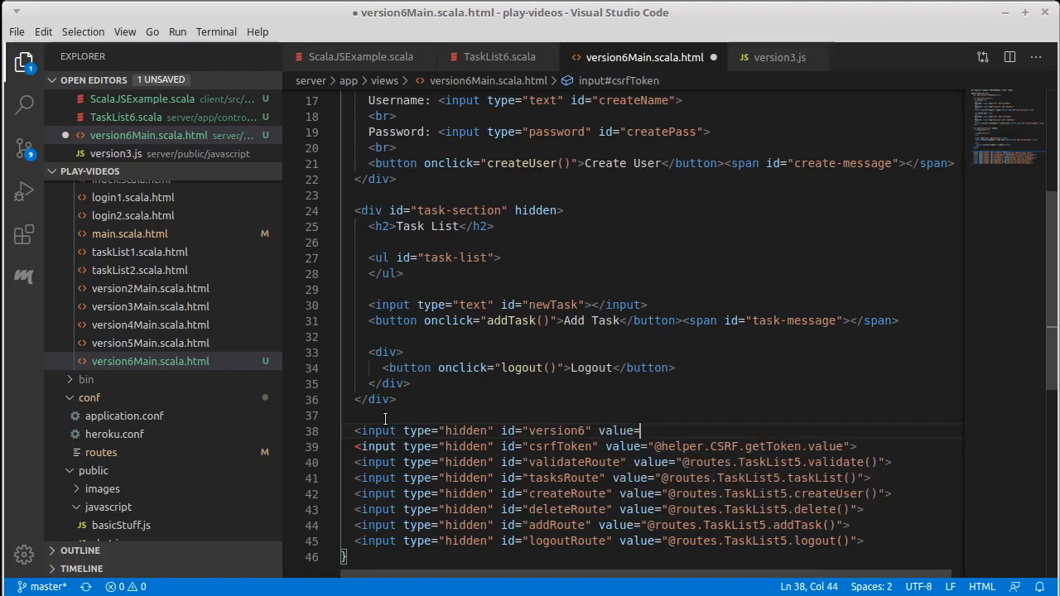
{"action": "type", "text": "\"\""}
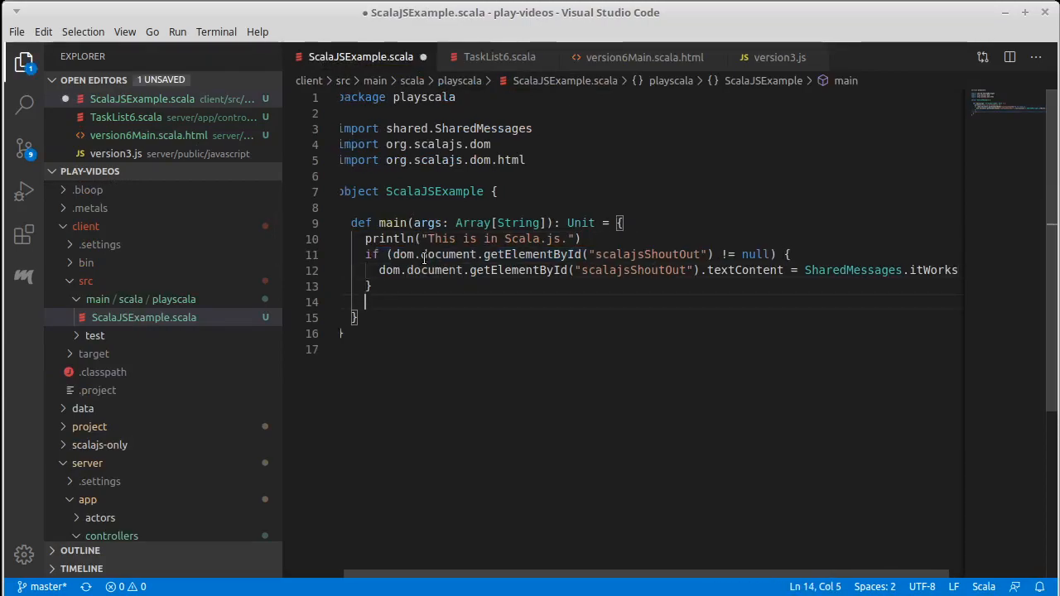
Add an if (dom.document.getElementById("version6") != null) check in main and save.
{"action": "type", "text": "if (dom.document.getElementById(\"scalajsShoutOut\") != null) {"}
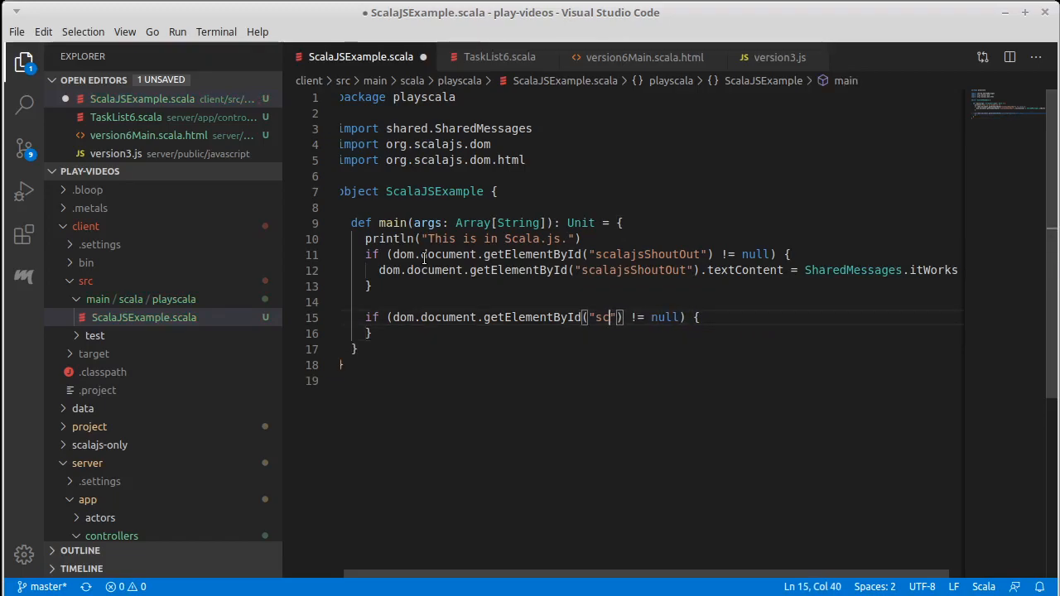
{"action": "type", "text": "versione"}
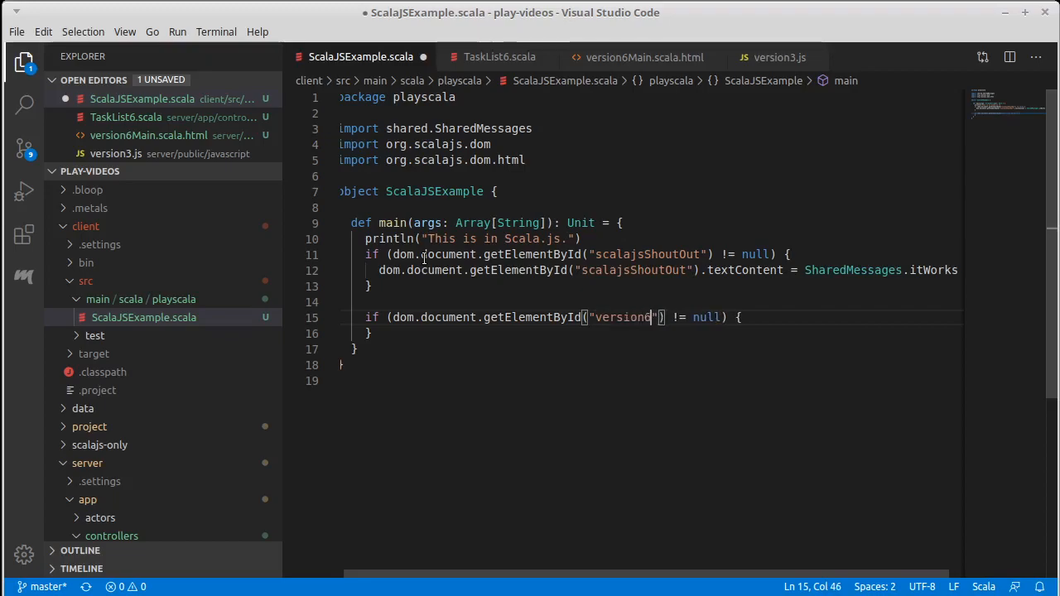
{"action": "key", "text": "ctrl+s"}
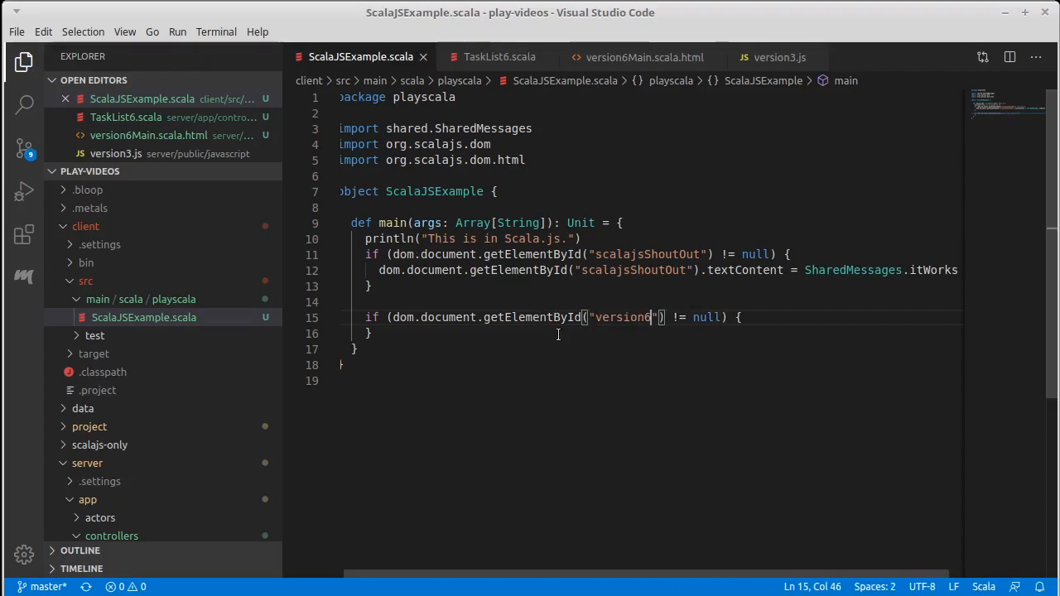
{"action": "left_click", "coordinate": [778, 56]}
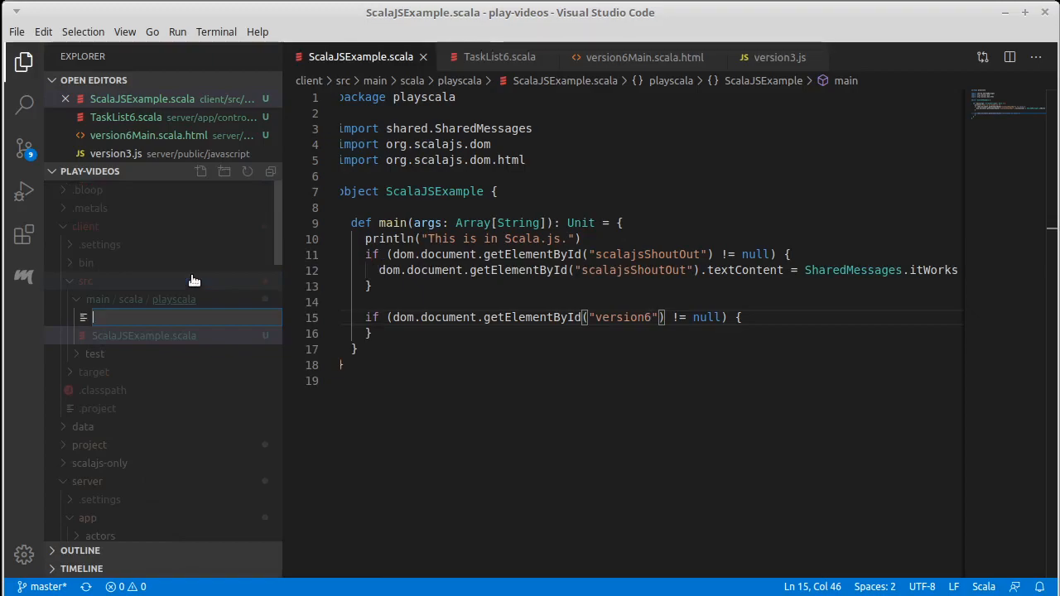
Name the new file Version6.scala and declare object Version6 in it.
{"action": "type", "text": "Version6.sc"}
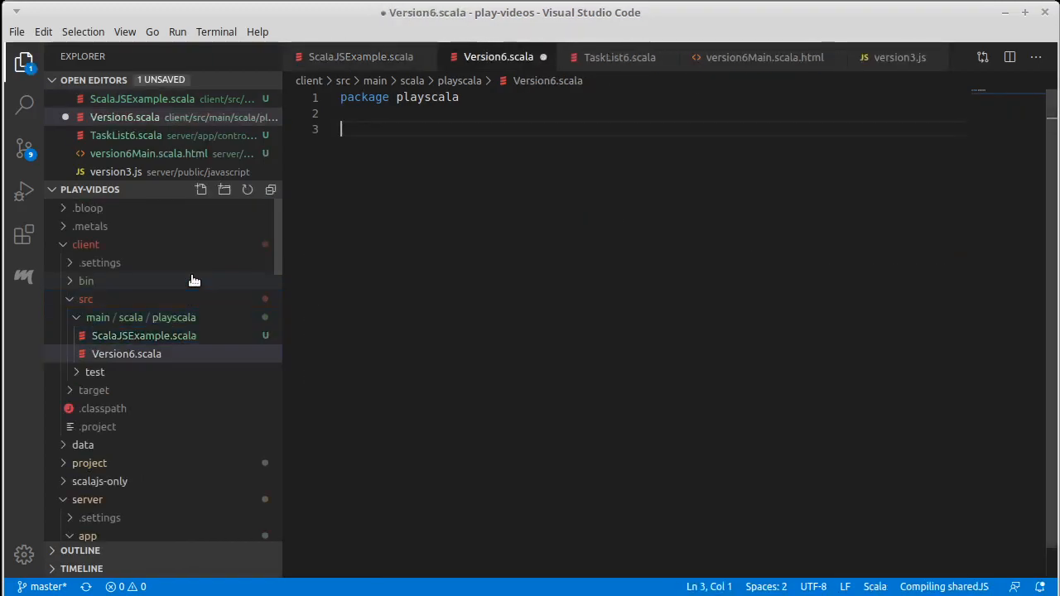
{"action": "type", "text": "obj"}
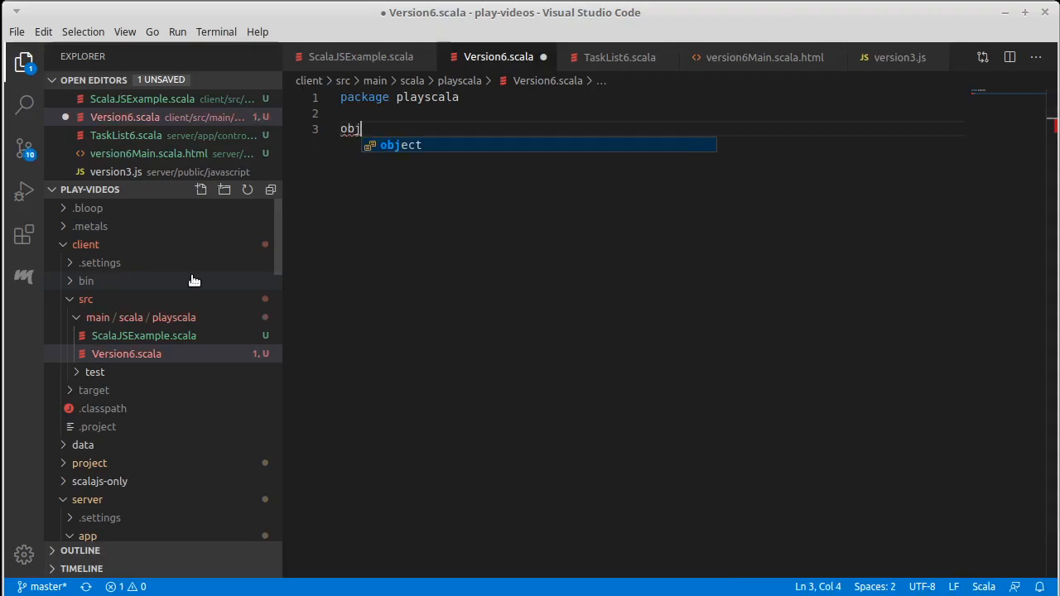
{"action": "type", "text": "ect Version6"}
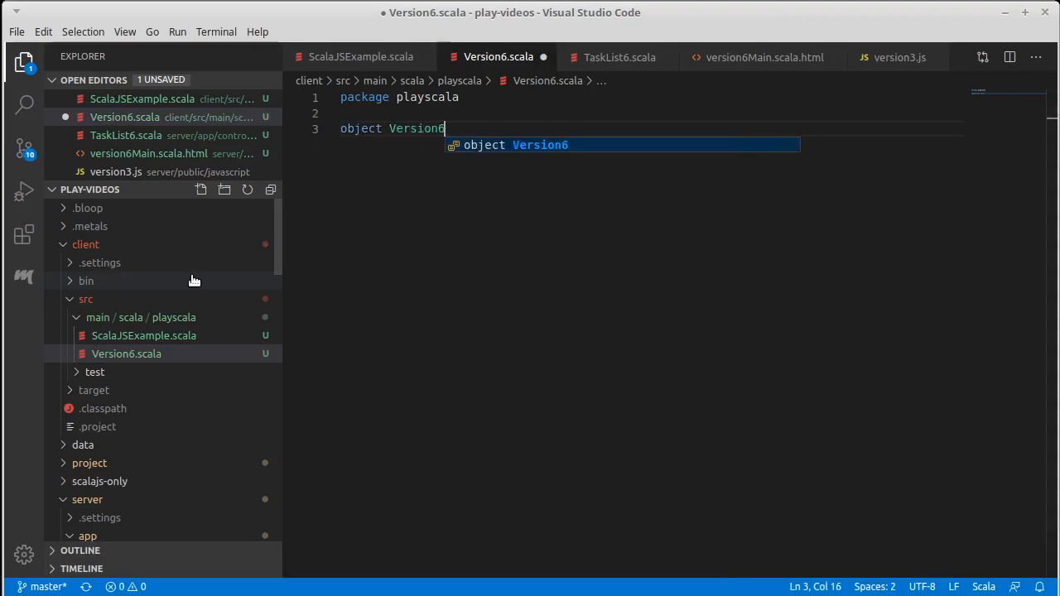
{"action": "type", "text": "{"}
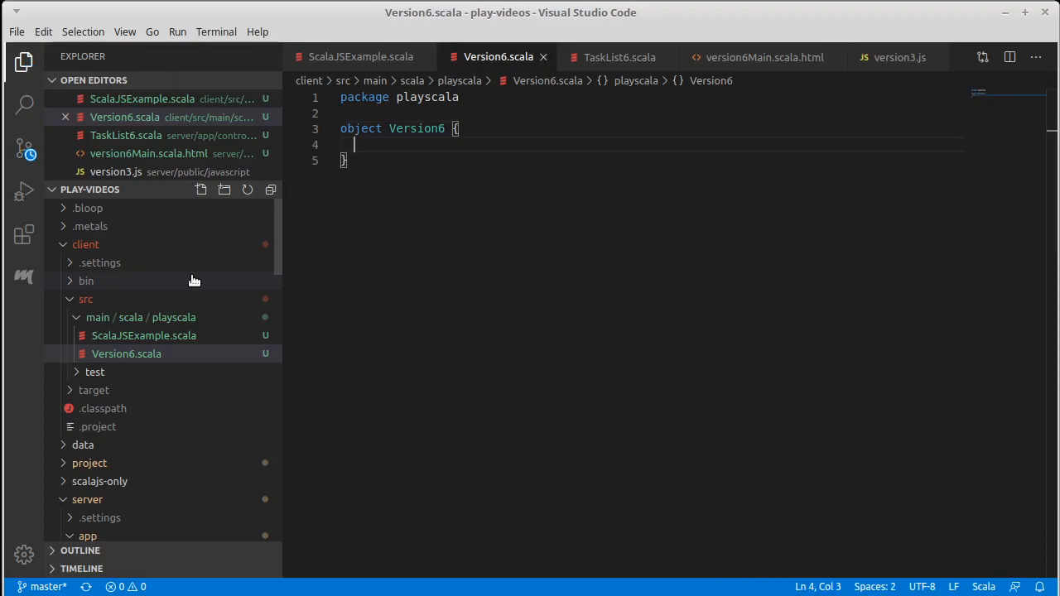
Give Version6 an empty def init(): Unit method.
{"action": "type", "text": "def int"}
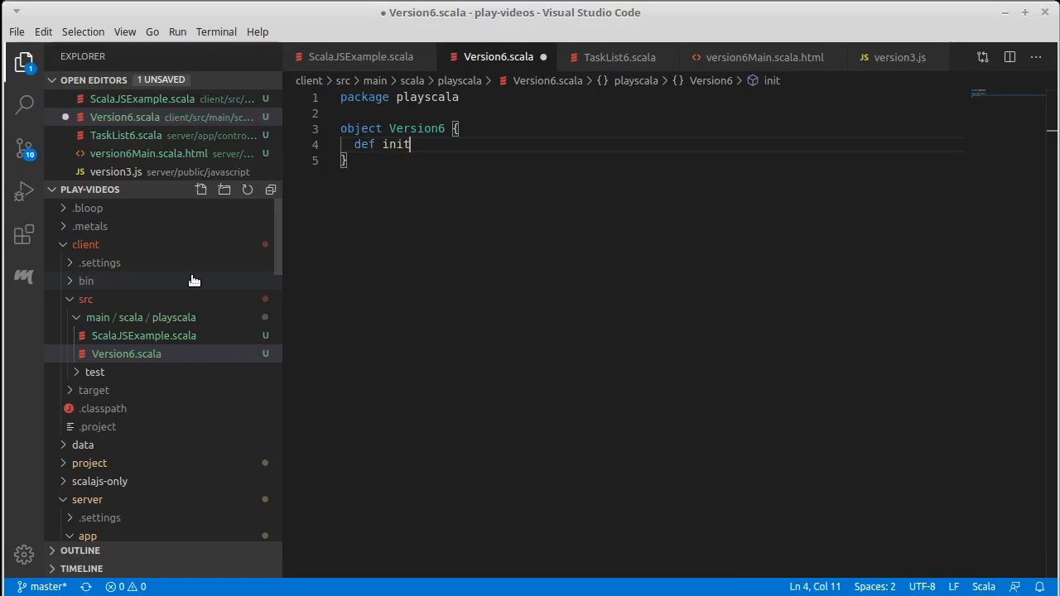
{"action": "type", "text": "()"}
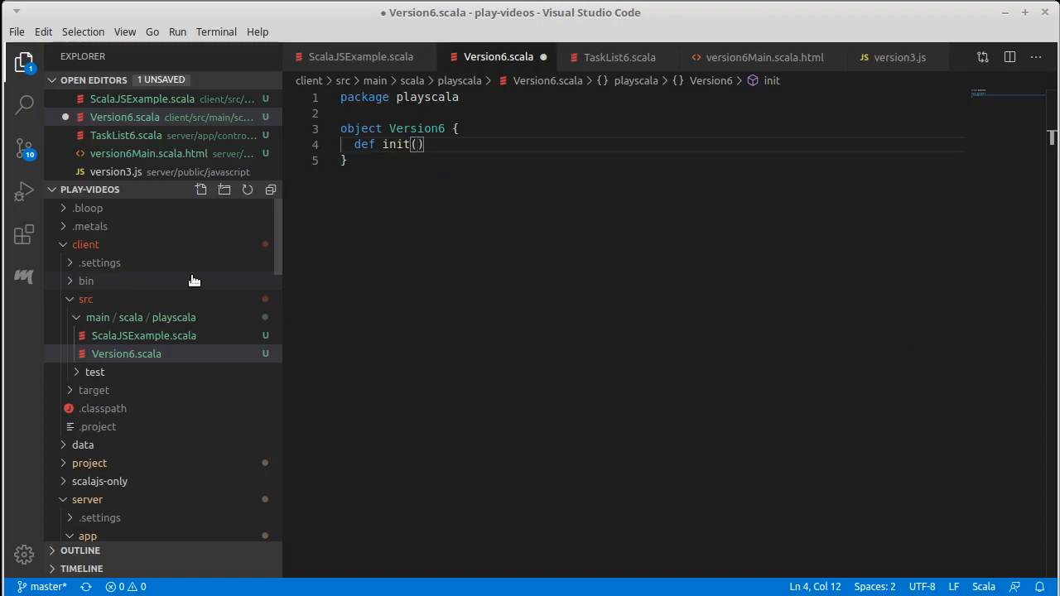
{"action": "type", "text": ": Unit = {"}
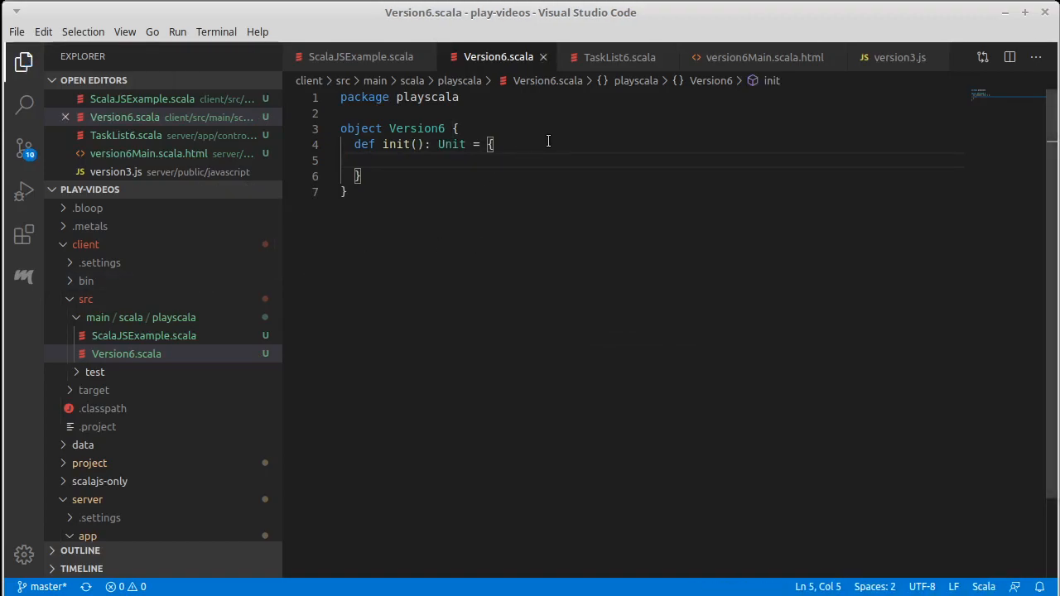
{"action": "left_click", "coordinate": [361, 56]}
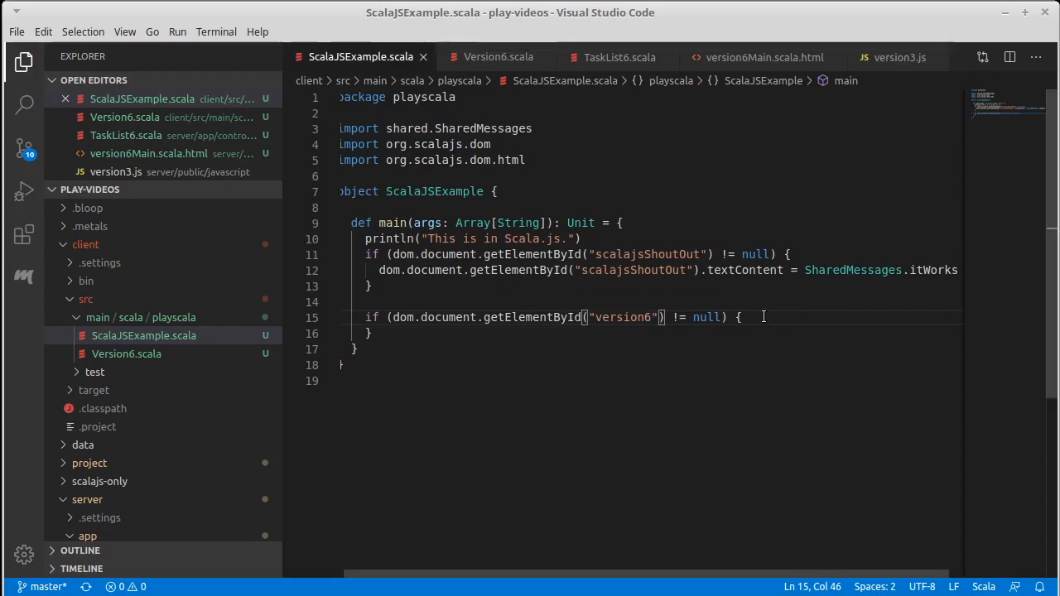
Call Version6.init() inside the version6 check in ScalaJSExample.scala.
{"action": "key", "text": "Enter"}
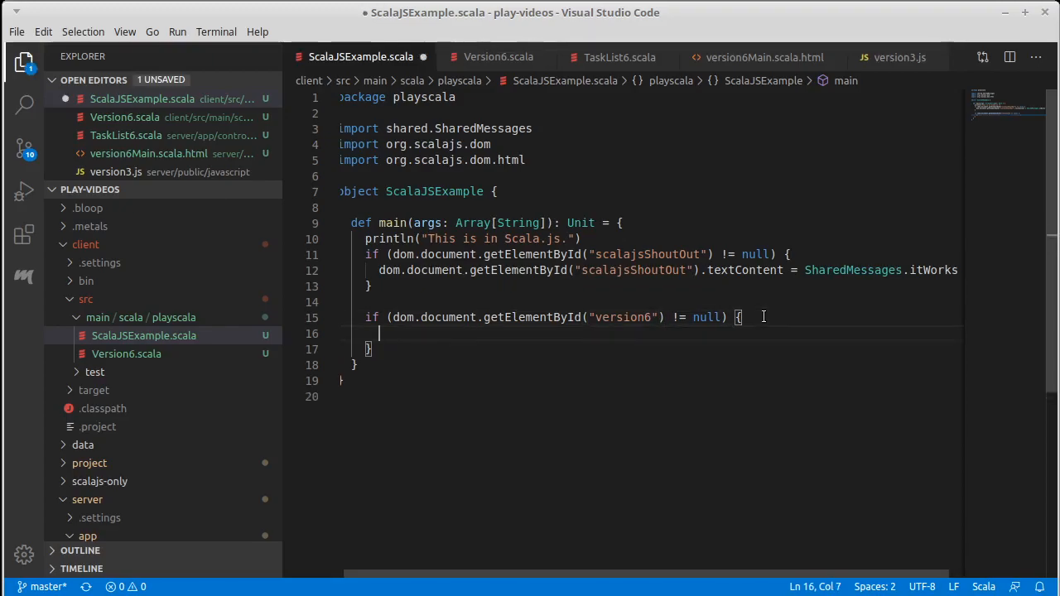
{"action": "type", "text": "Version6"}
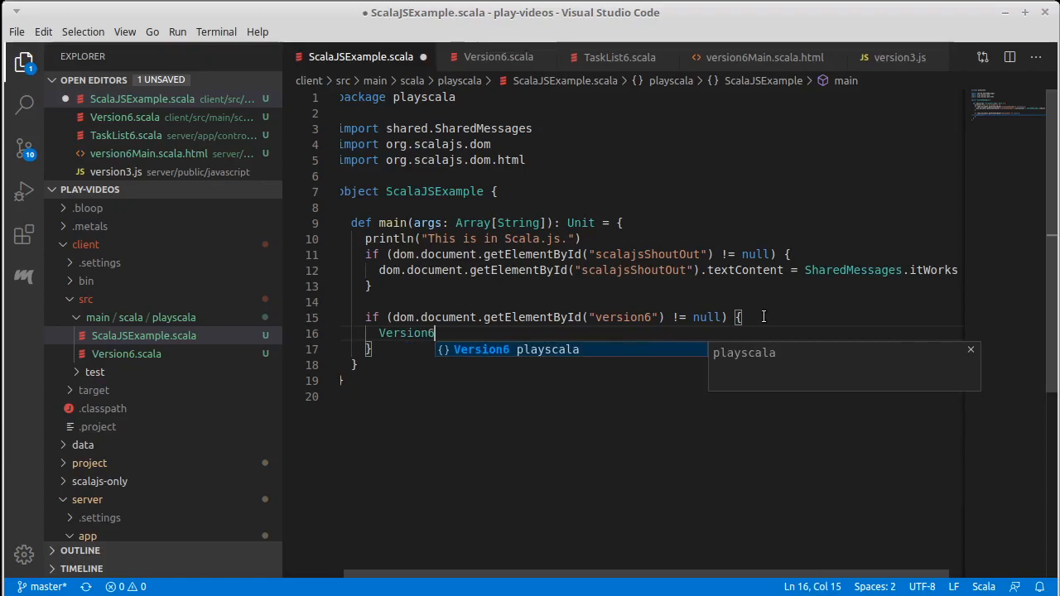
{"action": "type", "text": ".init()"}
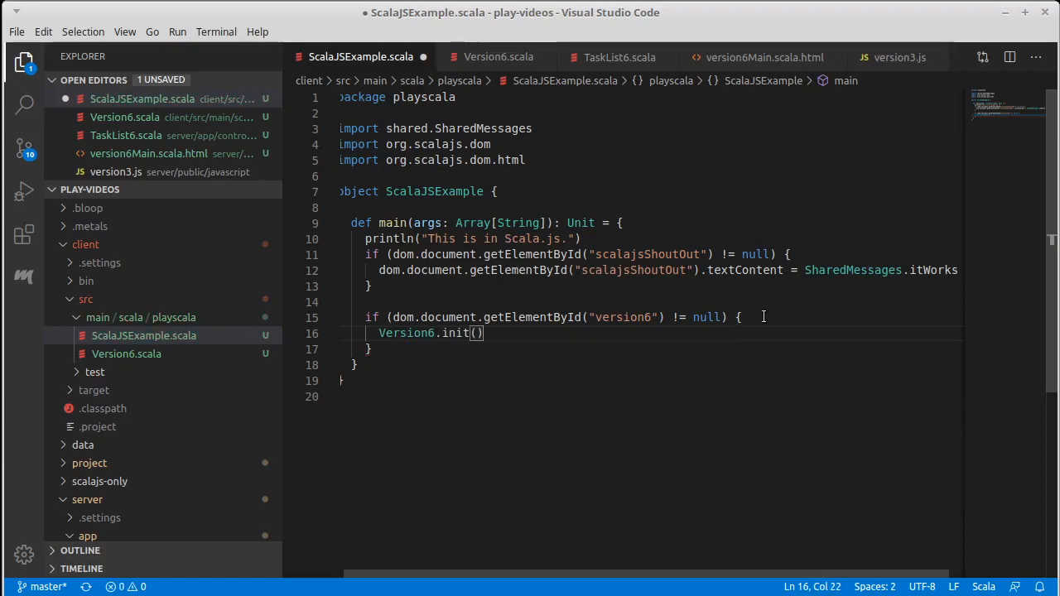
{"action": "left_click", "coordinate": [497, 57]}
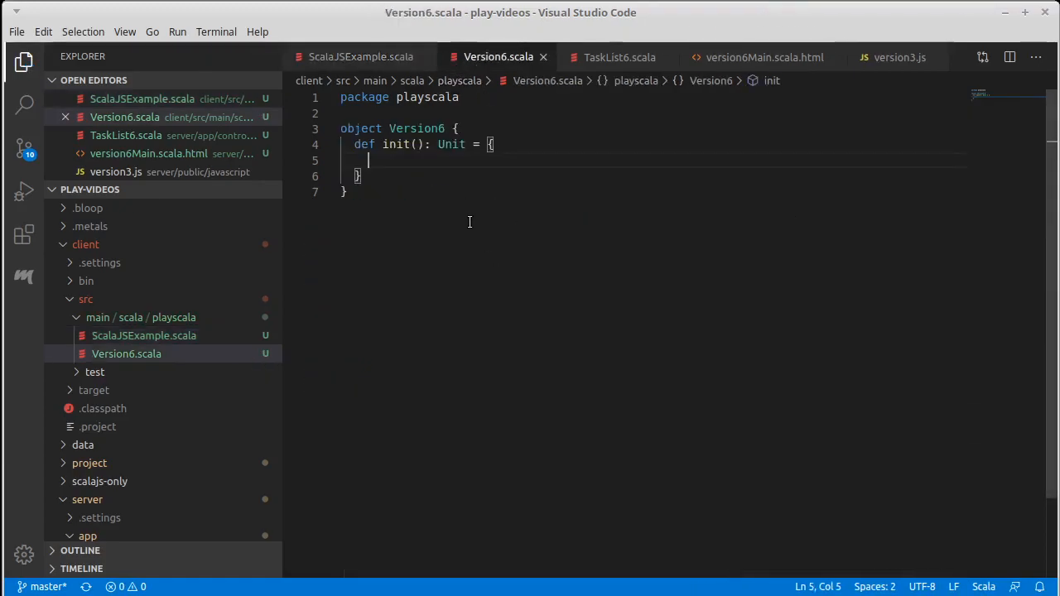
Have init print "In version 6." and switch to the browser to test.
{"action": "type", "text": "println("}
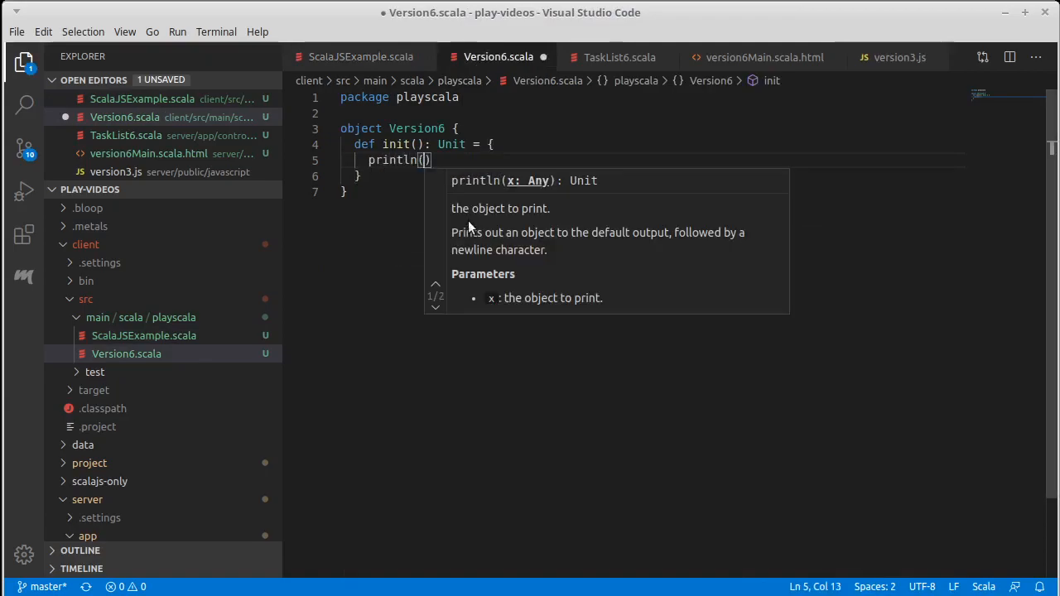
{"action": "type", "text": "\"In version 6"}
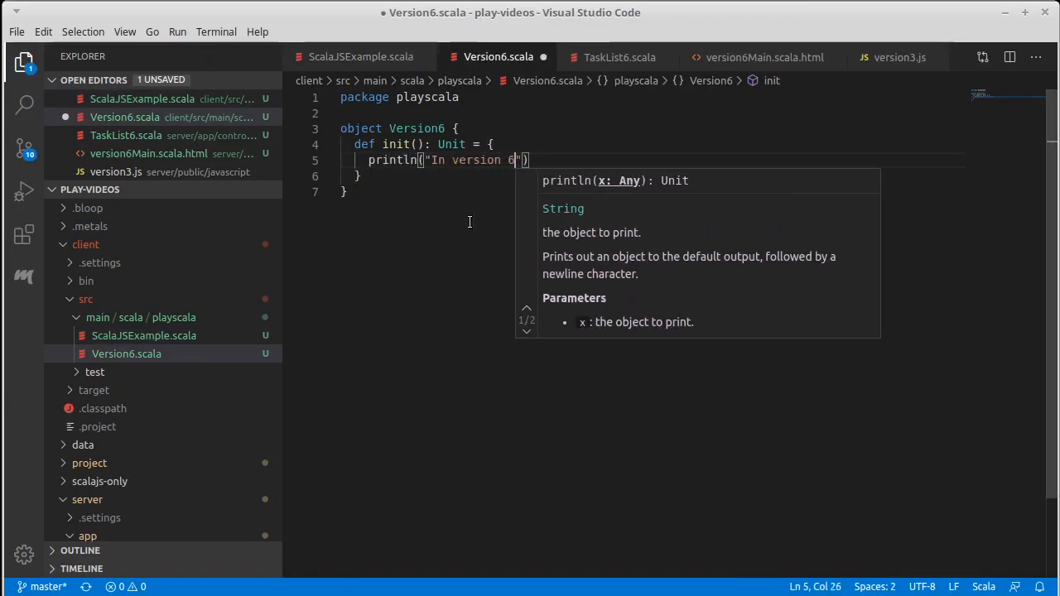
{"action": "type", "text": "."}
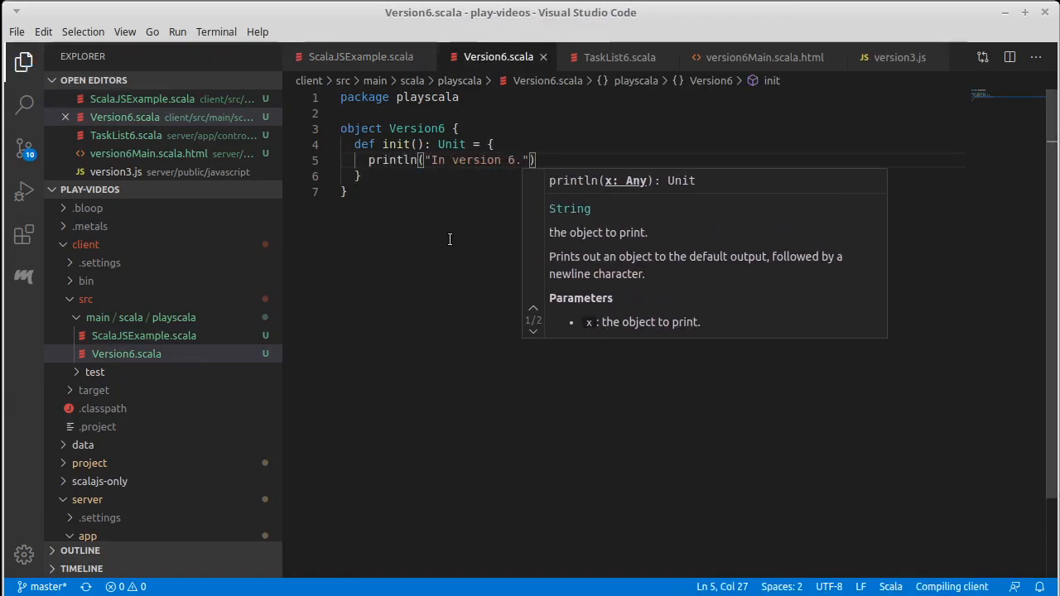
{"action": "key", "text": "alt+Tab"}
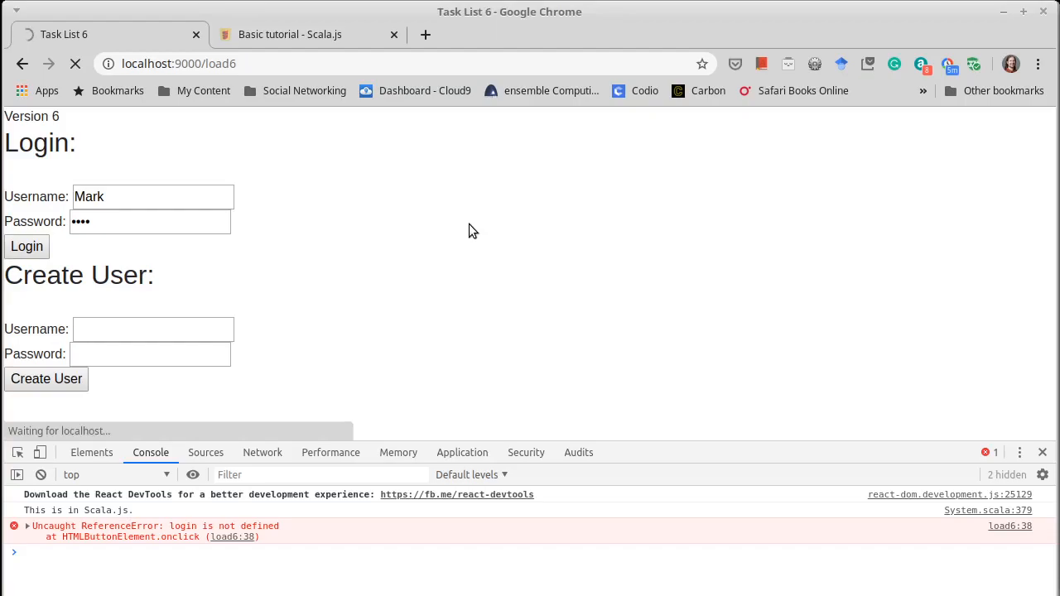
{"action": "mouse_move", "coordinate": [387, 251]}
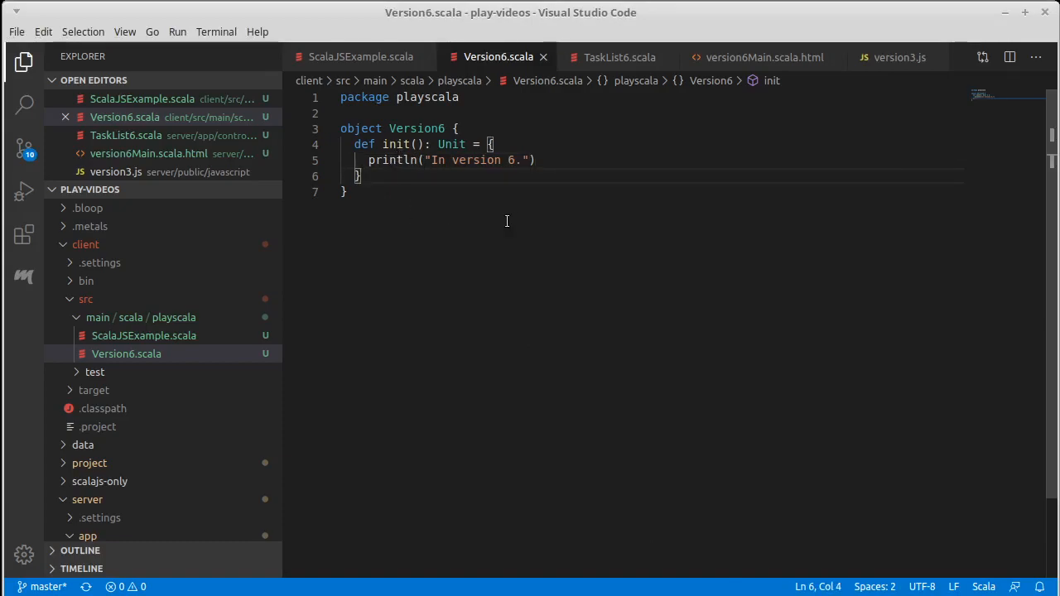
{"action": "mouse_move", "coordinate": [527, 198]}
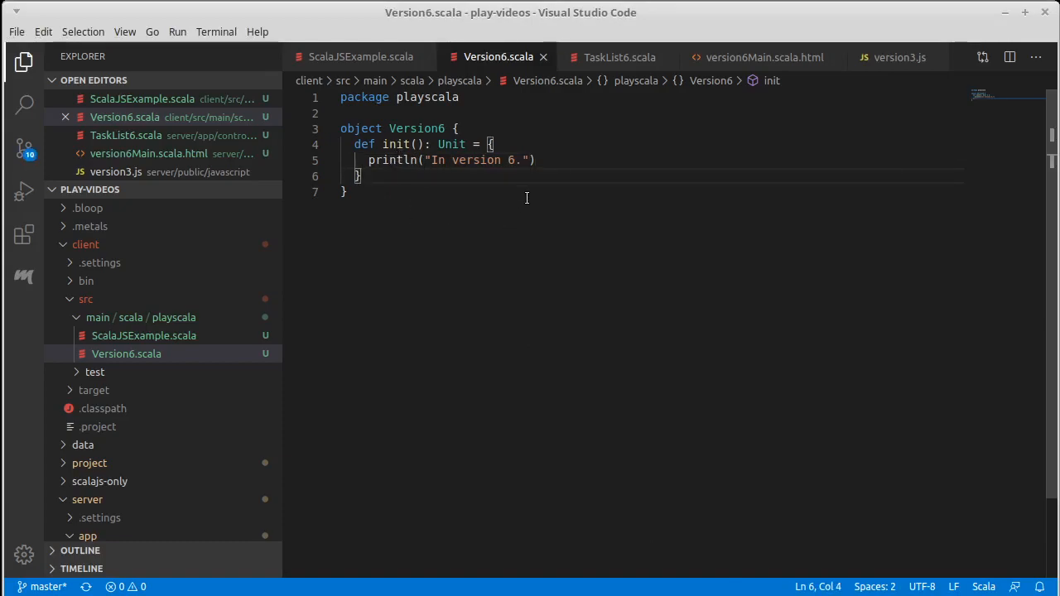
Select the block of route constant declarations at the top of version3.js.
{"action": "left_click", "coordinate": [897, 56]}
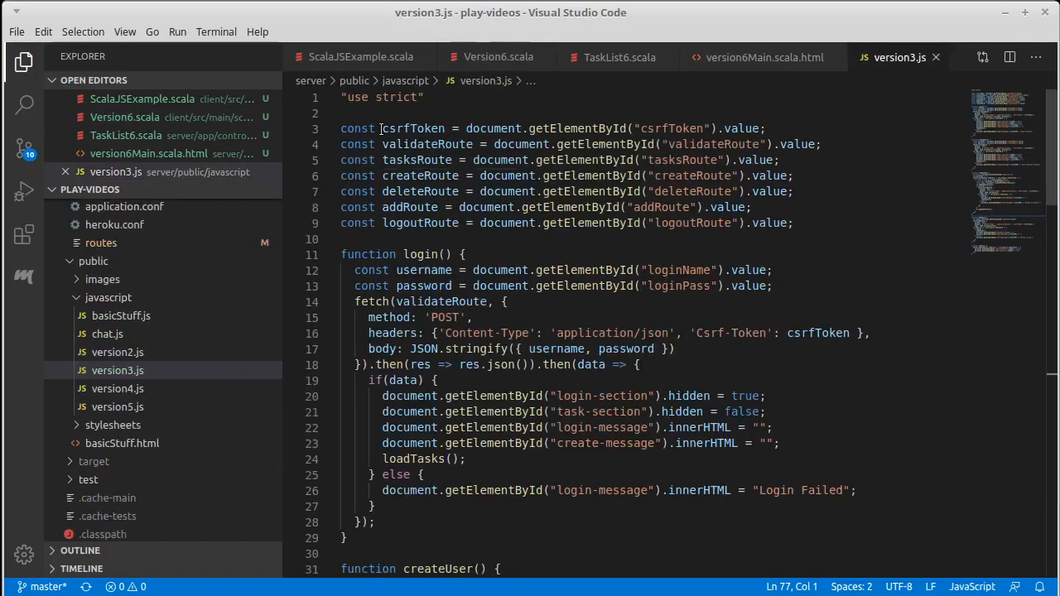
{"action": "left_click_drag", "start_coordinate": [379, 130], "coordinate": [792, 222]}
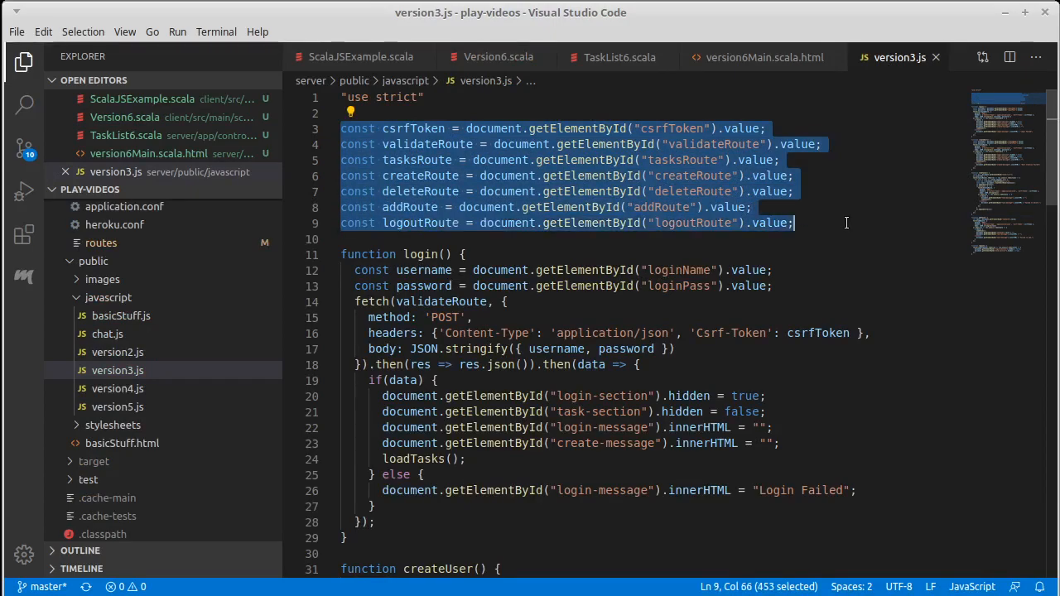
{"action": "mouse_move", "coordinate": [498, 56]}
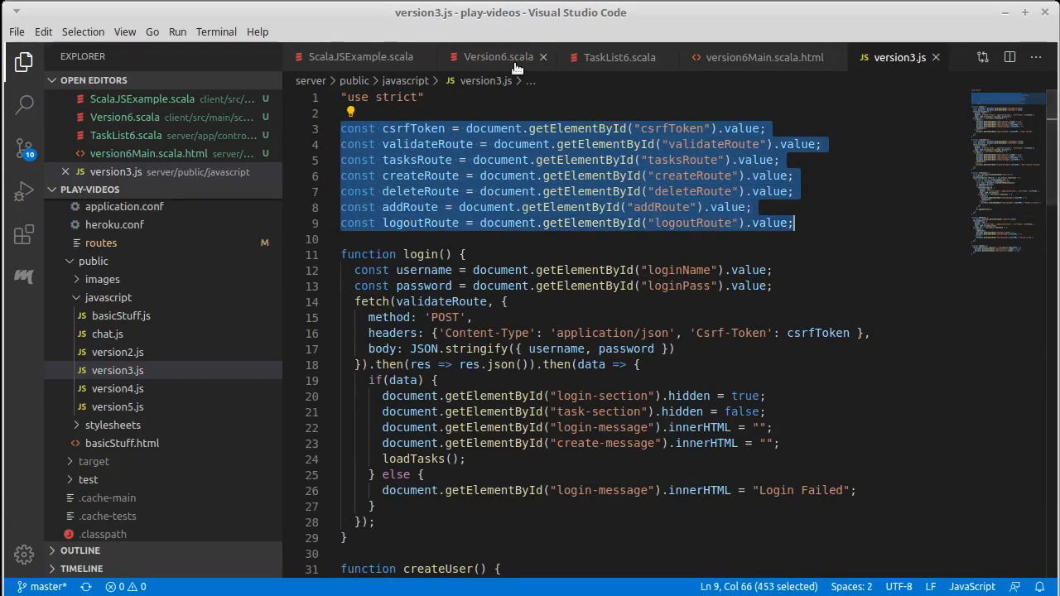
{"action": "mouse_move", "coordinate": [361, 56]}
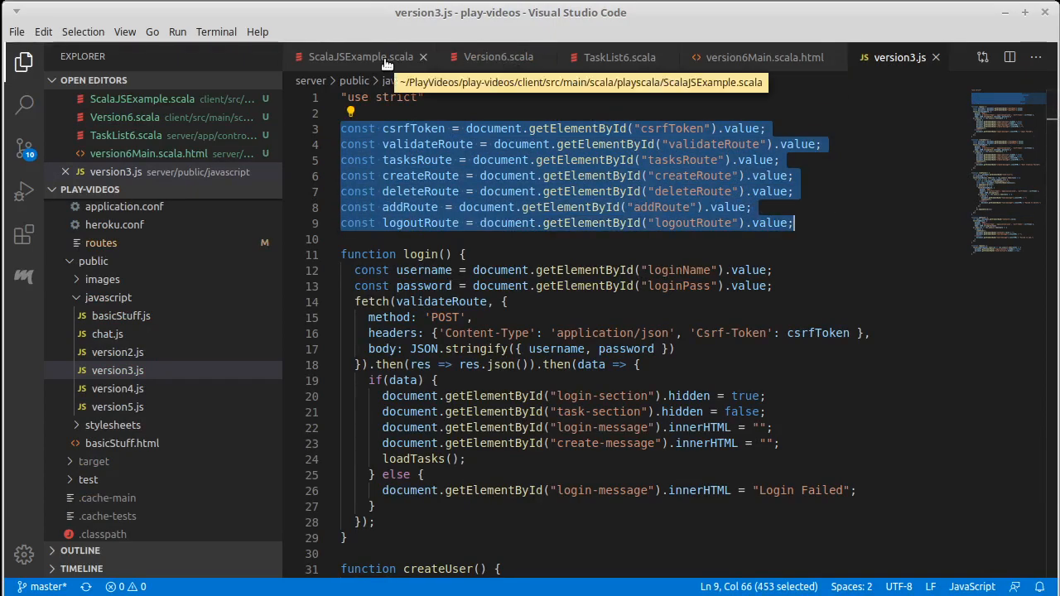
Paste the route declarations into Version6 and turn every const into val.
{"action": "left_click", "coordinate": [497, 56]}
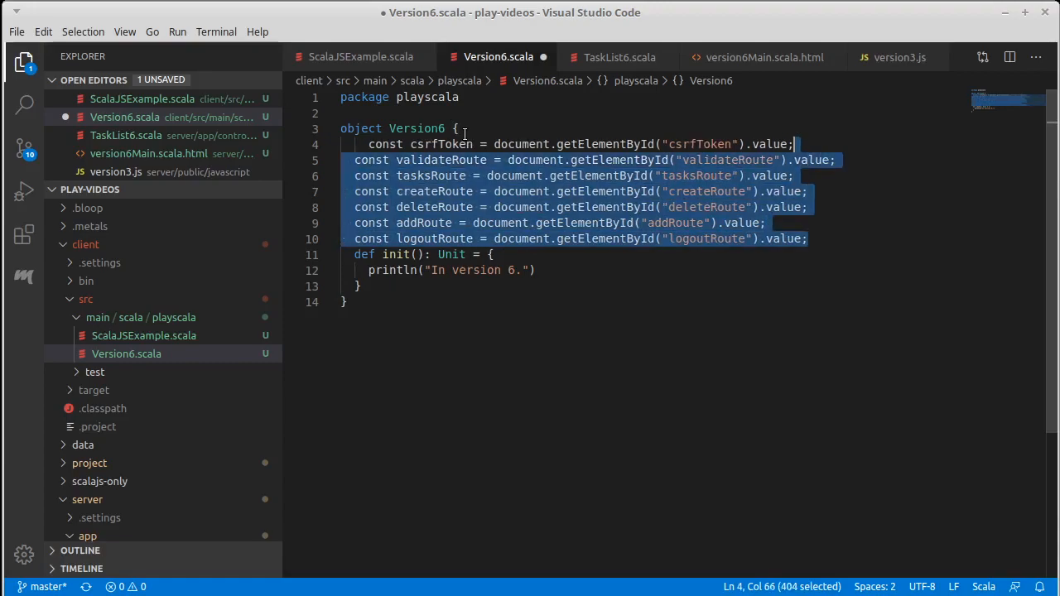
{"action": "key", "text": "Enter"}
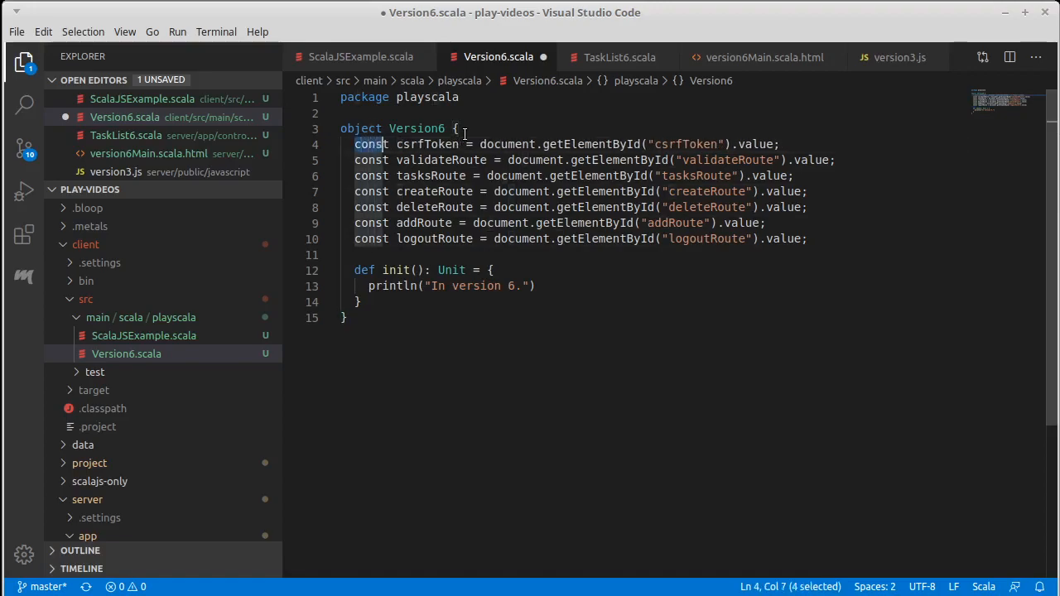
{"action": "key", "text": "ctrl+d"}
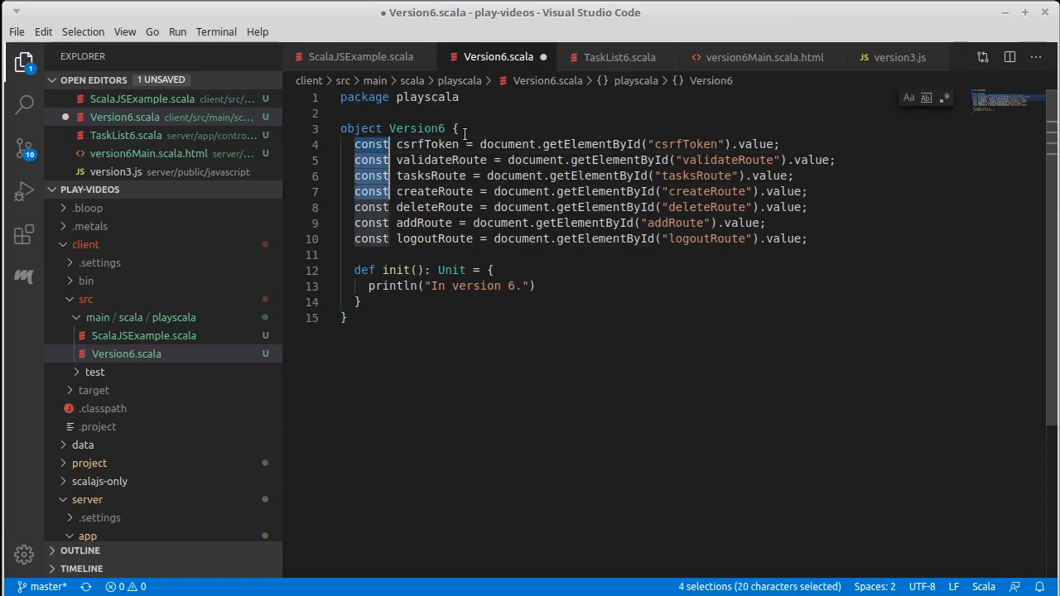
{"action": "type", "text": "val"}
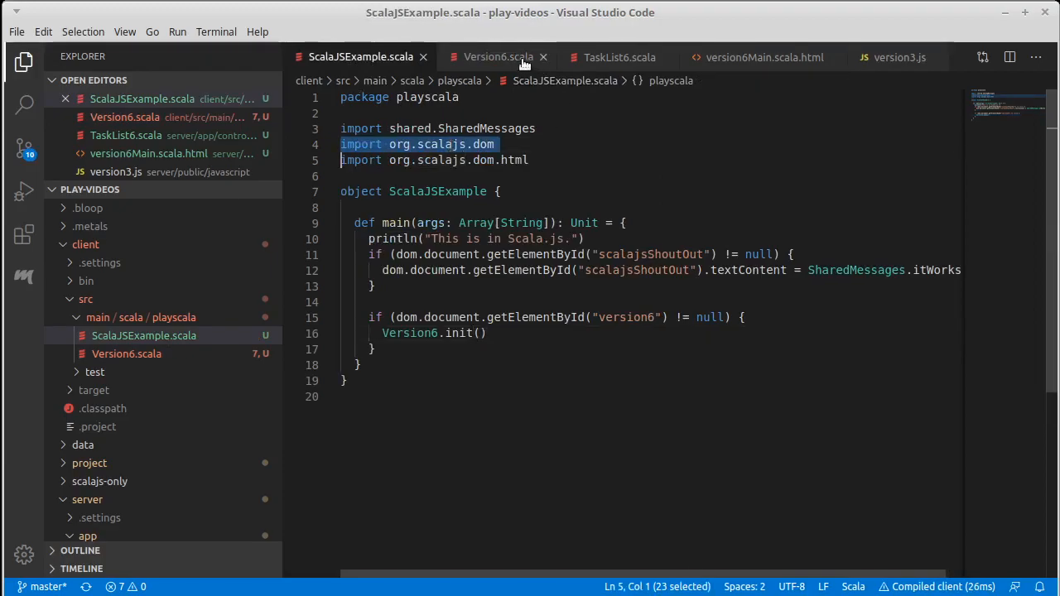
Import org.scalajs.dom and org.scalajs.dom.document below the package line in Version6.scala.
{"action": "left_click", "coordinate": [497, 56]}
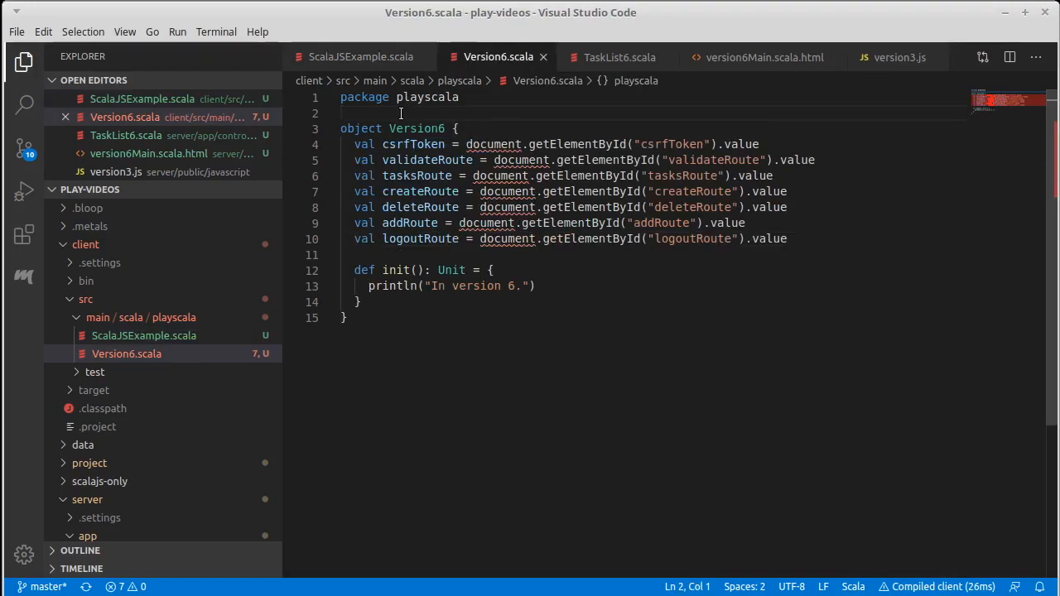
{"action": "type", "text": "import org.scalajs.dom"}
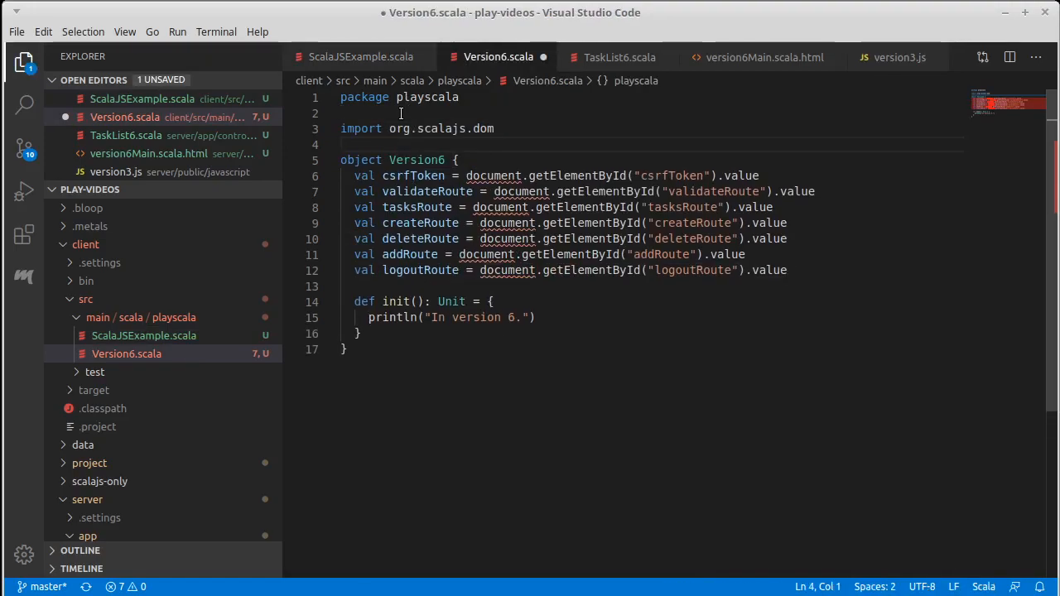
{"action": "type", "text": "import org.scalajs.dom"}
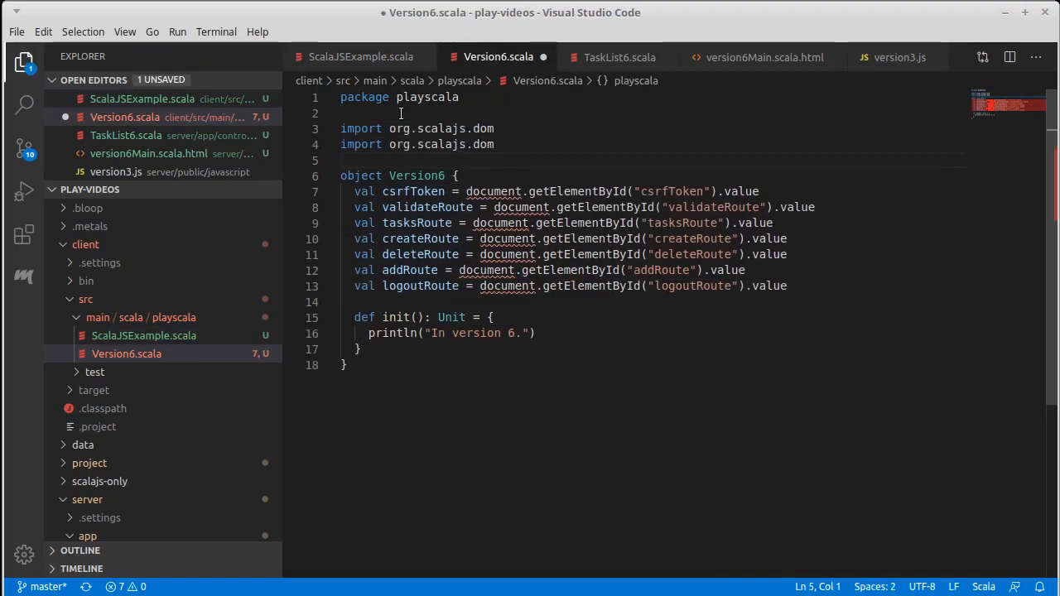
{"action": "type", "text": ".document"}
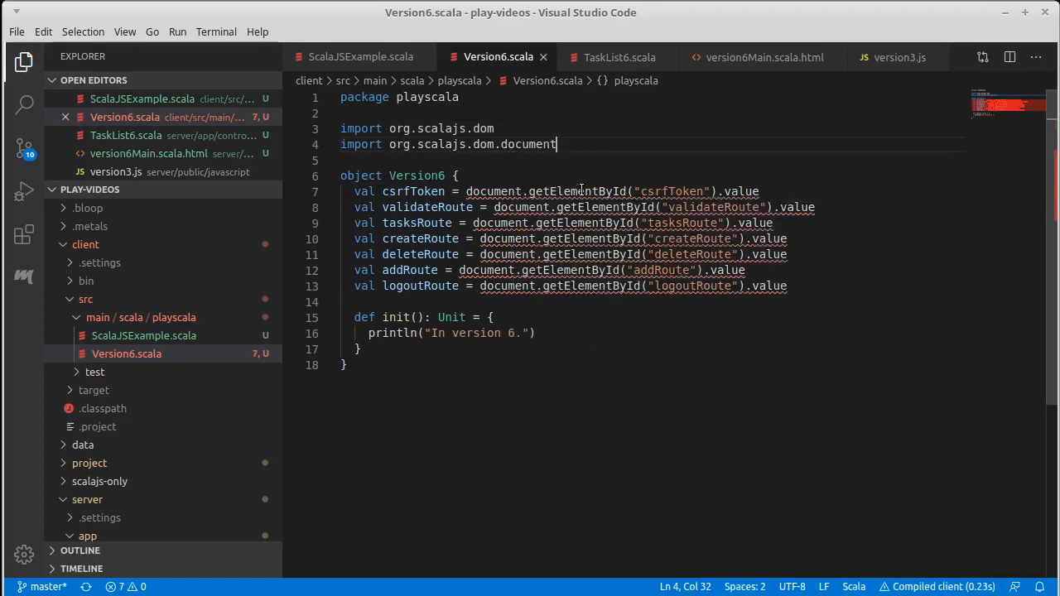
{"action": "mouse_move", "coordinate": [737, 192]}
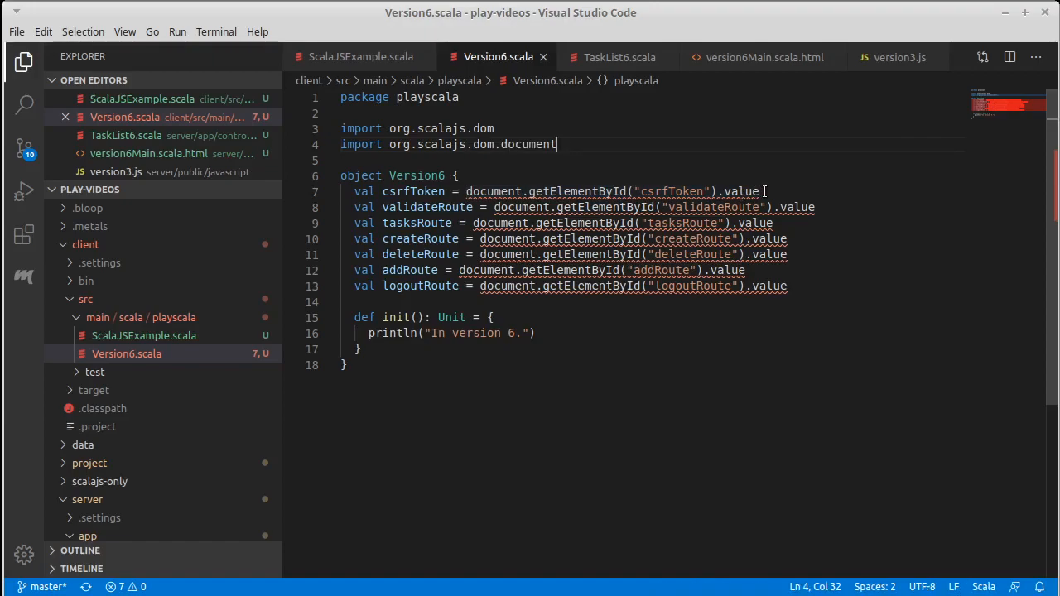
{"action": "mouse_move", "coordinate": [742, 192]}
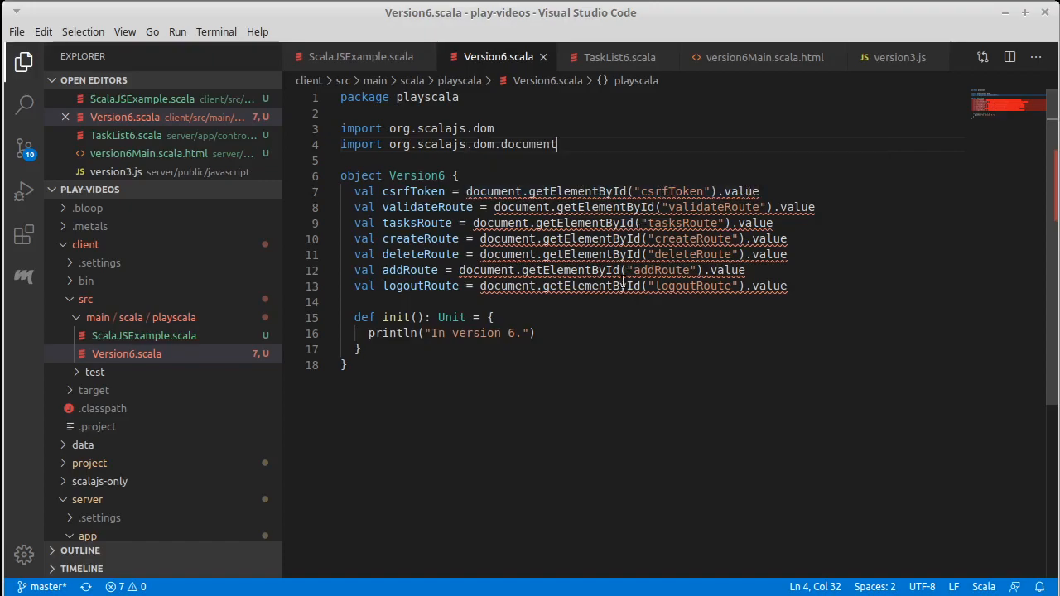
{"action": "mouse_move", "coordinate": [650, 309]}
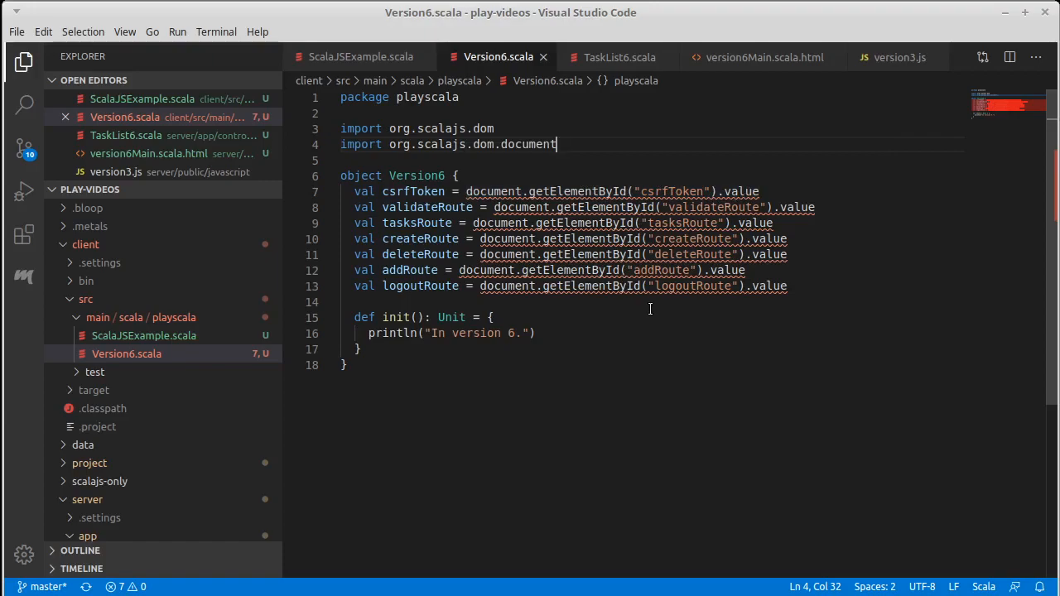
{"action": "mouse_move", "coordinate": [638, 188]}
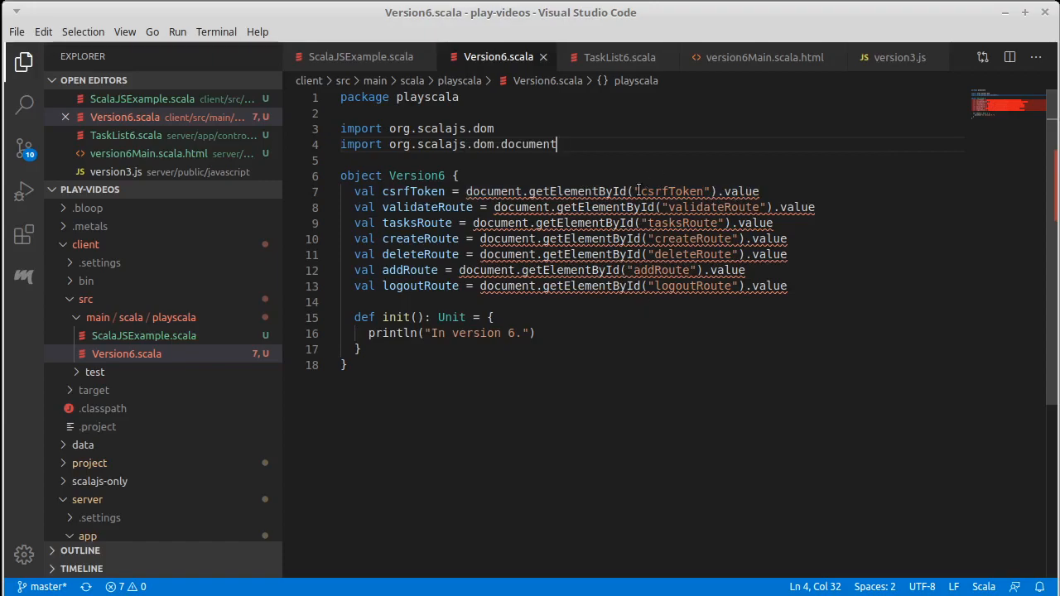
{"action": "mouse_move", "coordinate": [651, 192]}
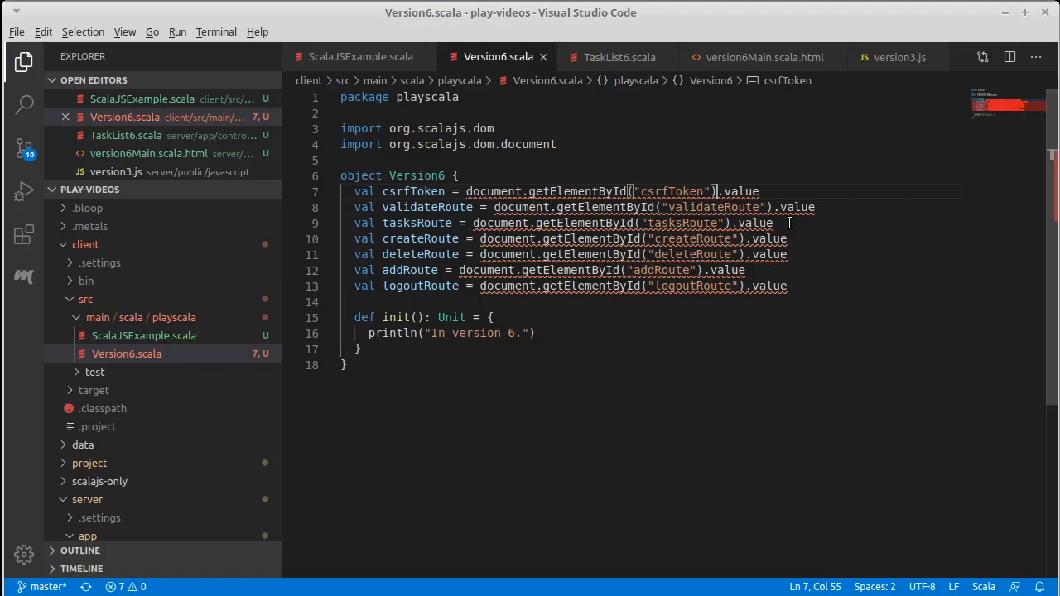
Cast the first route lookup with .asInstanceOf[html.Input].
{"action": "type", "text": "."}
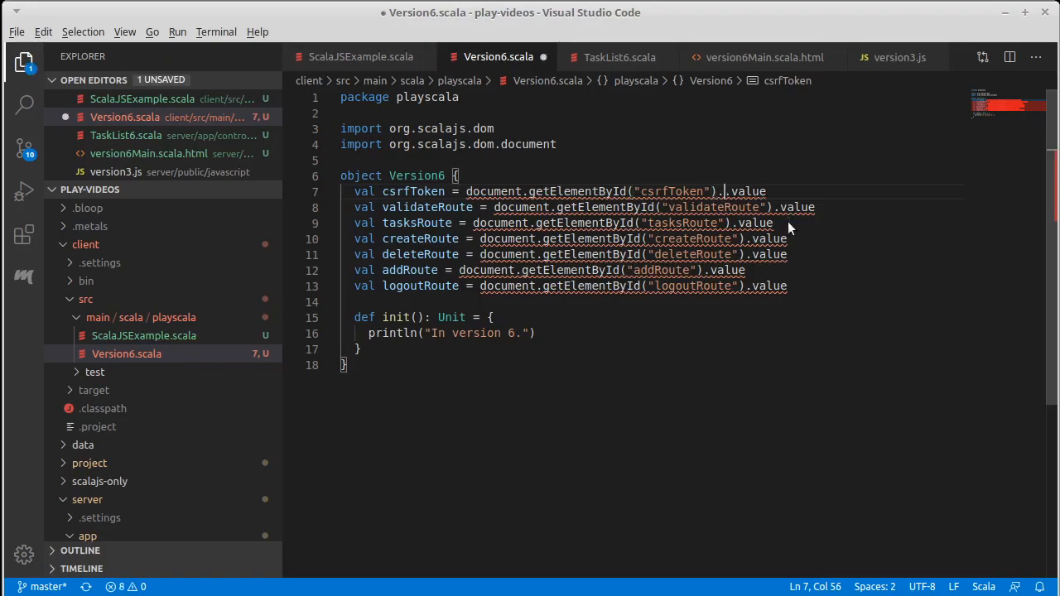
{"action": "type", "text": "asInstanceOf["}
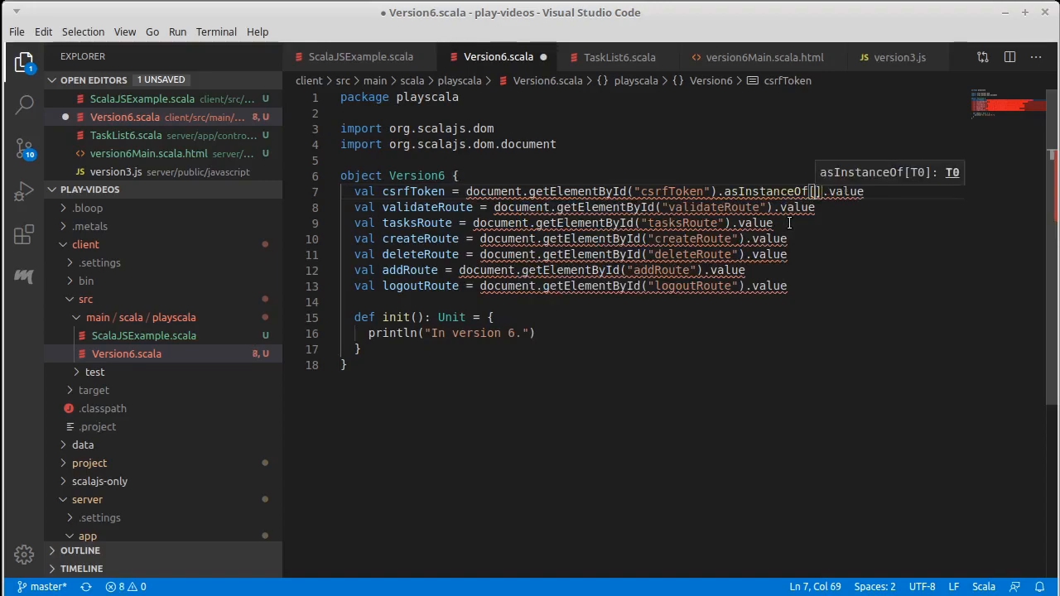
{"action": "type", "text": "h"}
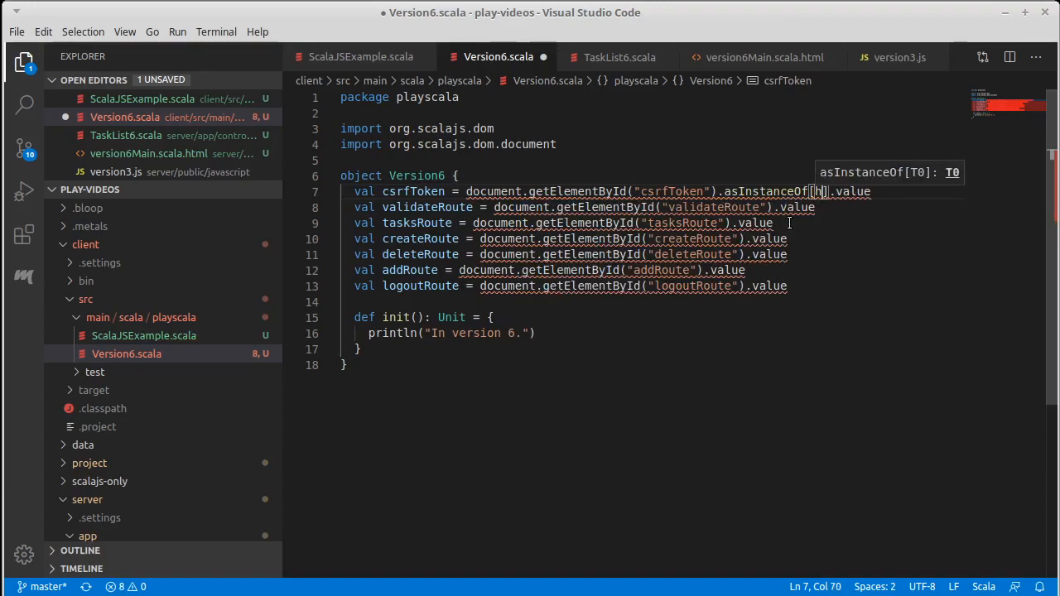
{"action": "type", "text": "html.Input"}
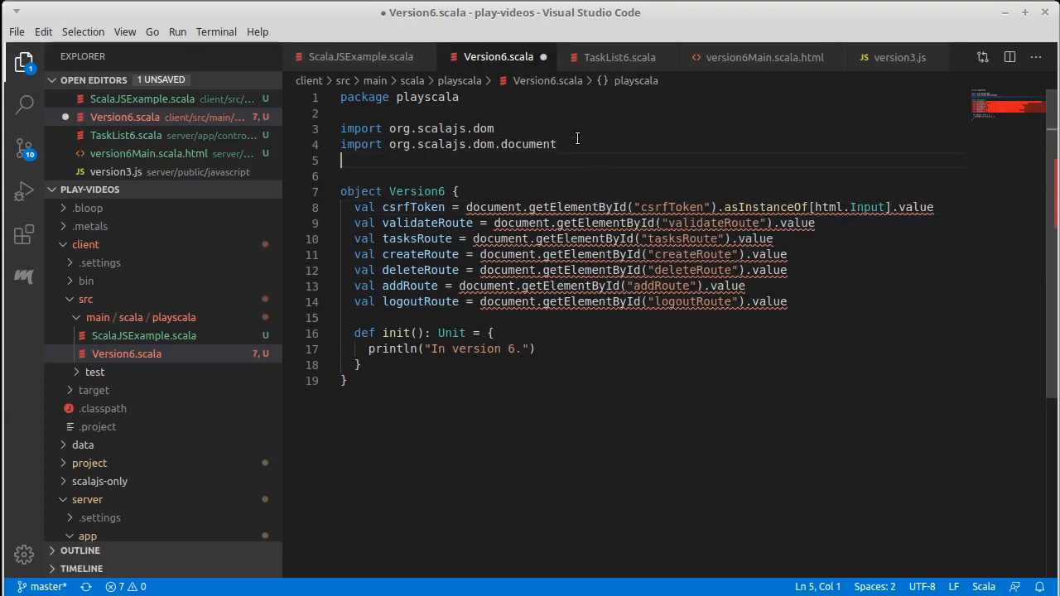
Import org.scalajs.dom.html and cast the second lookup to html.Input as well.
{"action": "type", "text": "import"}
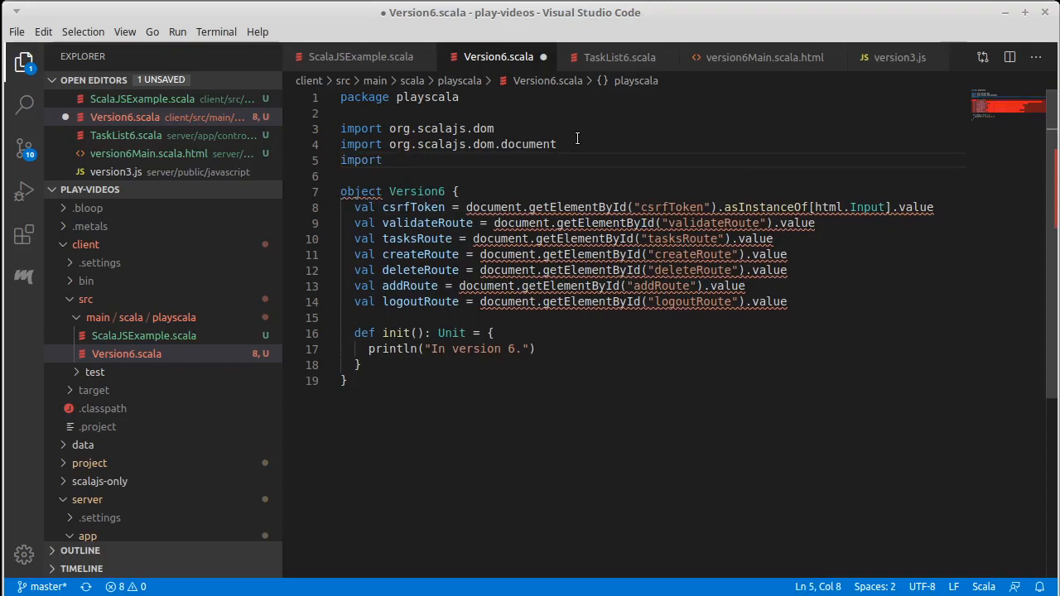
{"action": "type", "text": "org.scalajs.html"}
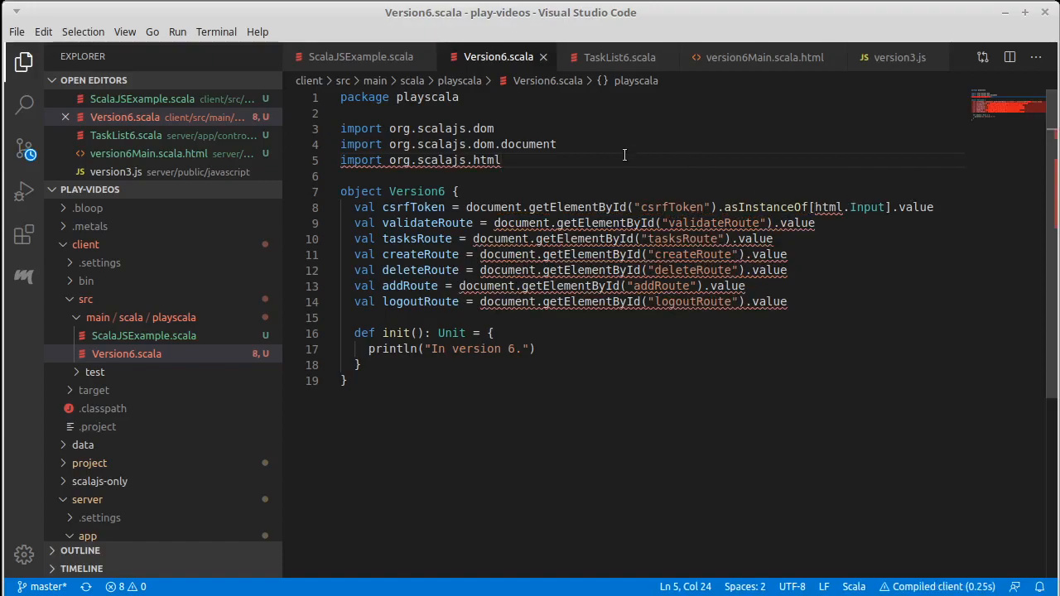
{"action": "key", "text": "BackSpace"}
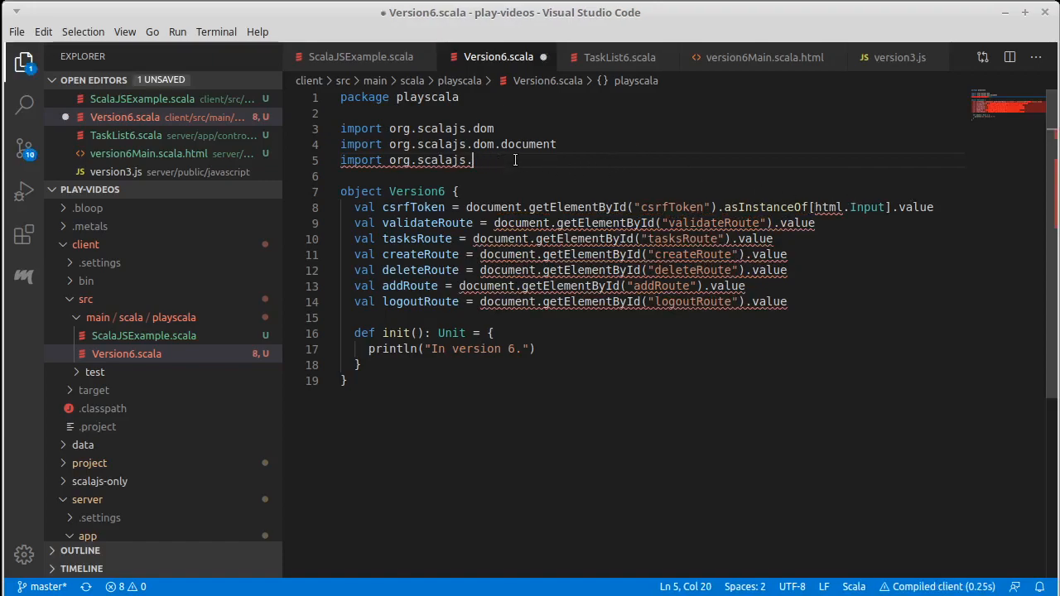
{"action": "type", "text": "html"}
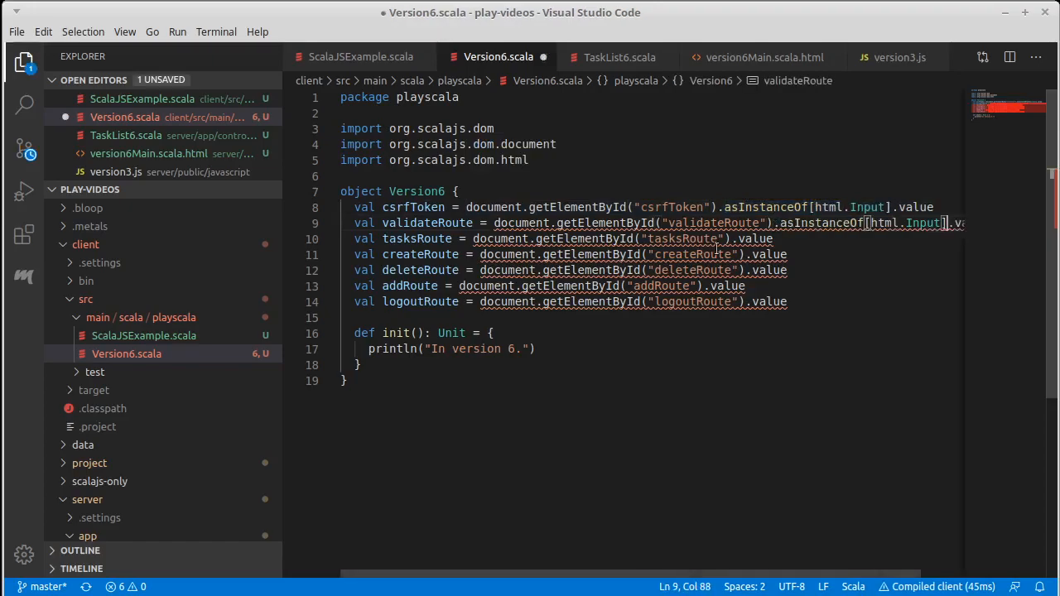
{"action": "type", "text": ".asInstanceOf[html.Input]"}
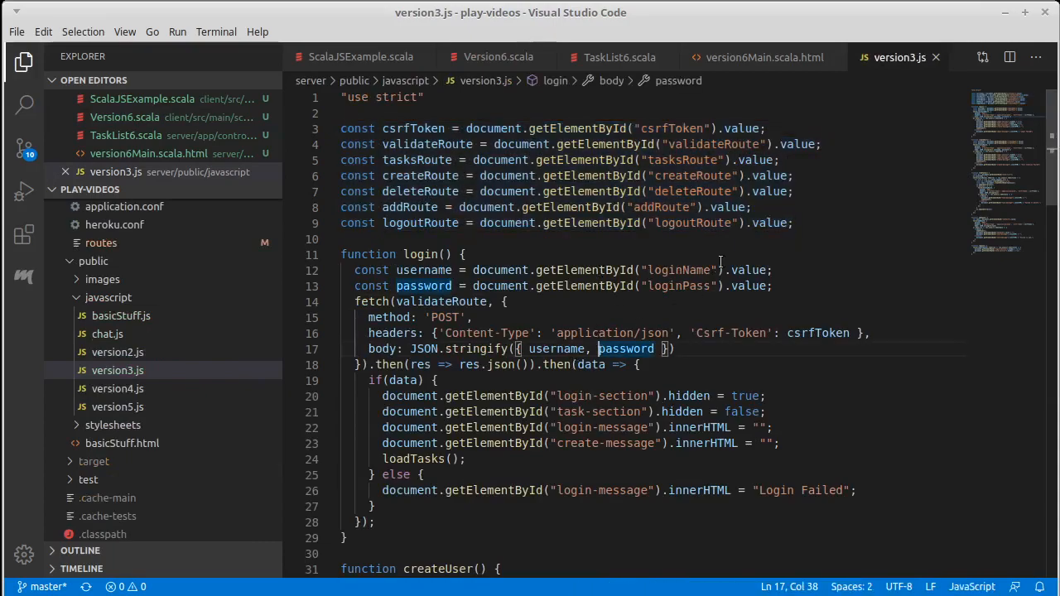
{"action": "mouse_move", "coordinate": [620, 56]}
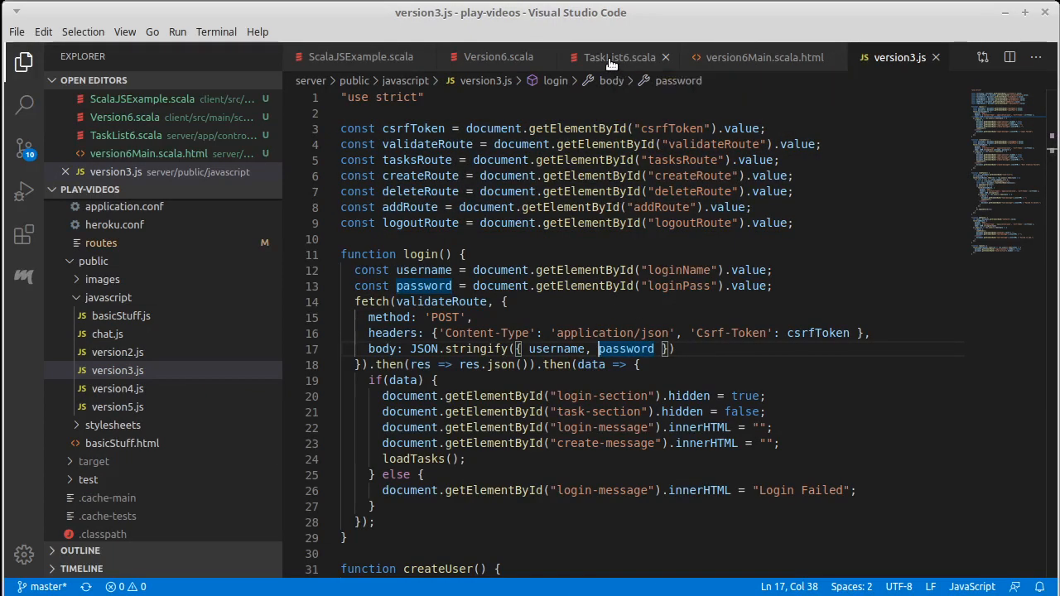
{"action": "left_click", "coordinate": [619, 56]}
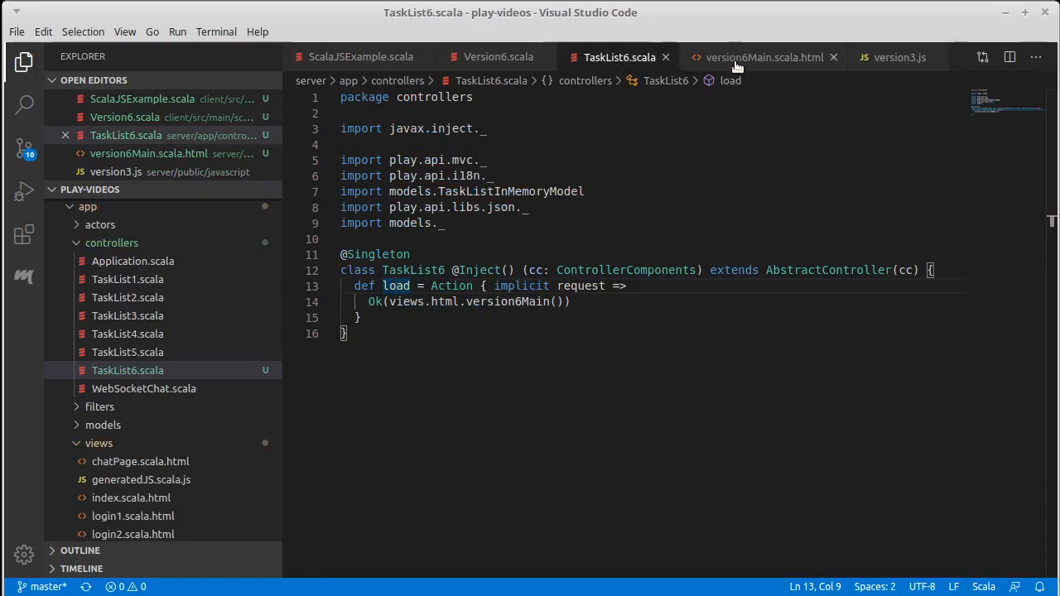
{"action": "mouse_move", "coordinate": [762, 57]}
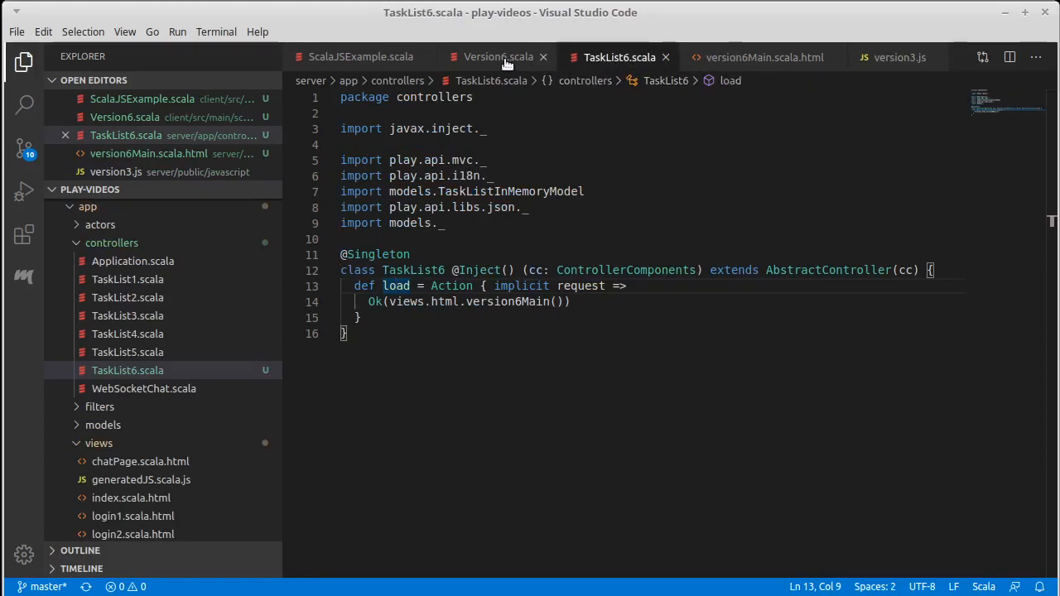
{"action": "left_click", "coordinate": [497, 56]}
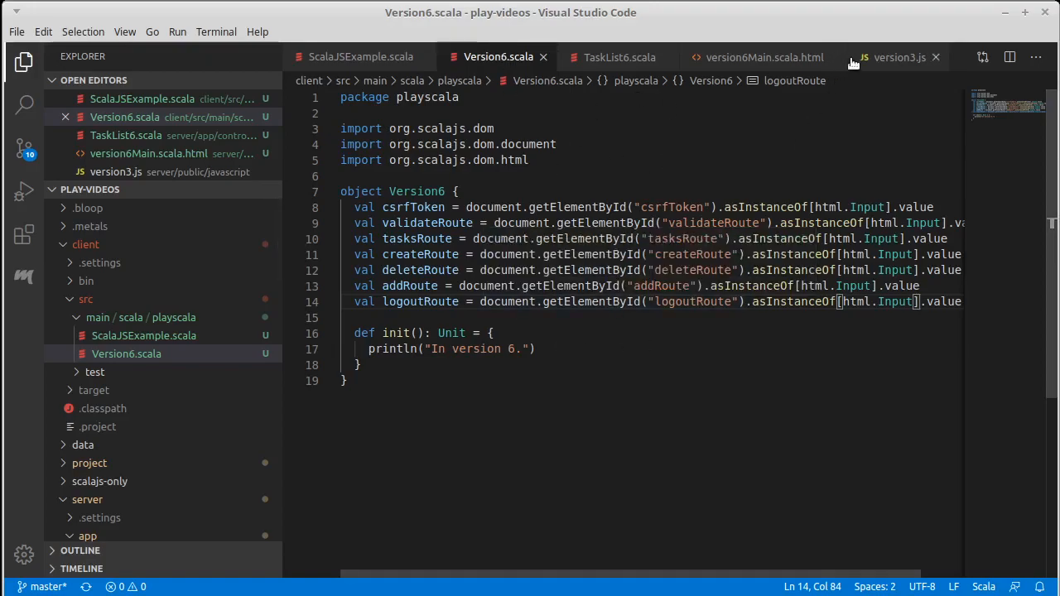